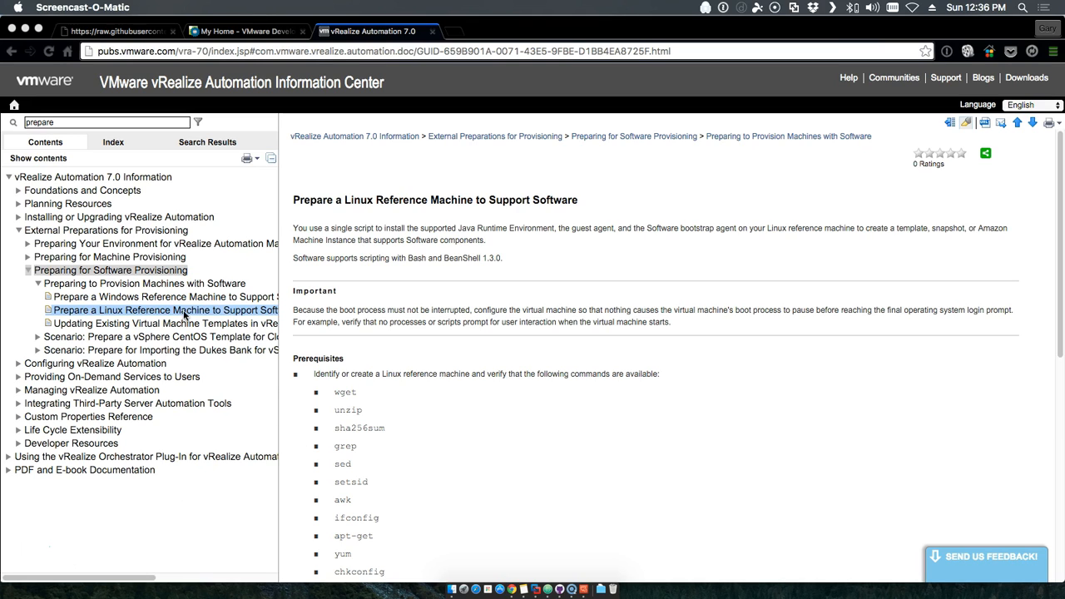
pyautogui.moveTo(535, 361)
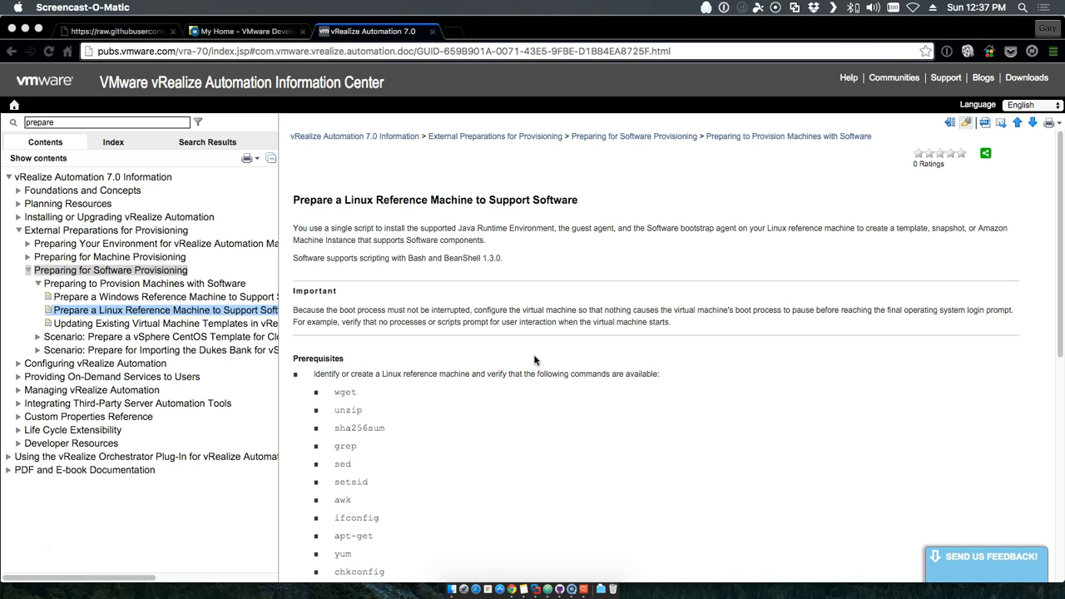
# Open the 'Prepare a Windows Reference Machine to Support Software' topic and scroll into it.
pyautogui.scroll(-3)
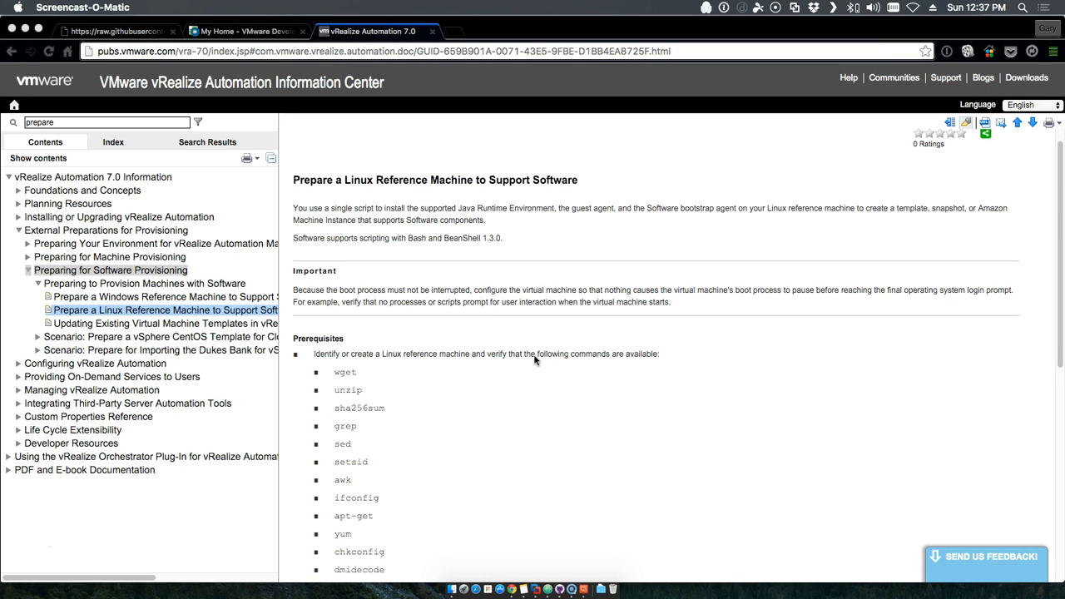
pyautogui.scroll(-3)
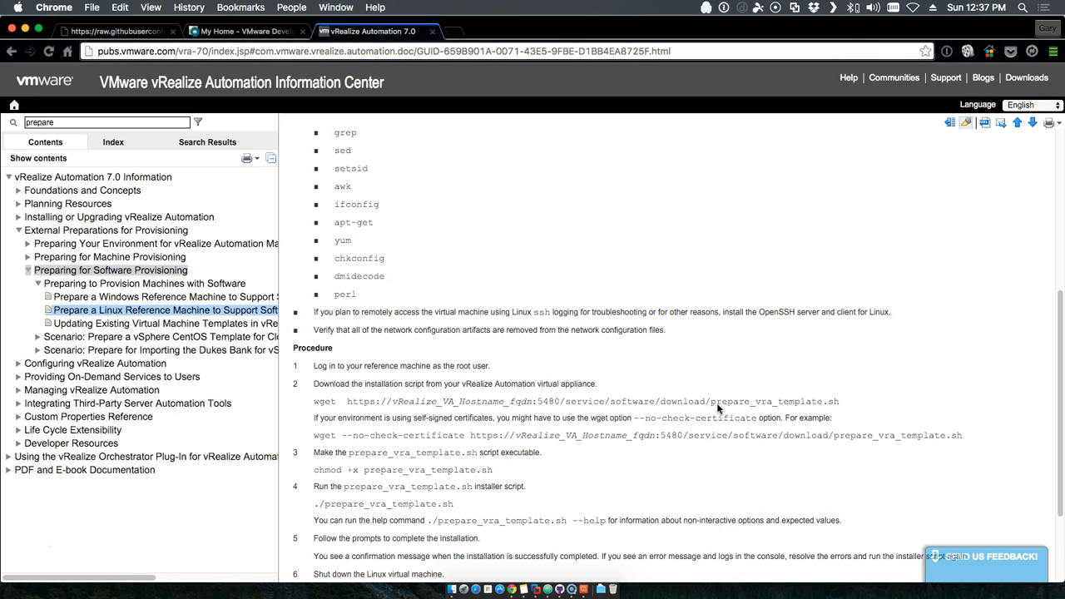
pyautogui.moveTo(717, 408)
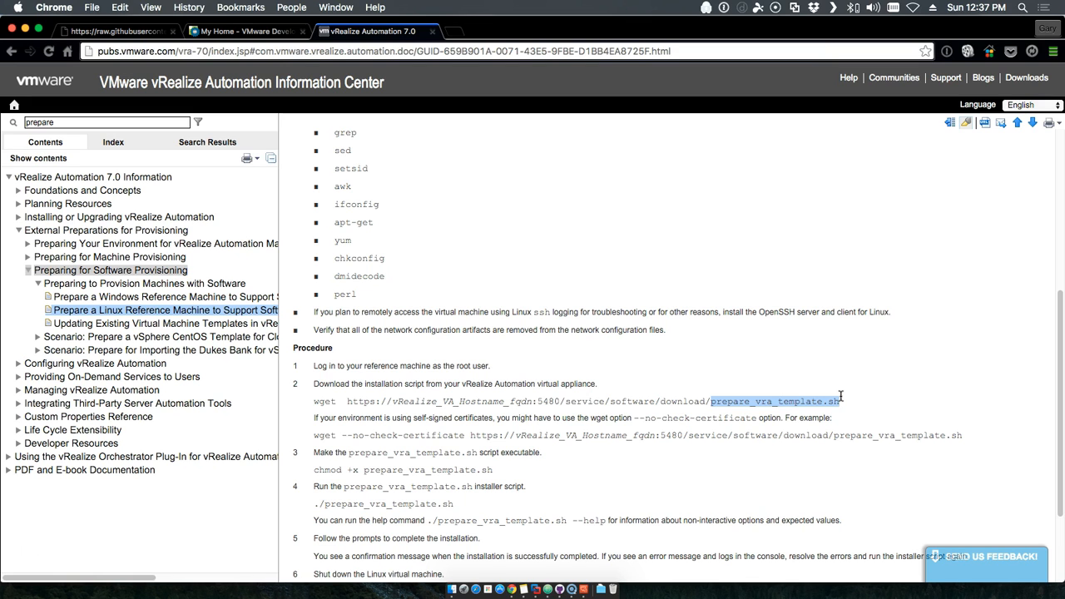
pyautogui.moveTo(156, 300)
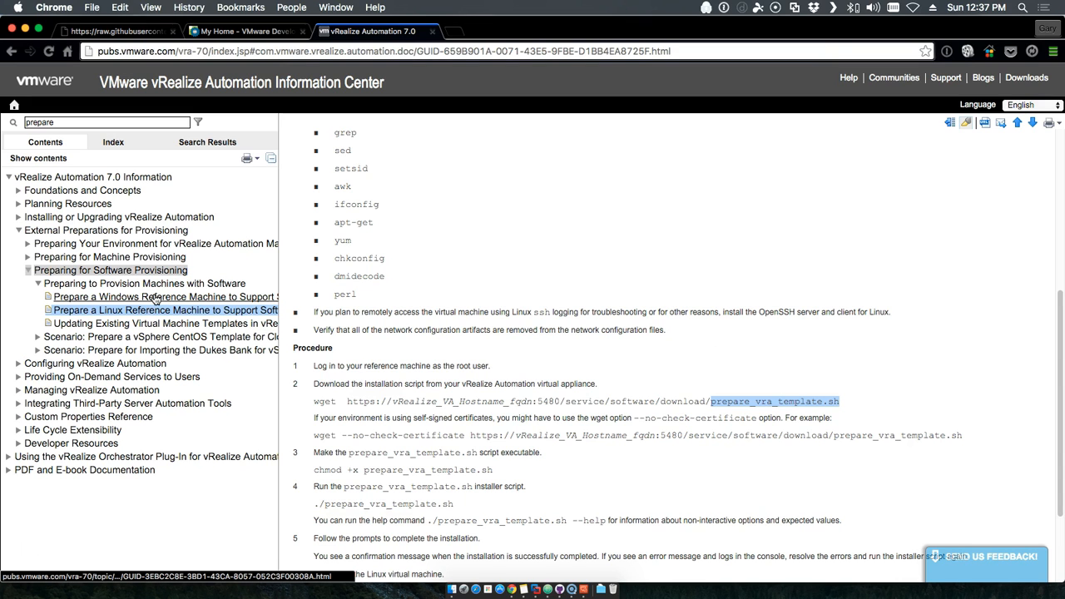
pyautogui.click(166, 297)
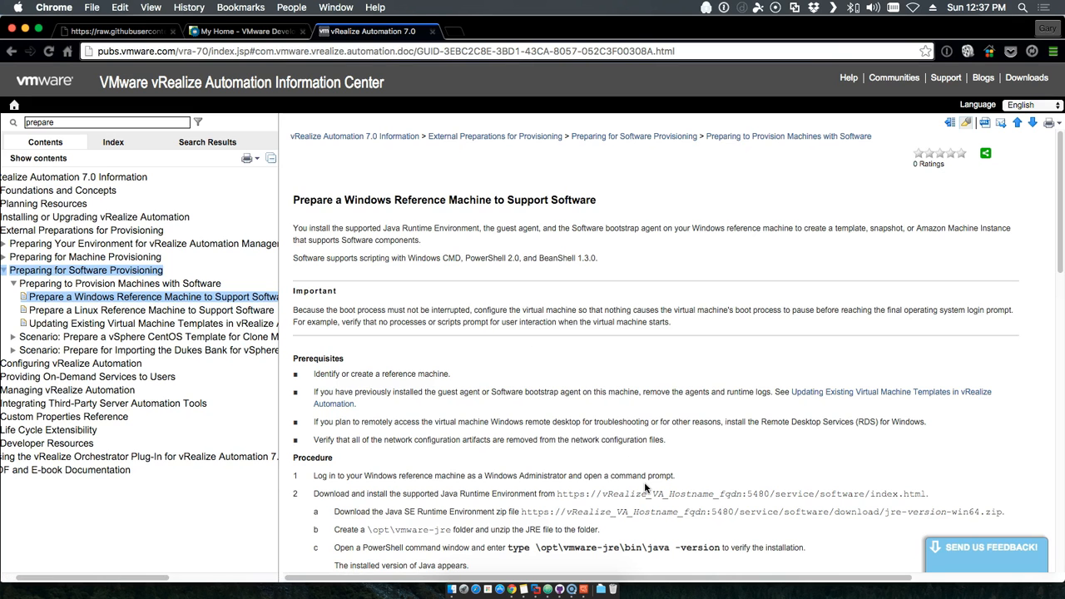
pyautogui.scroll(-3)
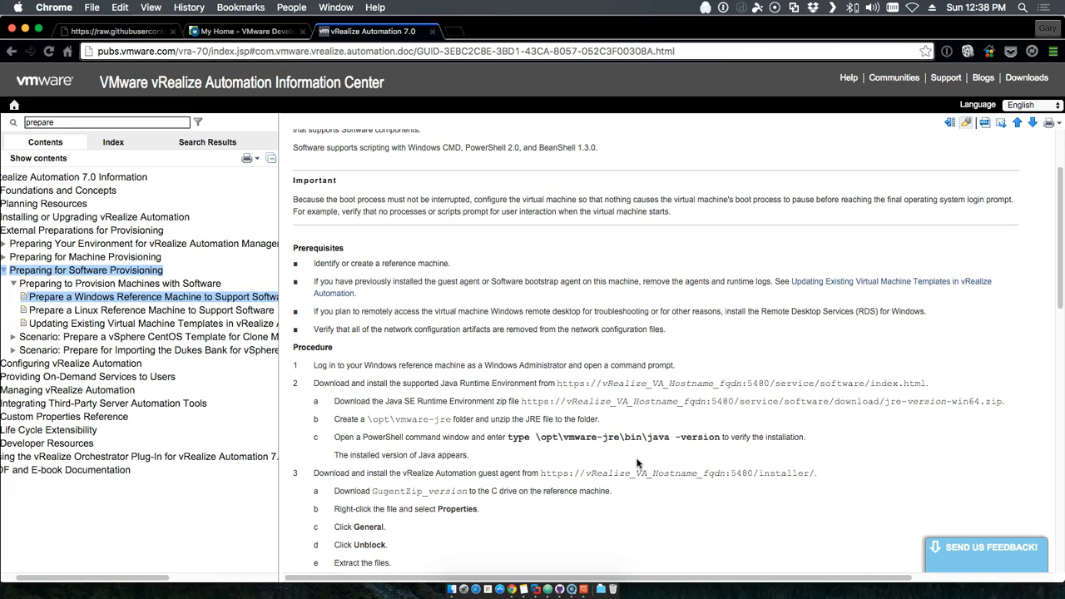
pyautogui.scroll(-3)
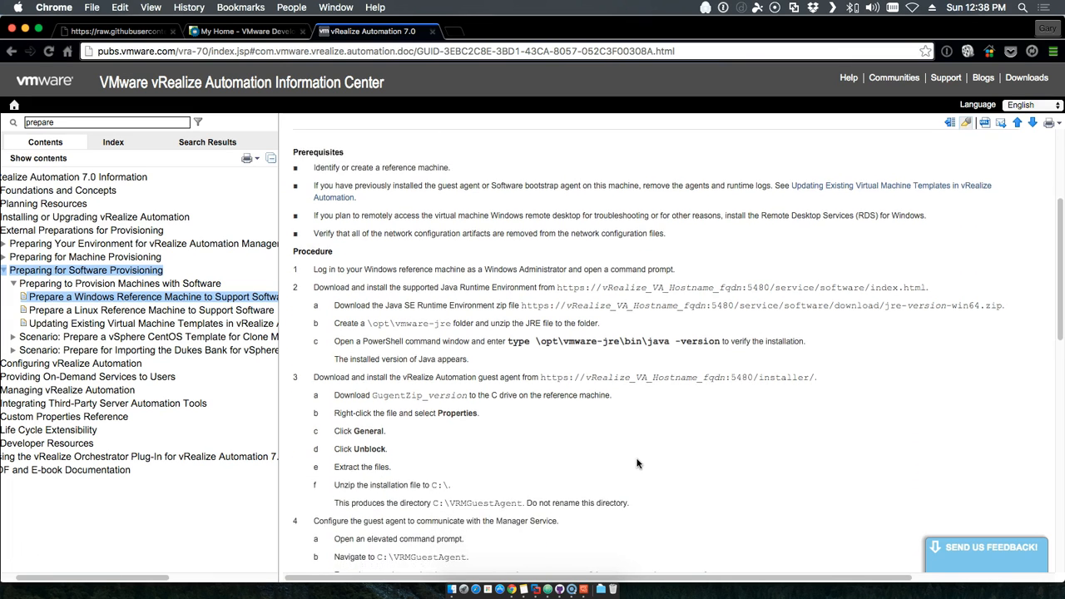
pyautogui.scroll(-3)
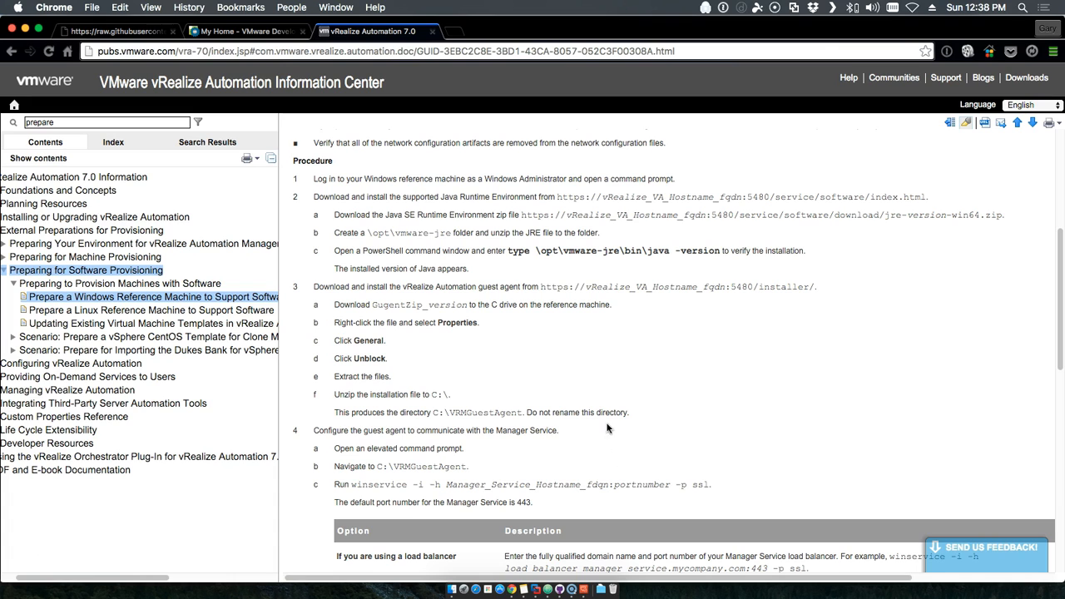
pyautogui.moveTo(662, 413)
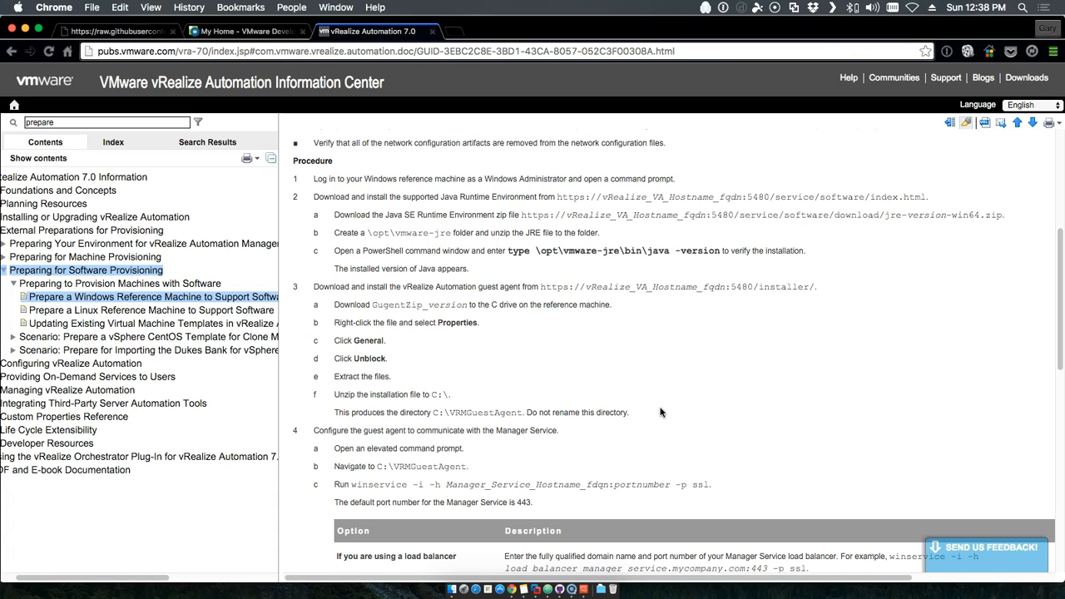
# Scroll through the topic's prerequisites and procedure.
pyautogui.scroll(3)
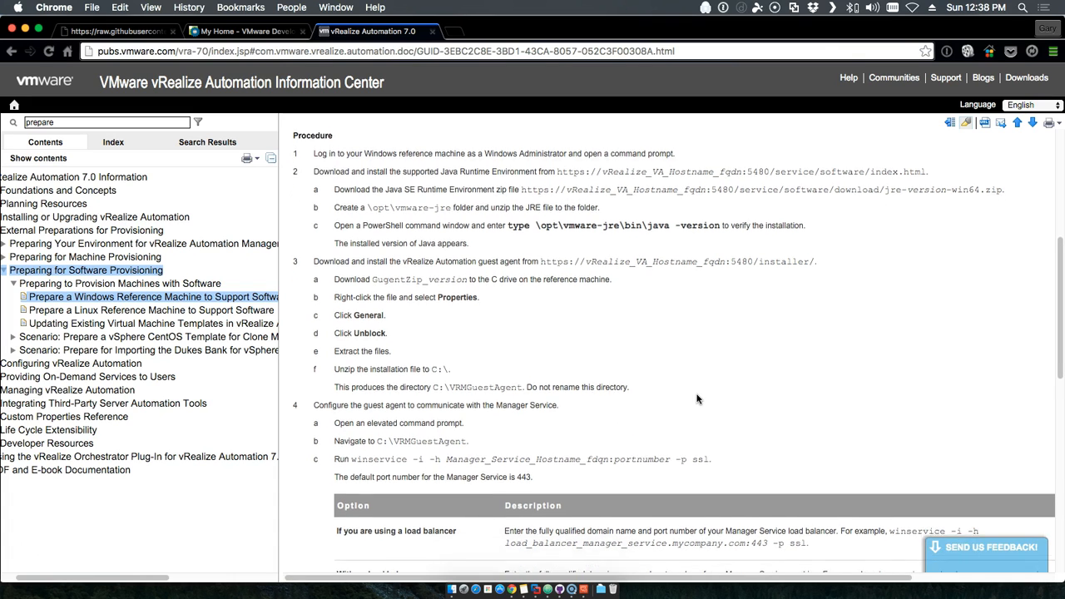
pyautogui.scroll(-3)
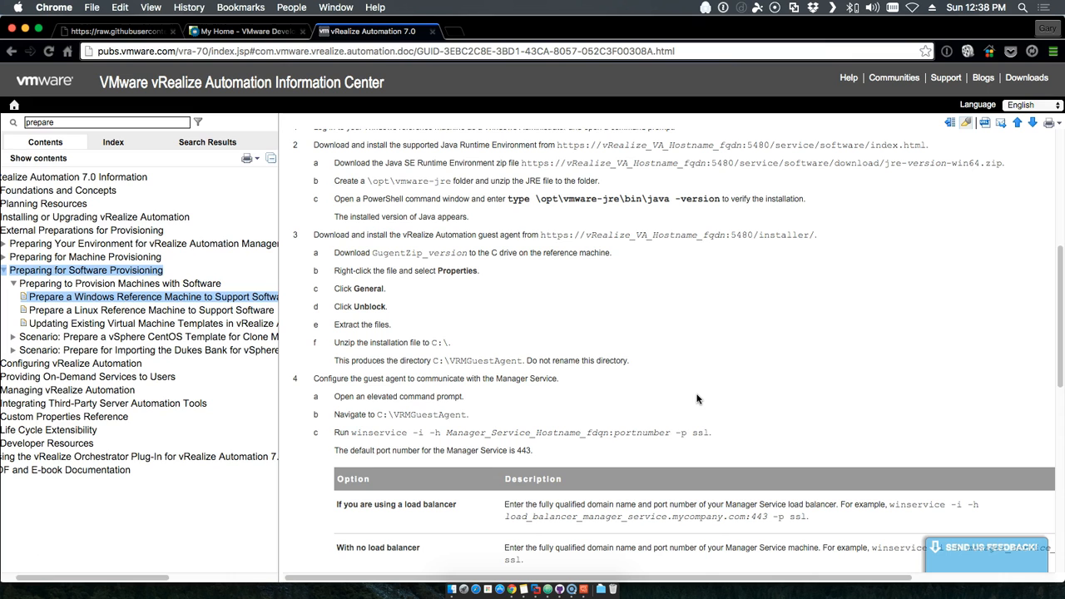
pyautogui.scroll(-3)
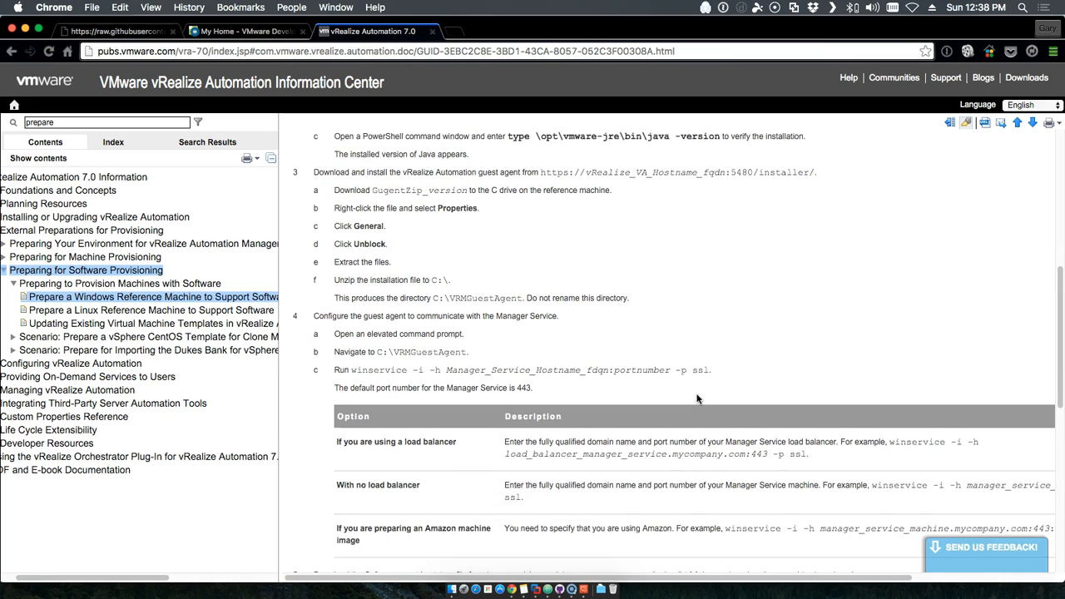
pyautogui.scroll(-3)
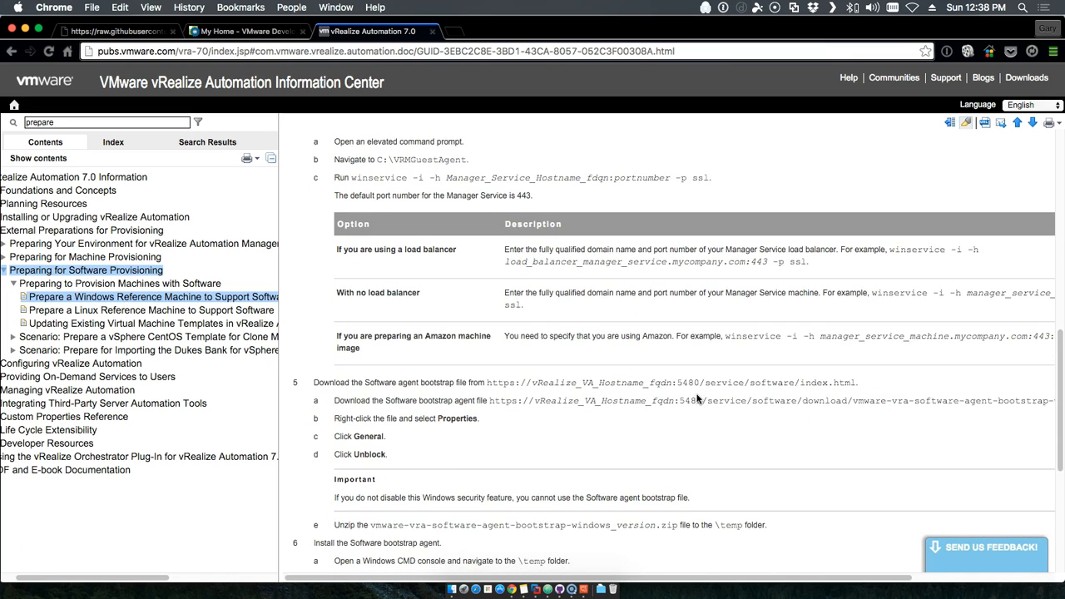
pyautogui.scroll(-3)
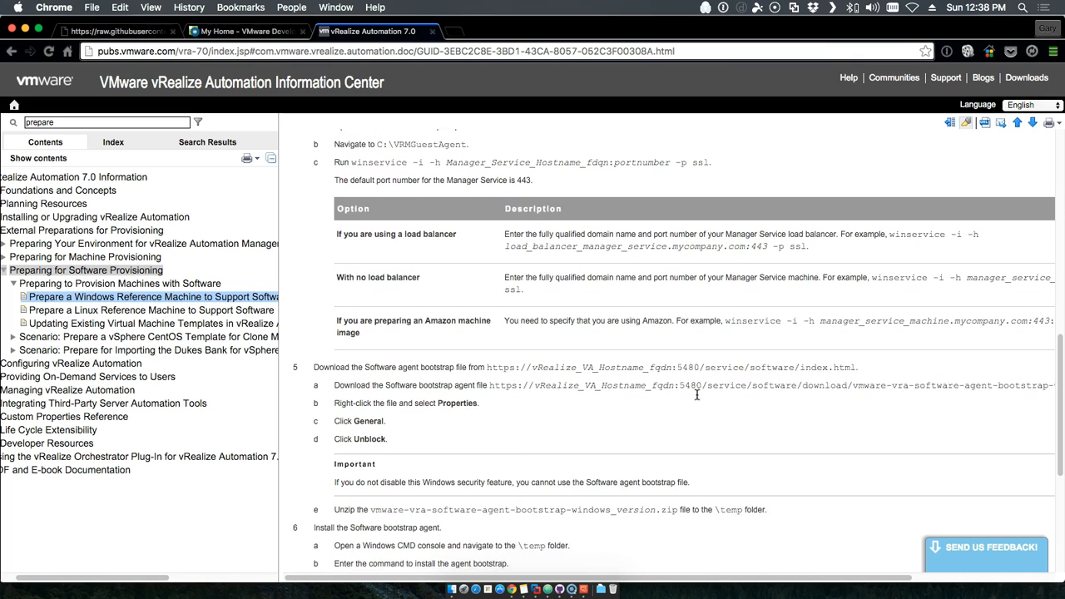
pyautogui.scroll(-3)
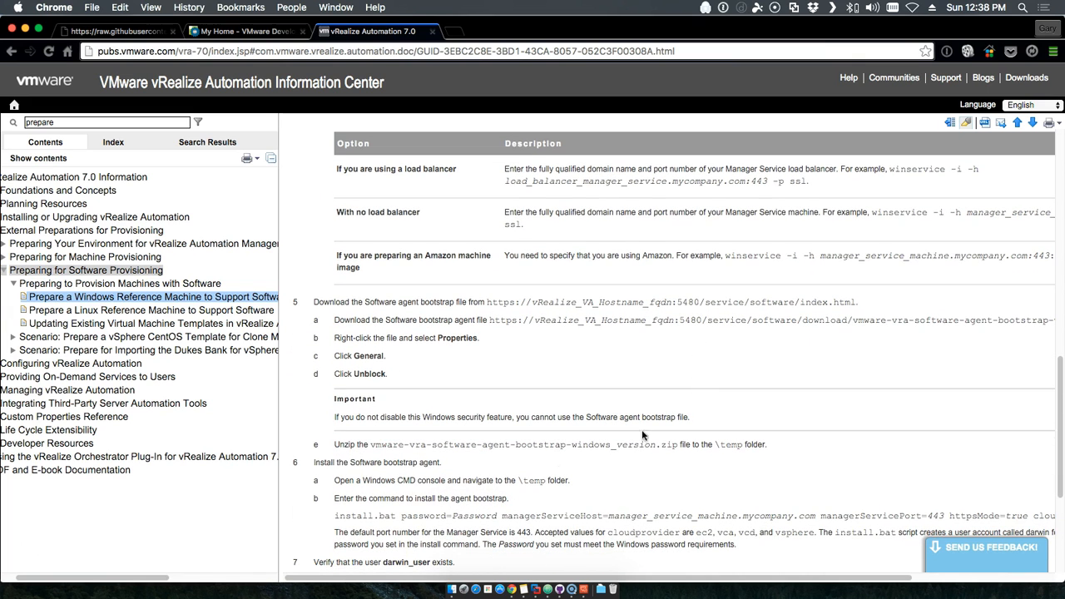
pyautogui.moveTo(603, 457)
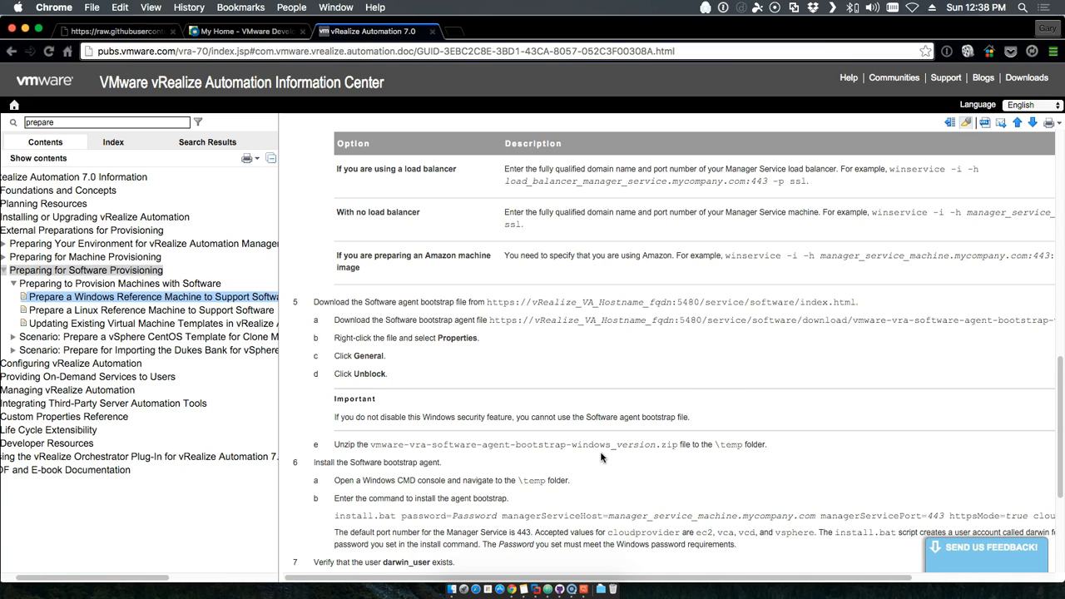
pyautogui.scroll(-3)
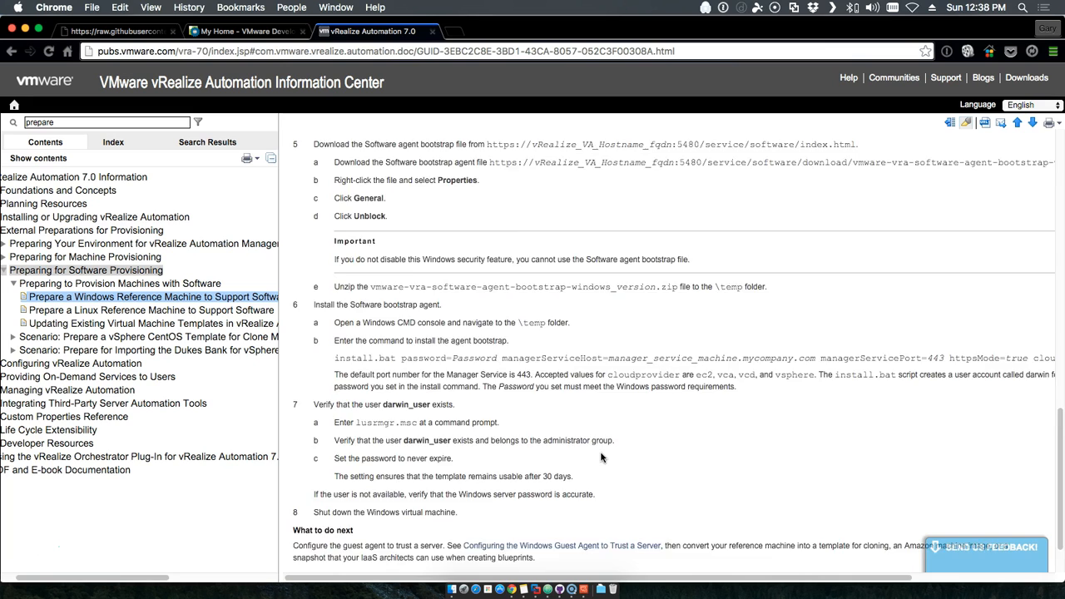
pyautogui.scroll(-3)
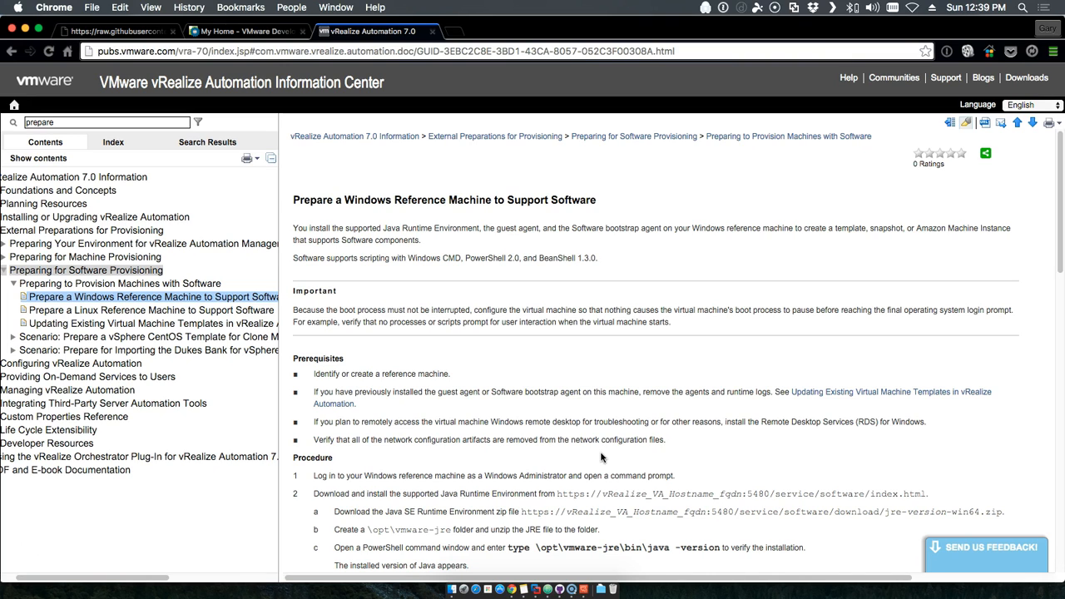
pyautogui.moveTo(551, 309)
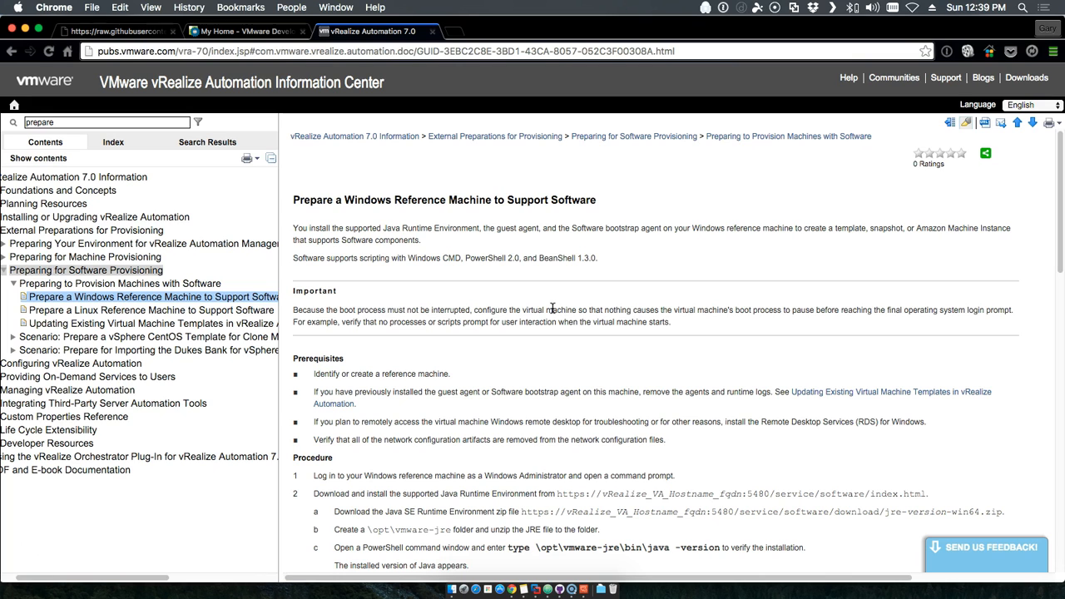
pyautogui.moveTo(320, 193)
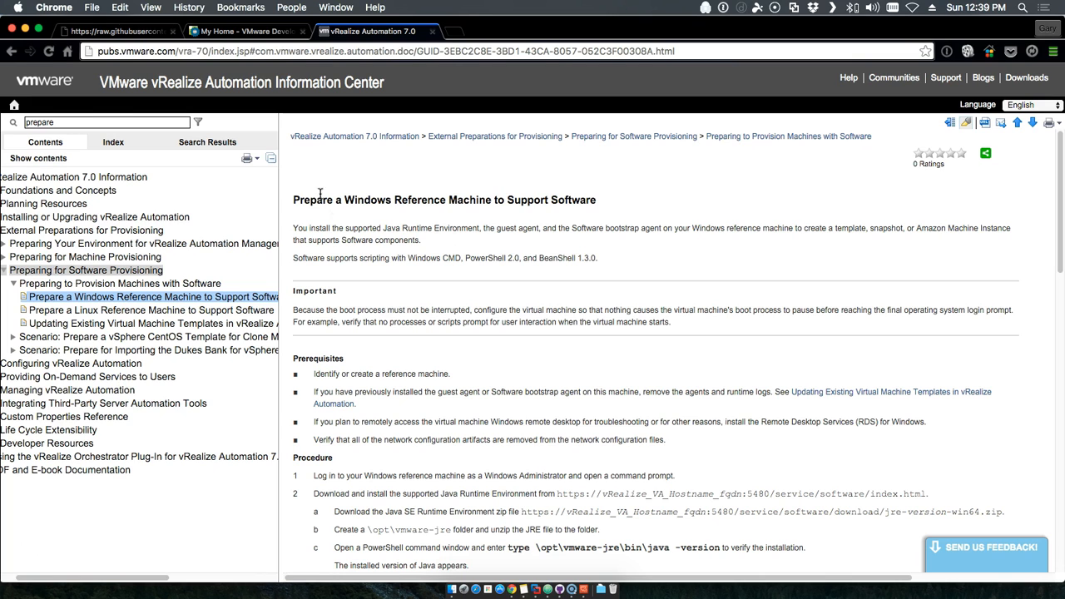
# View prepare_vra_template.ps1 raw and on GitHub, then return to VMware Developer Center My Home.
pyautogui.click(117, 31)
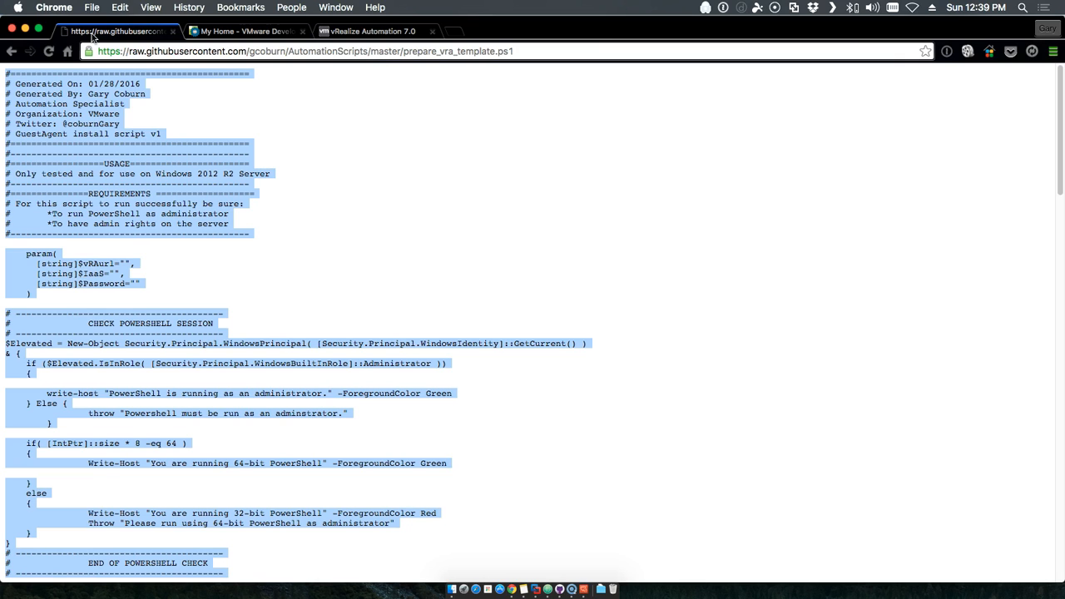
pyautogui.click(11, 50)
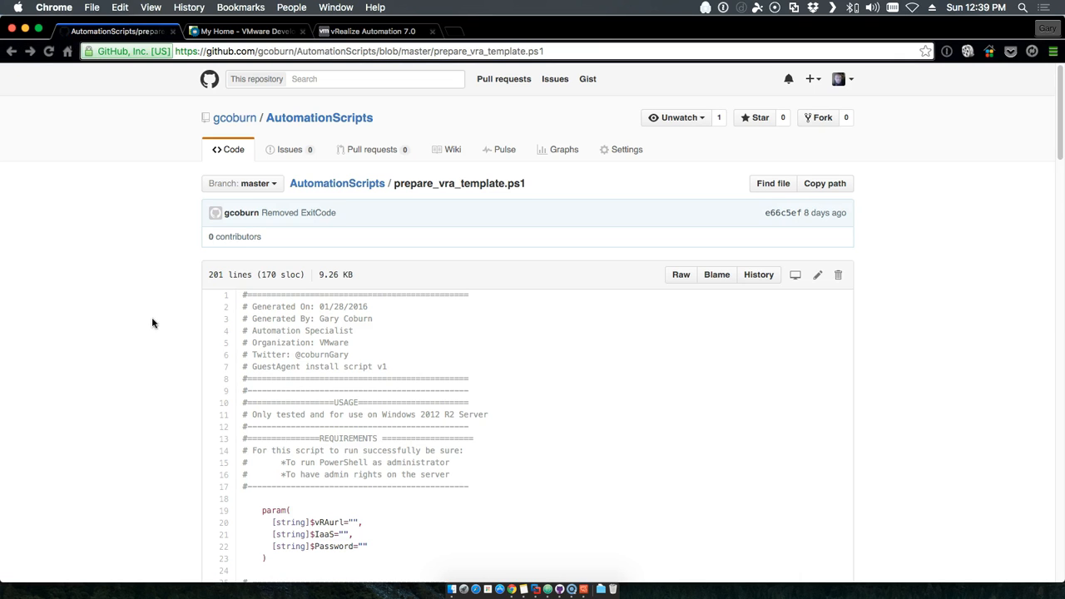
pyautogui.moveTo(146, 339)
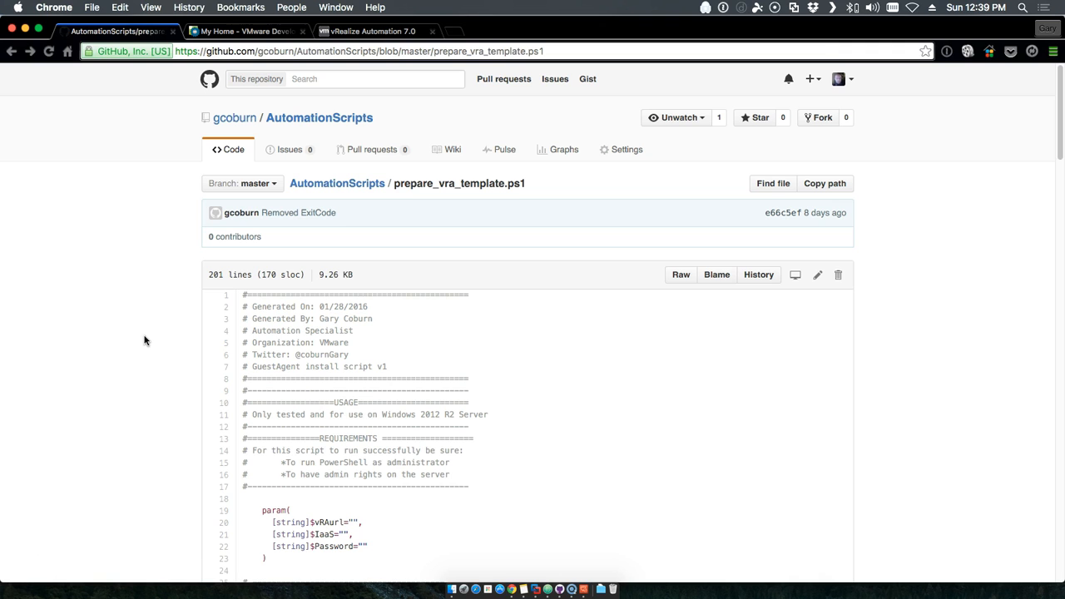
pyautogui.click(245, 30)
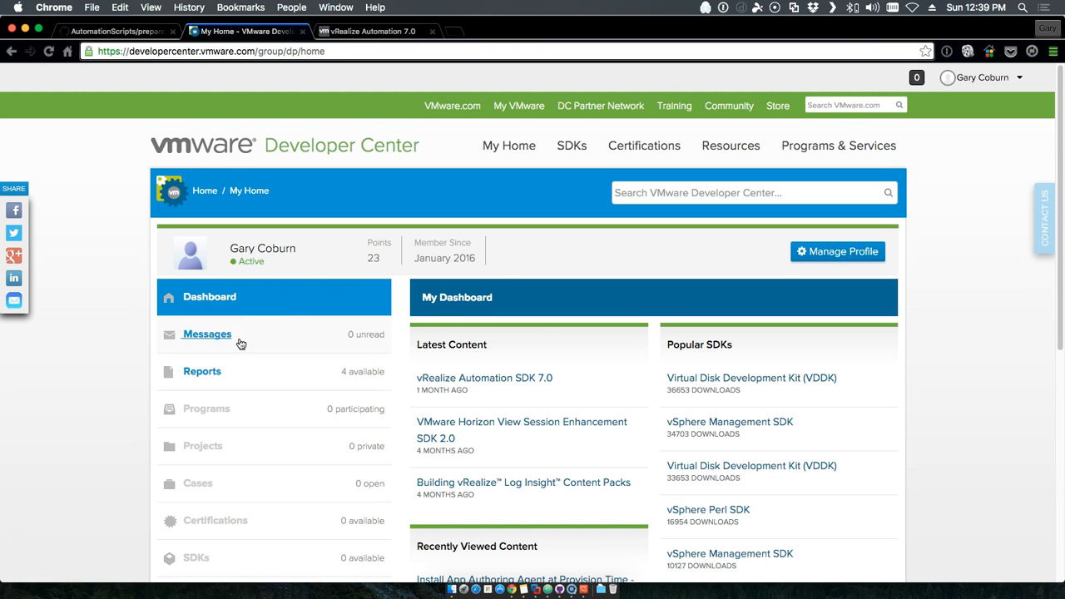
# Open the 'Prepare vRA Template - For Windows' sample and browse its source on GitHub.
pyautogui.scroll(-3)
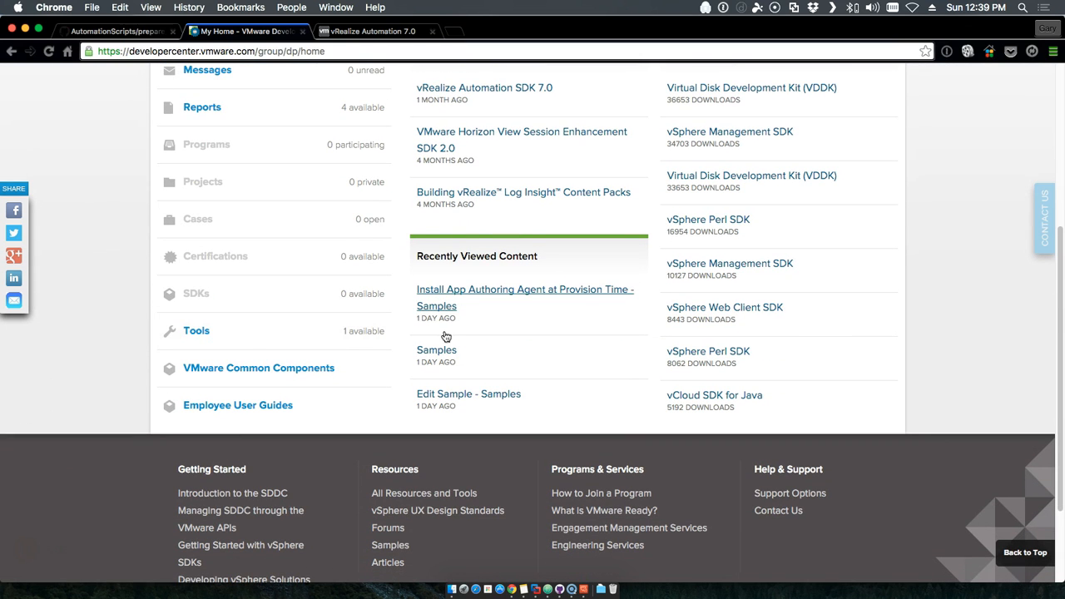
pyautogui.click(435, 349)
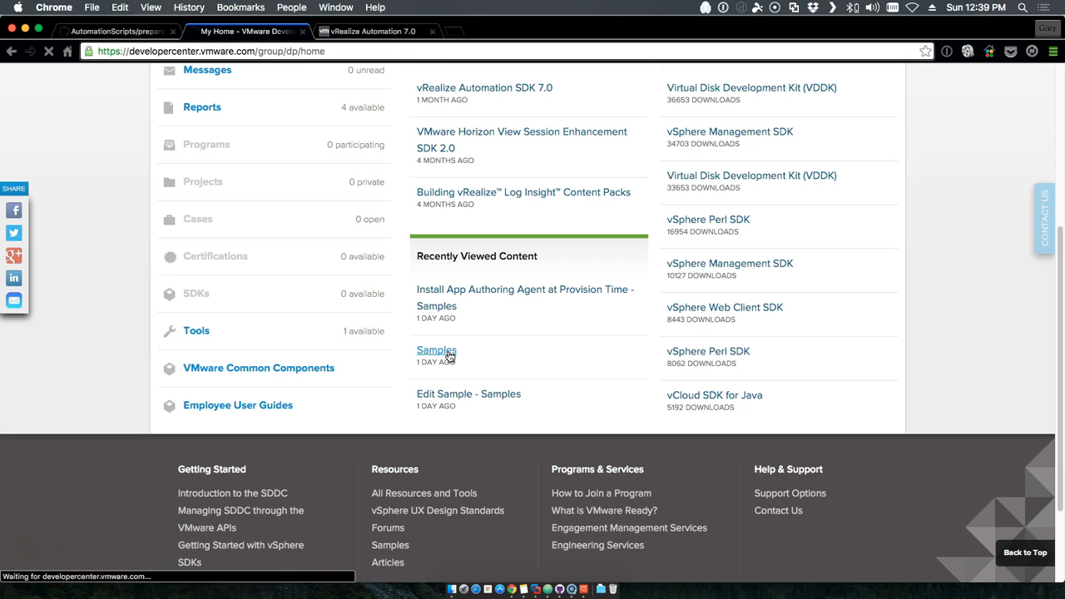
pyautogui.click(436, 351)
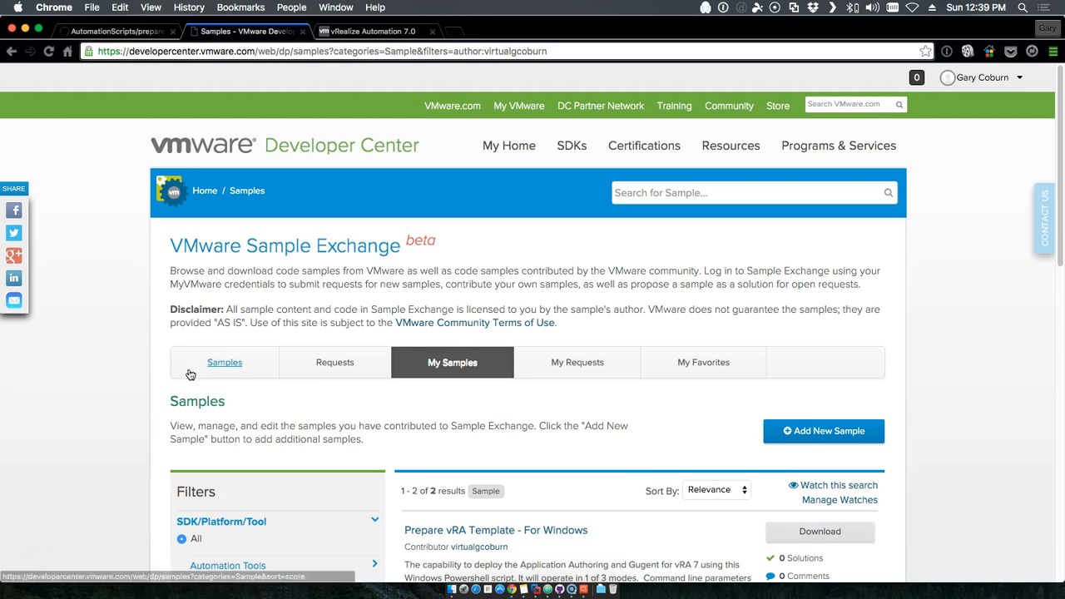
pyautogui.scroll(-3)
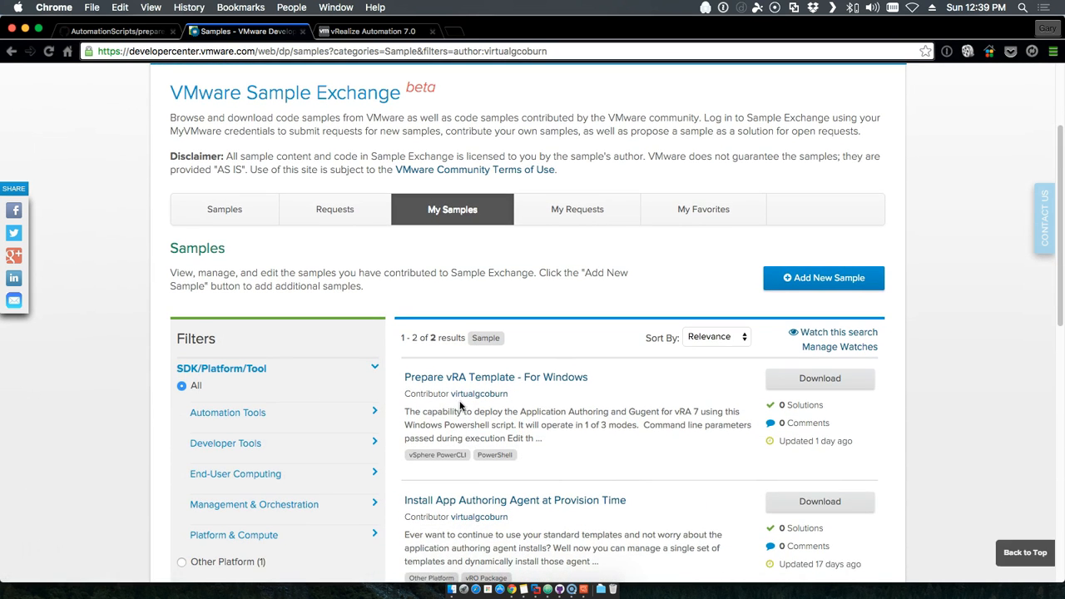
pyautogui.moveTo(566, 384)
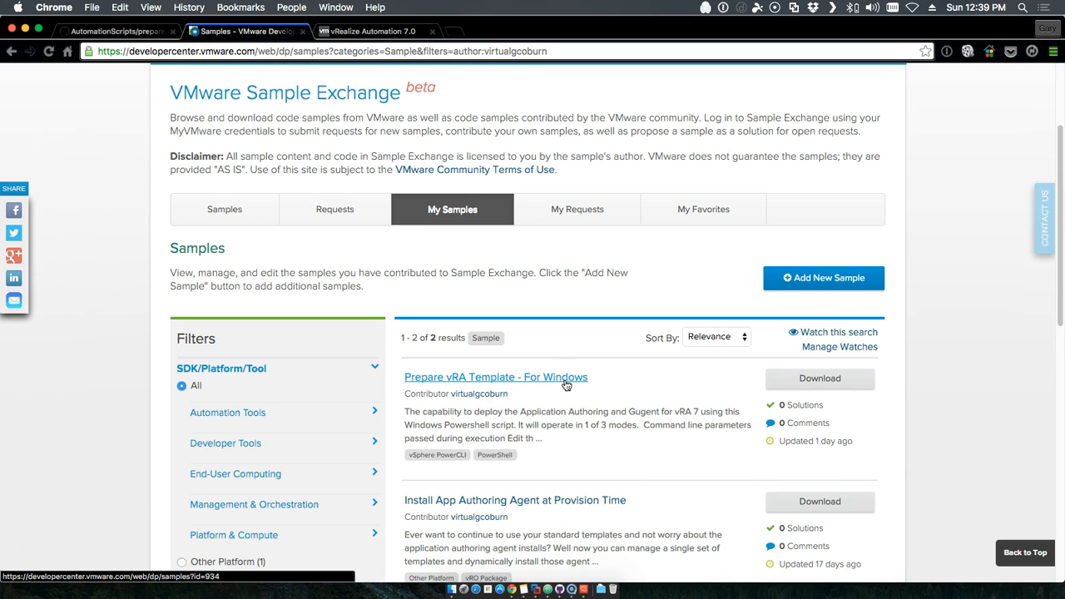
pyautogui.click(494, 377)
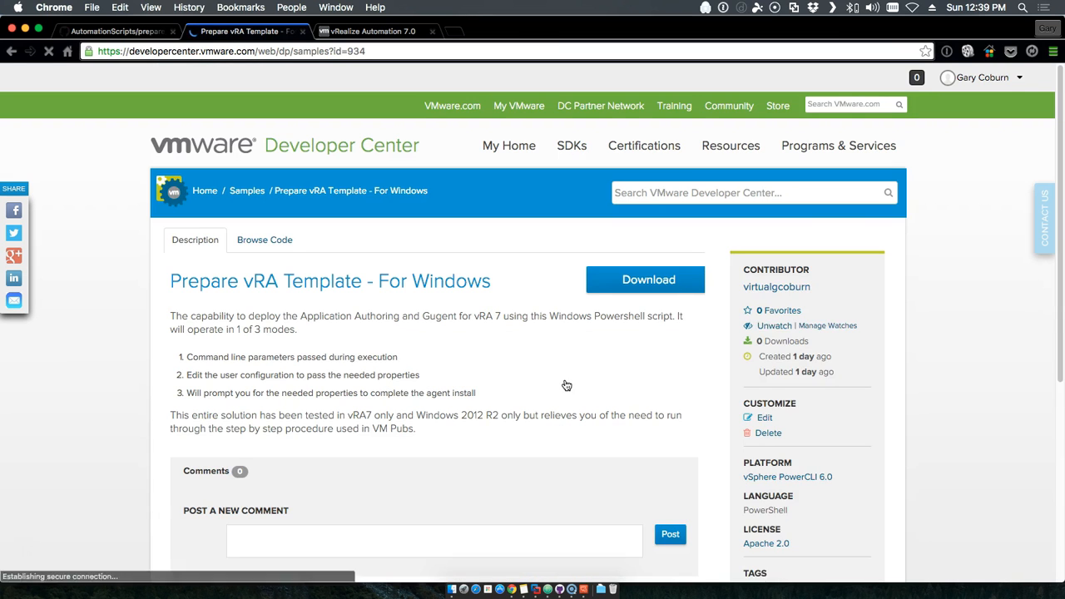
pyautogui.scroll(-3)
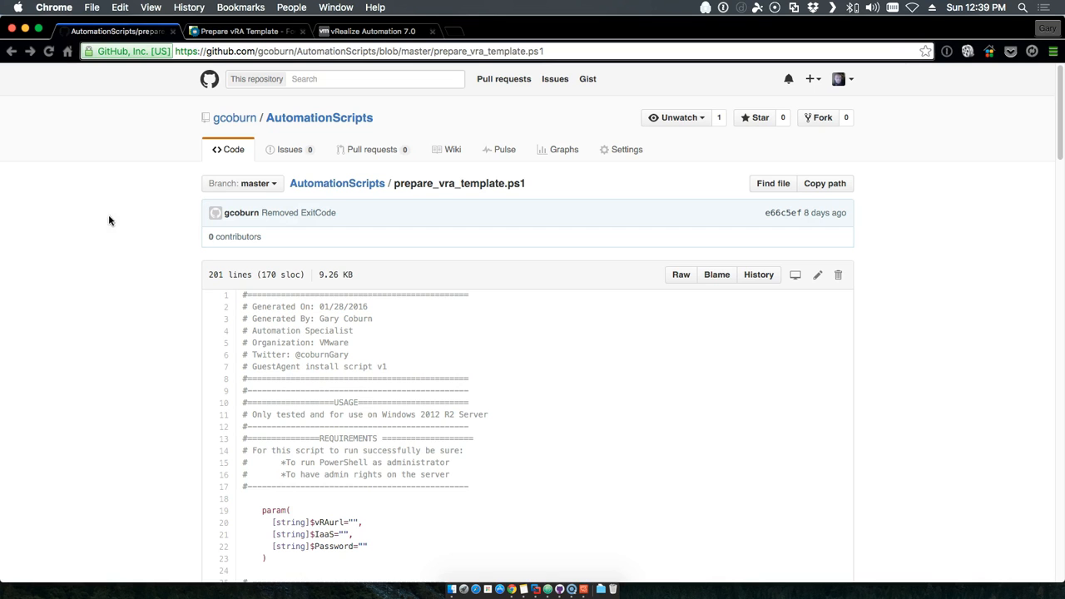
pyautogui.moveTo(114, 300)
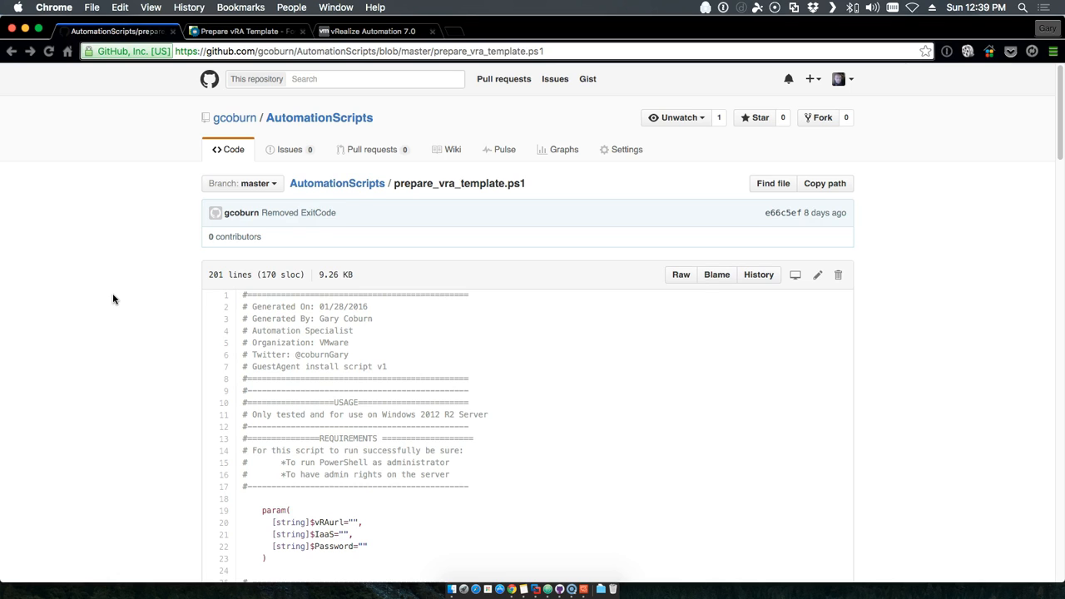
pyautogui.moveTo(360, 329)
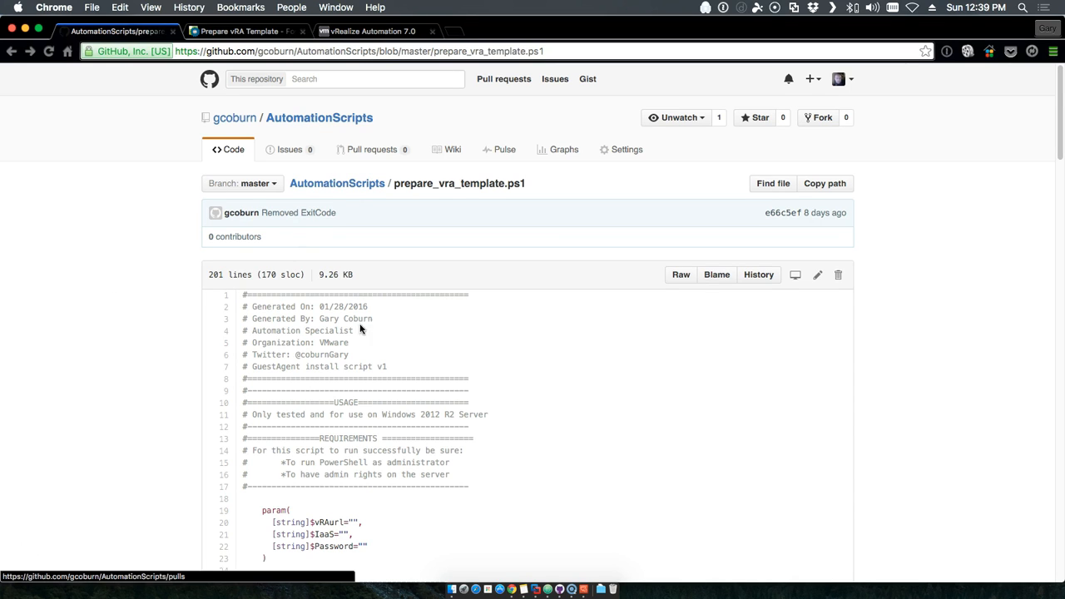
pyautogui.moveTo(130, 437)
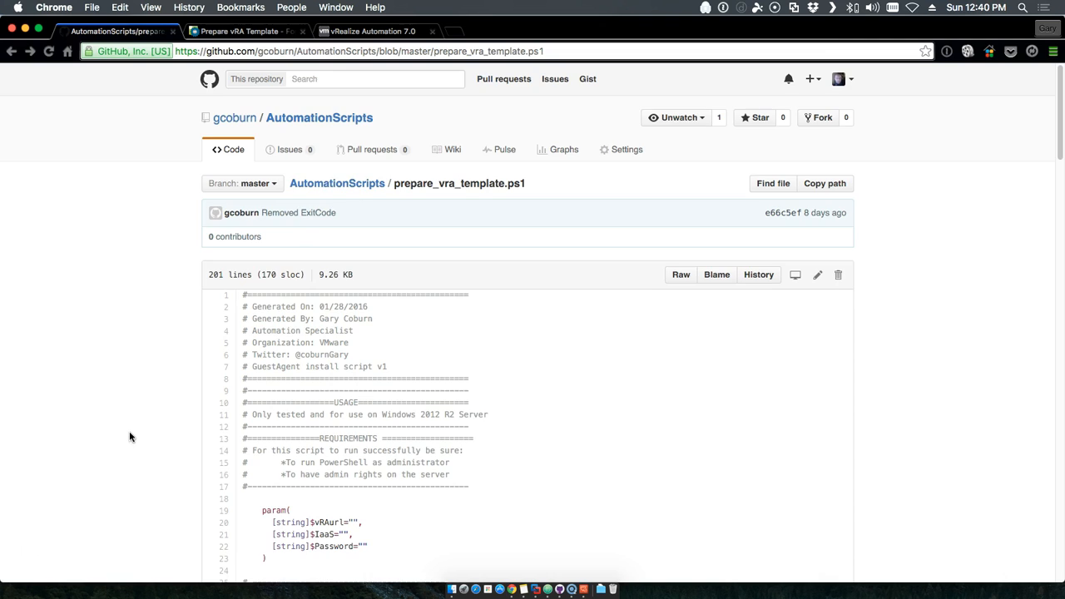
# Scroll to the param block for vRAurl, IaaS and Password and the administrator check.
pyautogui.scroll(-3)
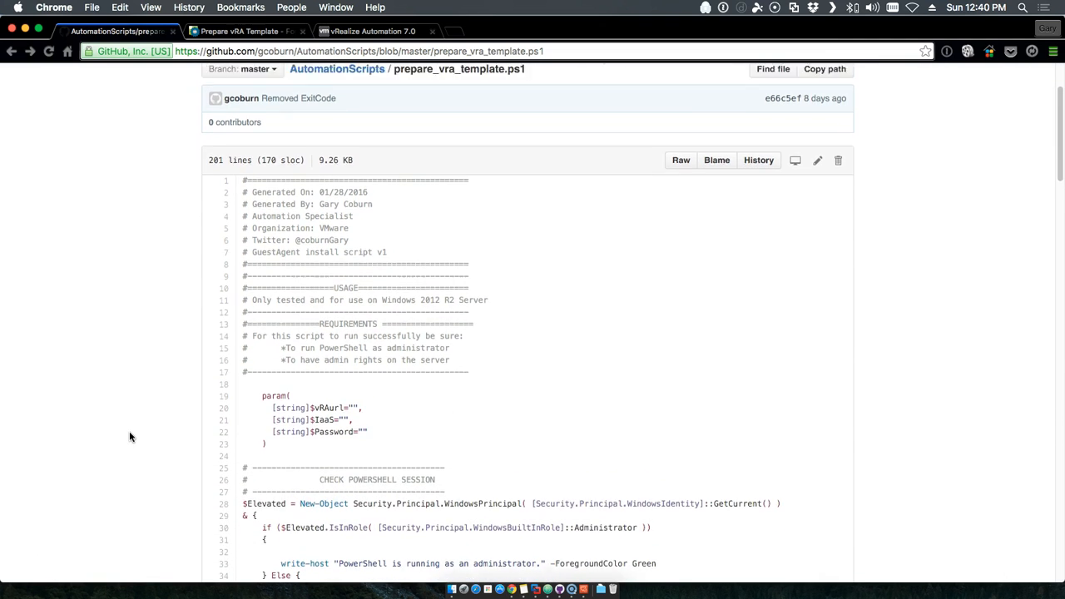
pyautogui.scroll(3)
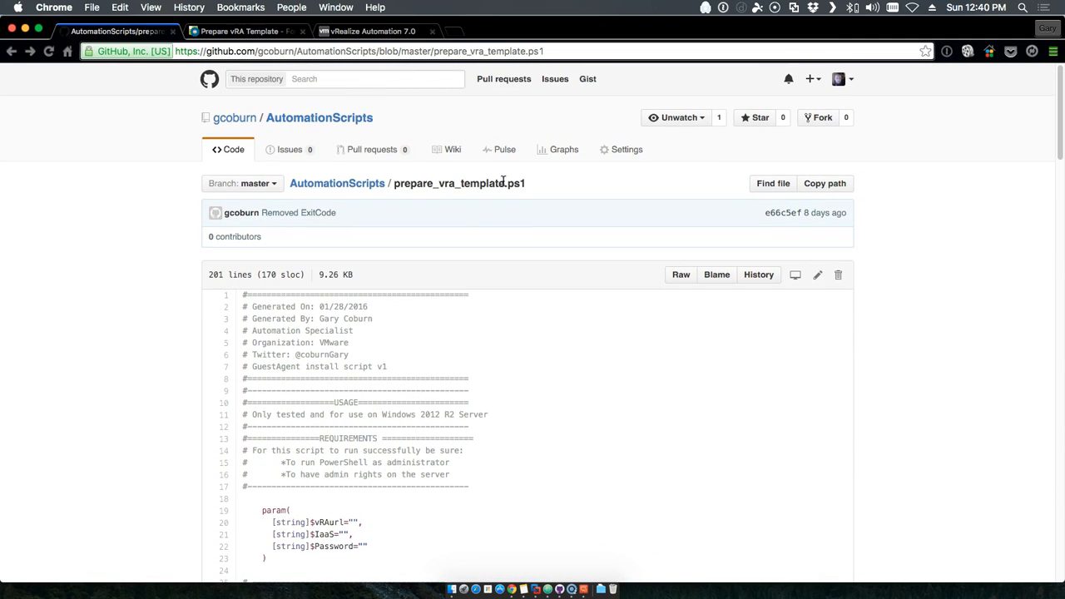
pyautogui.moveTo(158, 344)
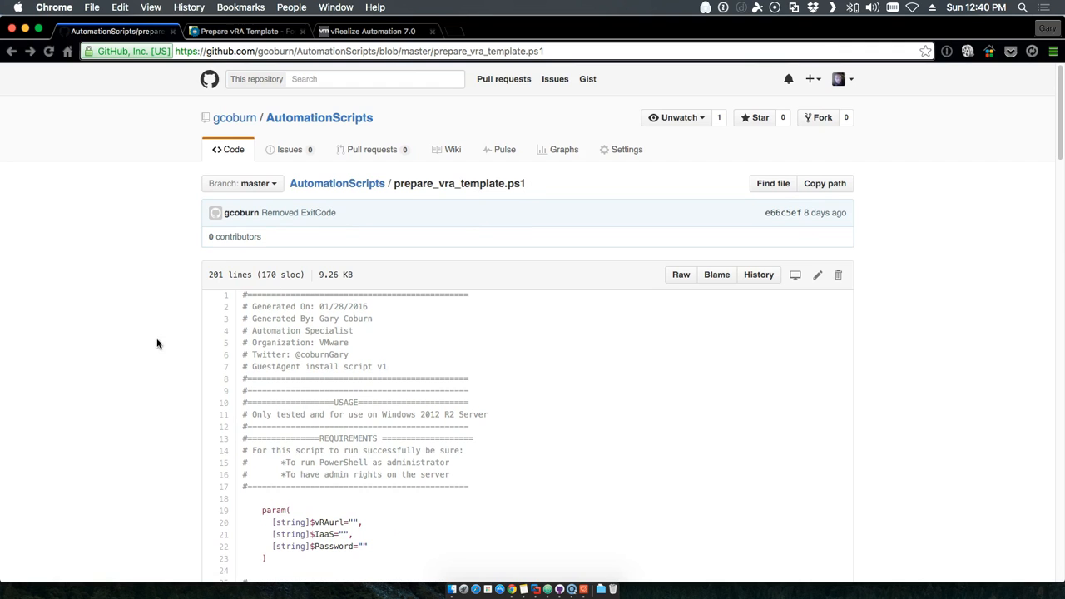
pyautogui.scroll(-3)
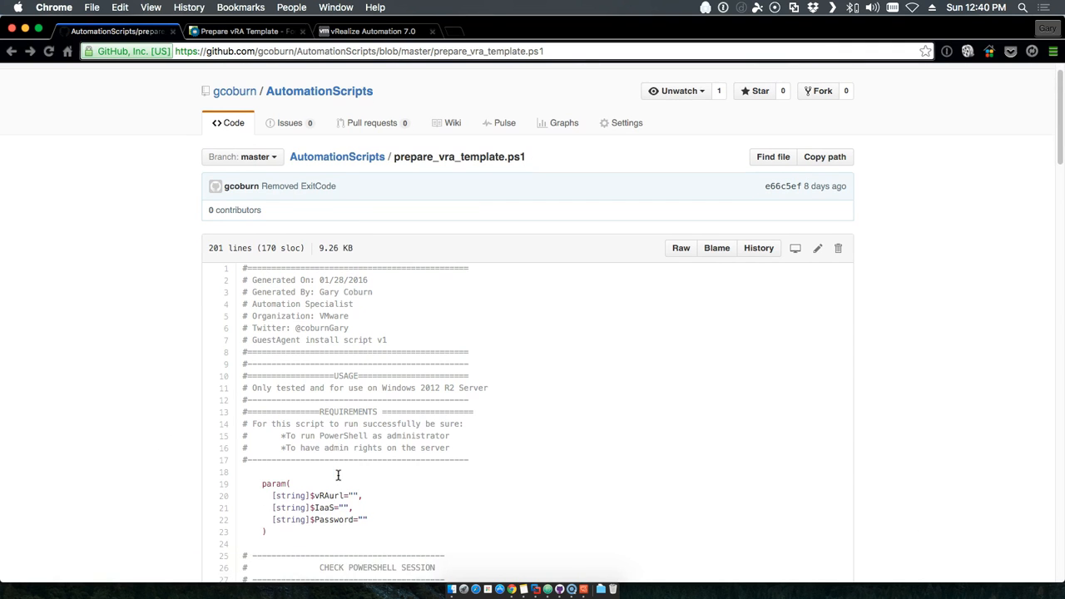
pyautogui.scroll(-3)
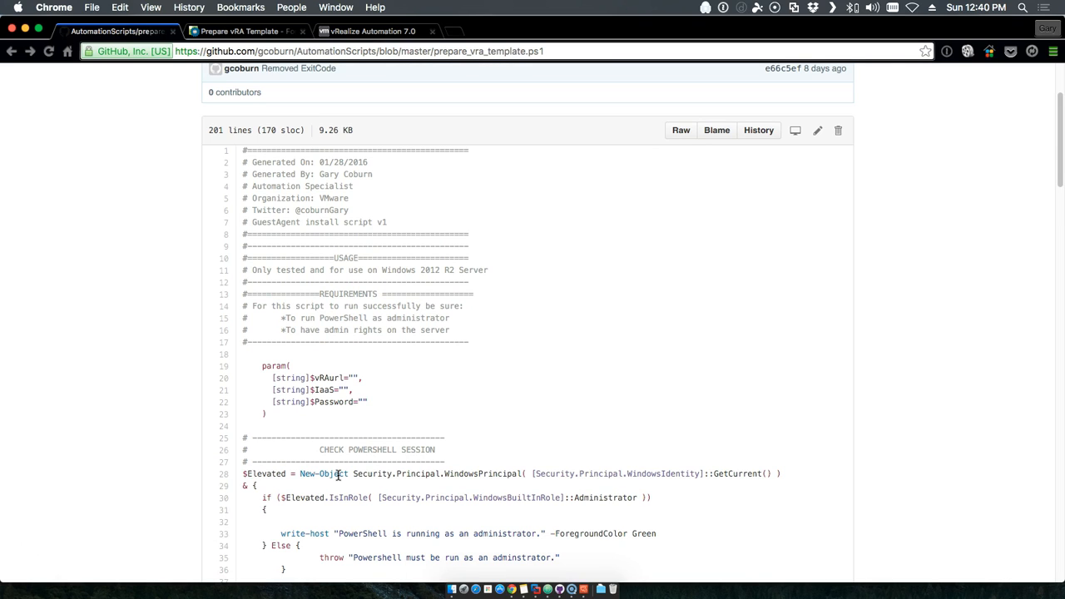
pyautogui.moveTo(269, 418)
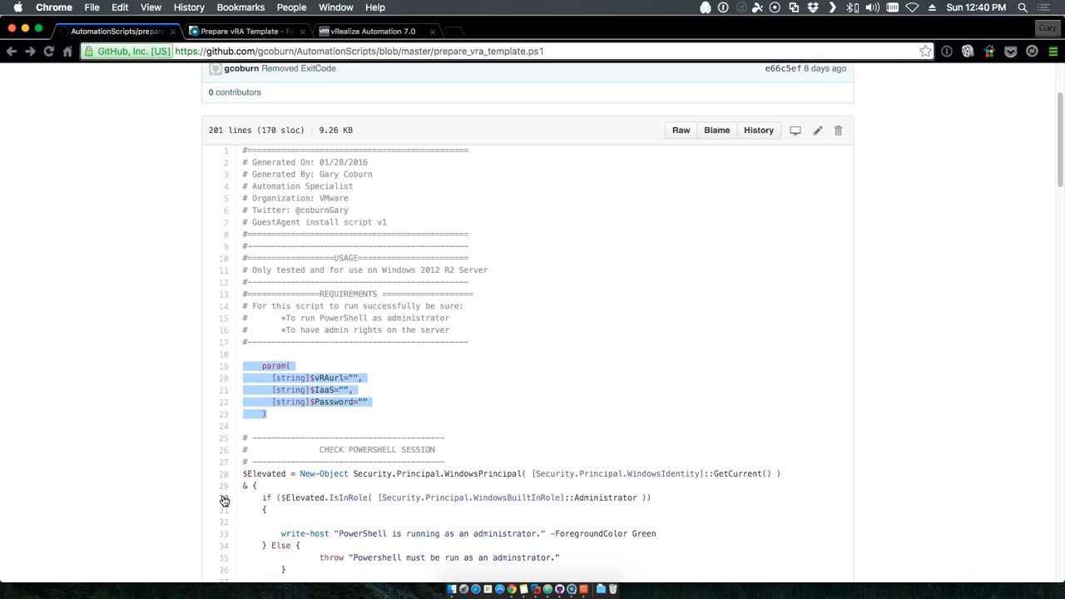
pyautogui.moveTo(406, 411)
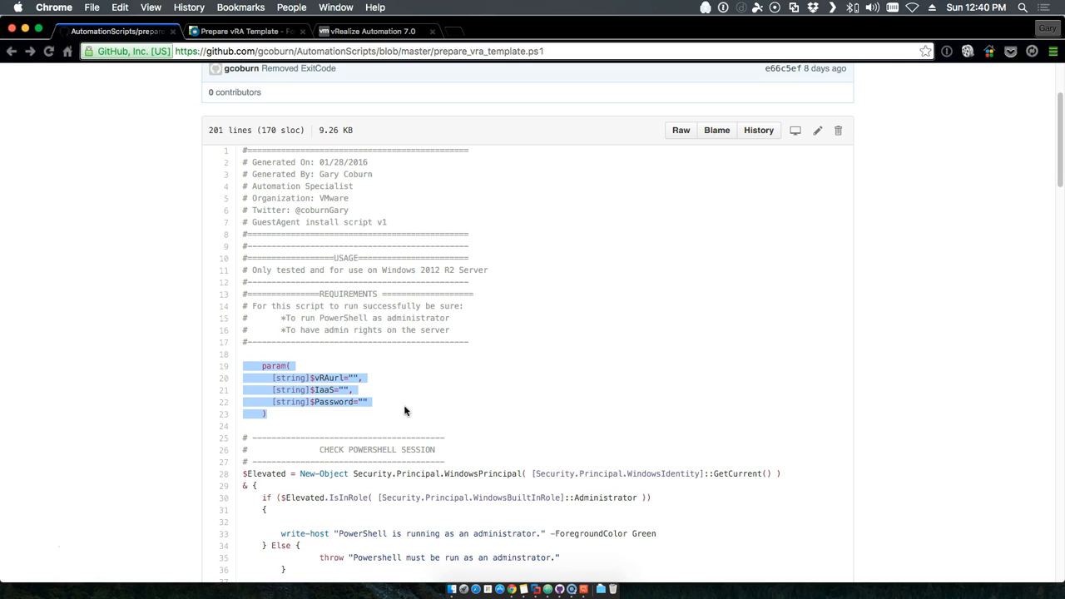
pyautogui.moveTo(463, 418)
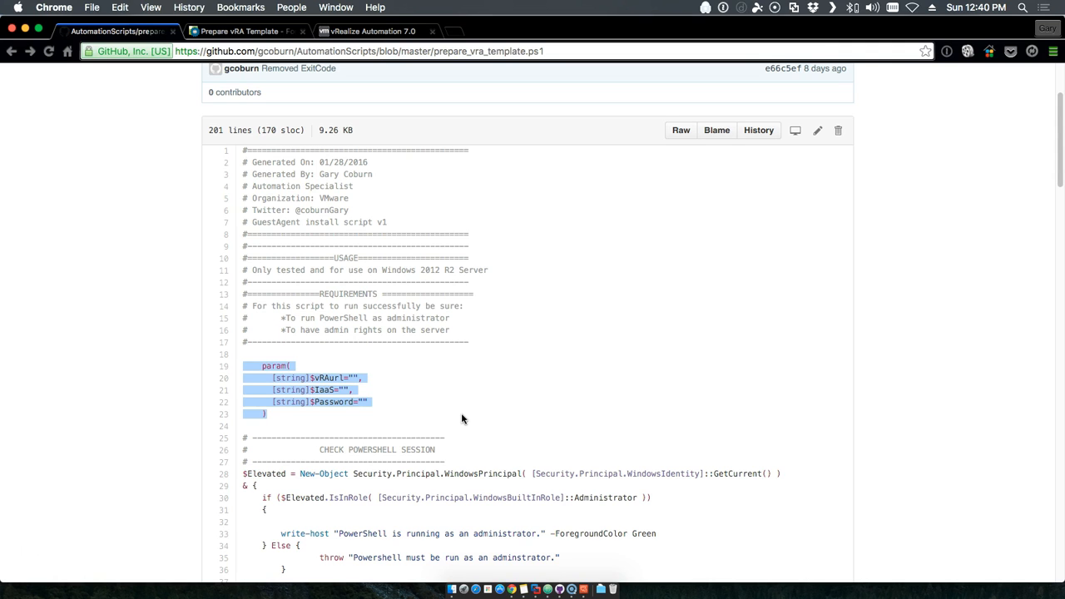
# Highlight the USER CONFIGURATION values, then scroll to the read-Host prompting section.
pyautogui.scroll(-3)
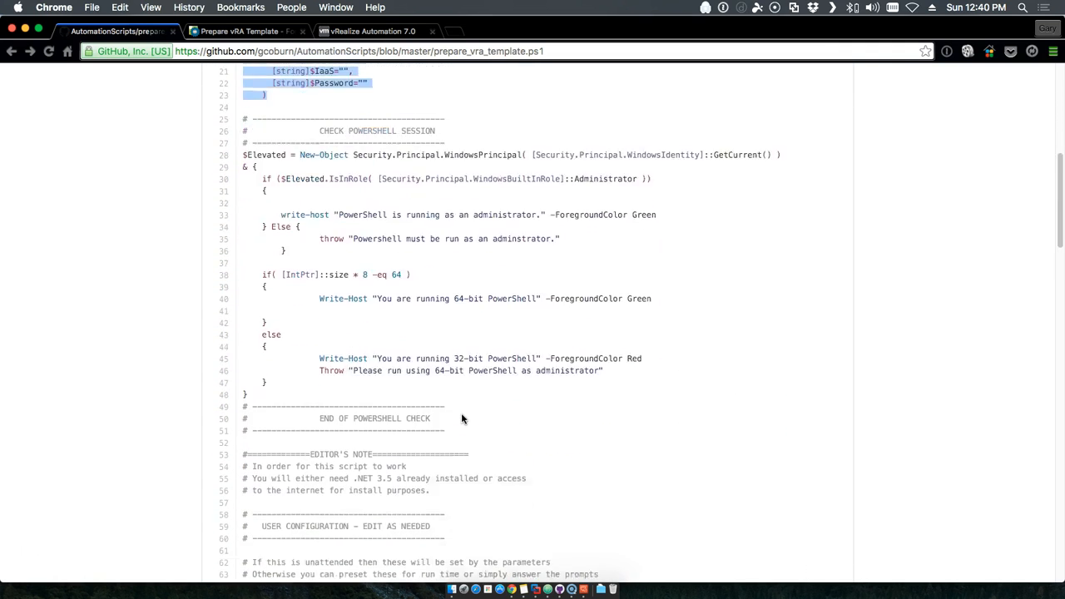
pyautogui.scroll(-3)
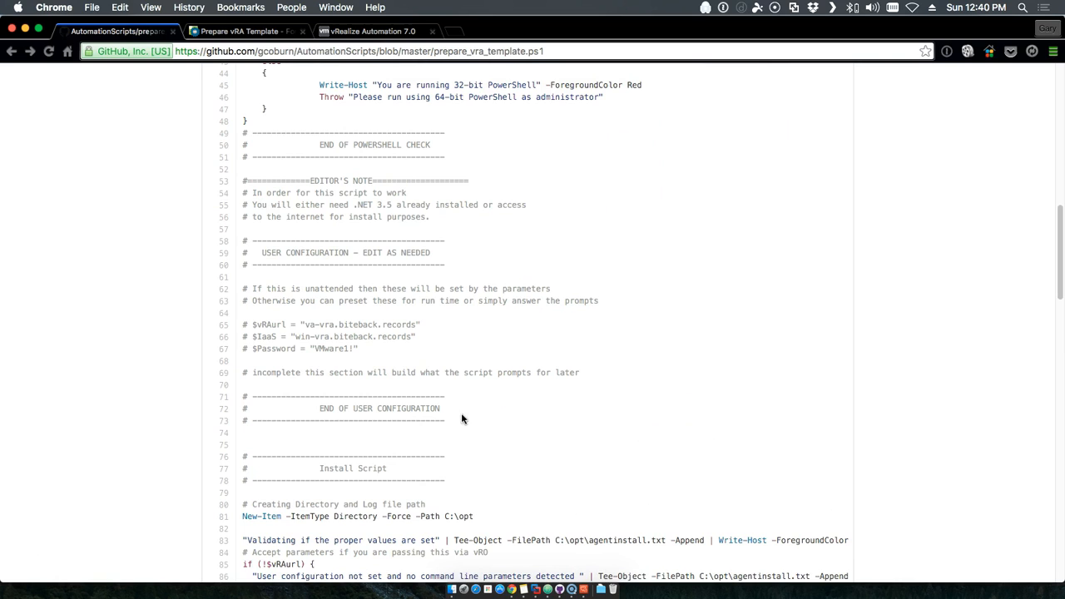
pyautogui.moveTo(389, 334)
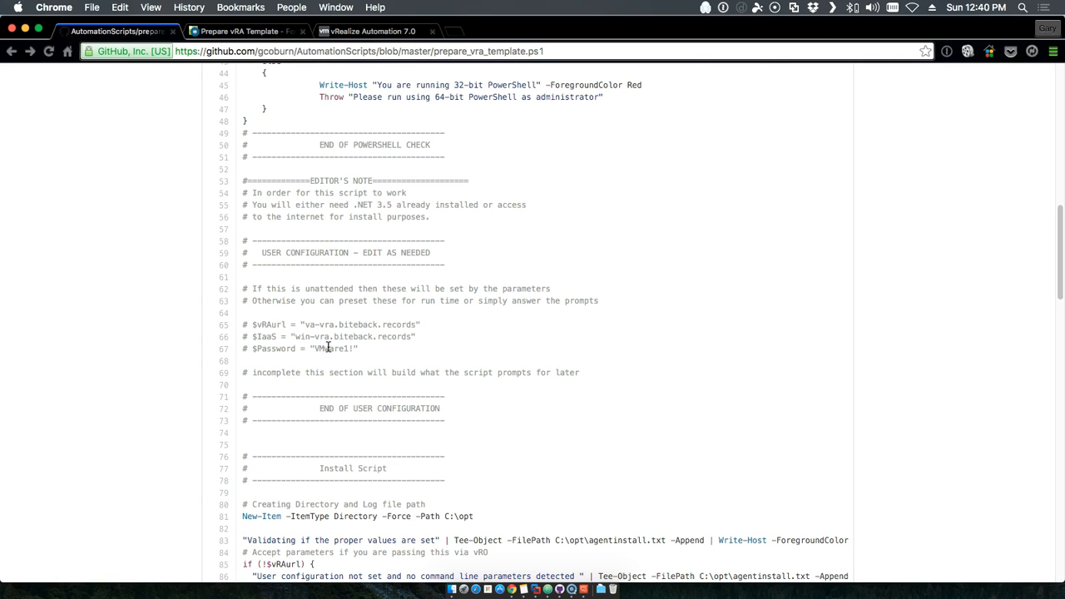
pyautogui.moveTo(244, 325); pyautogui.dragTo(358, 349)
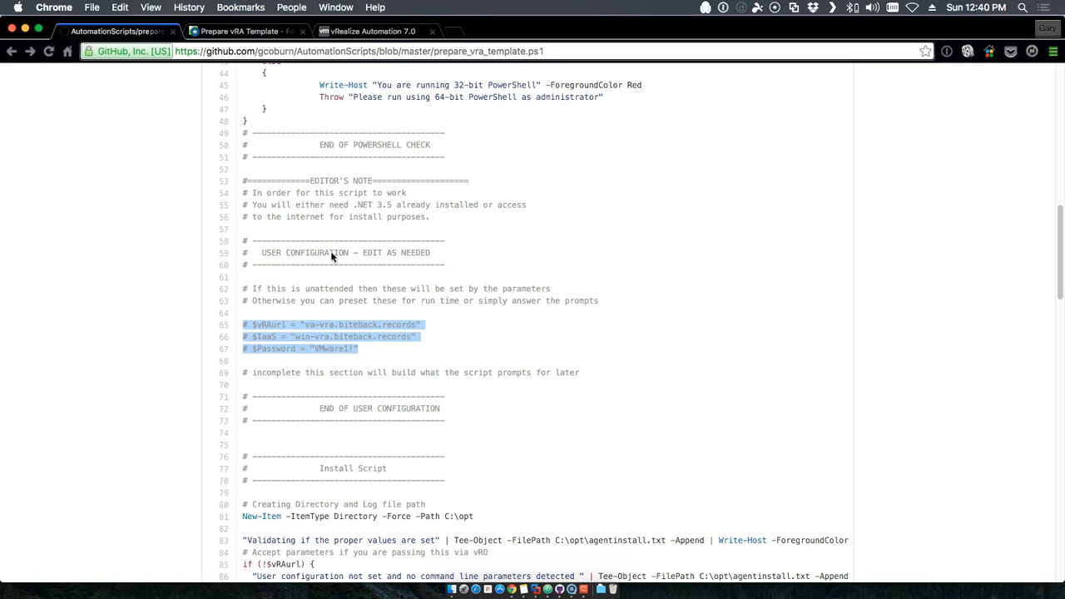
pyautogui.moveTo(390, 280)
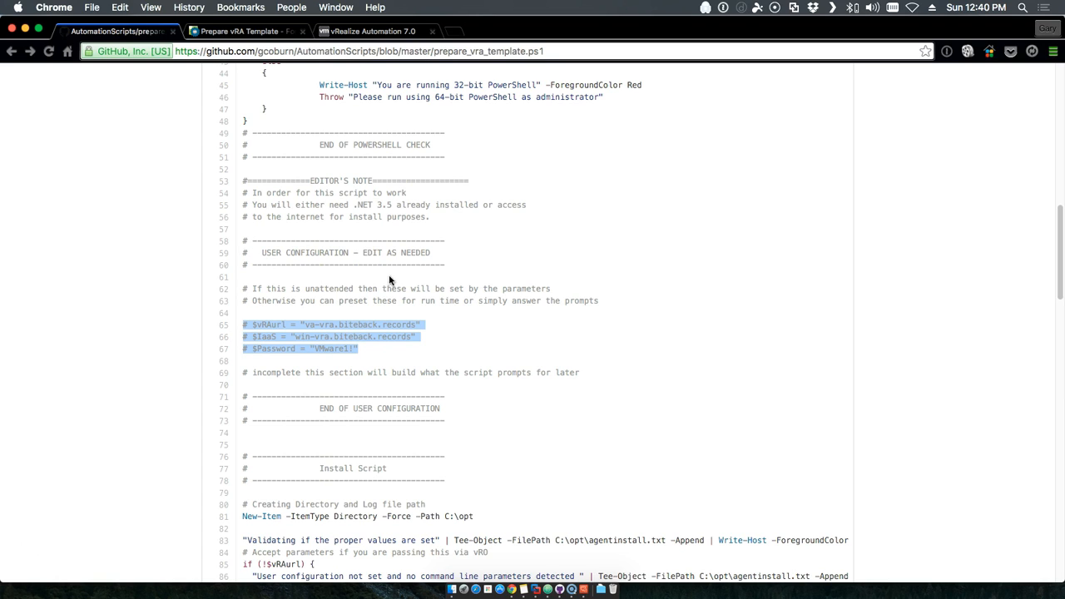
pyautogui.moveTo(335, 359)
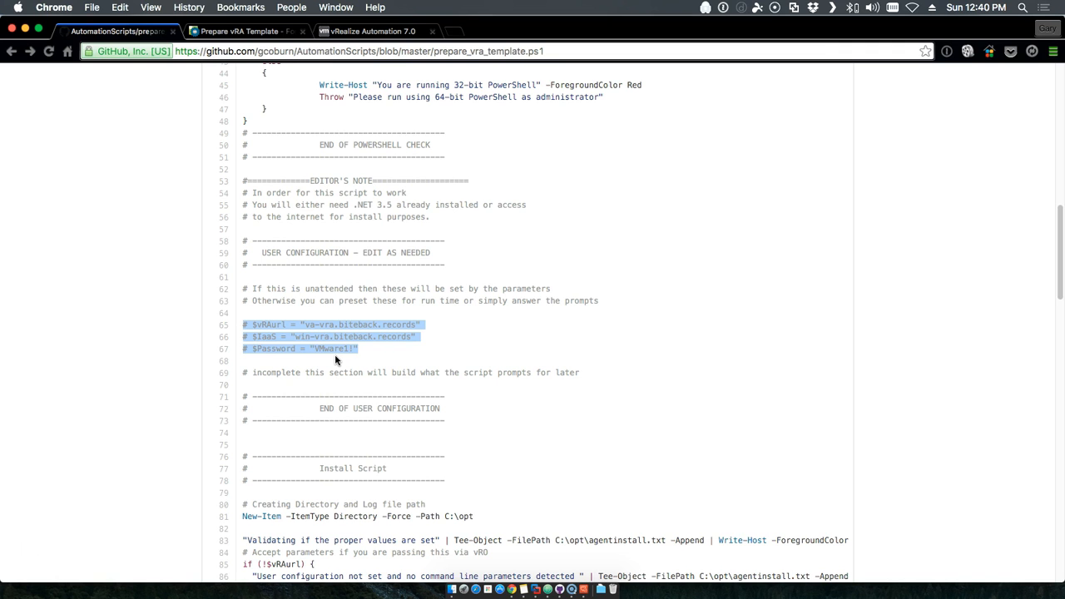
pyautogui.scroll(-3)
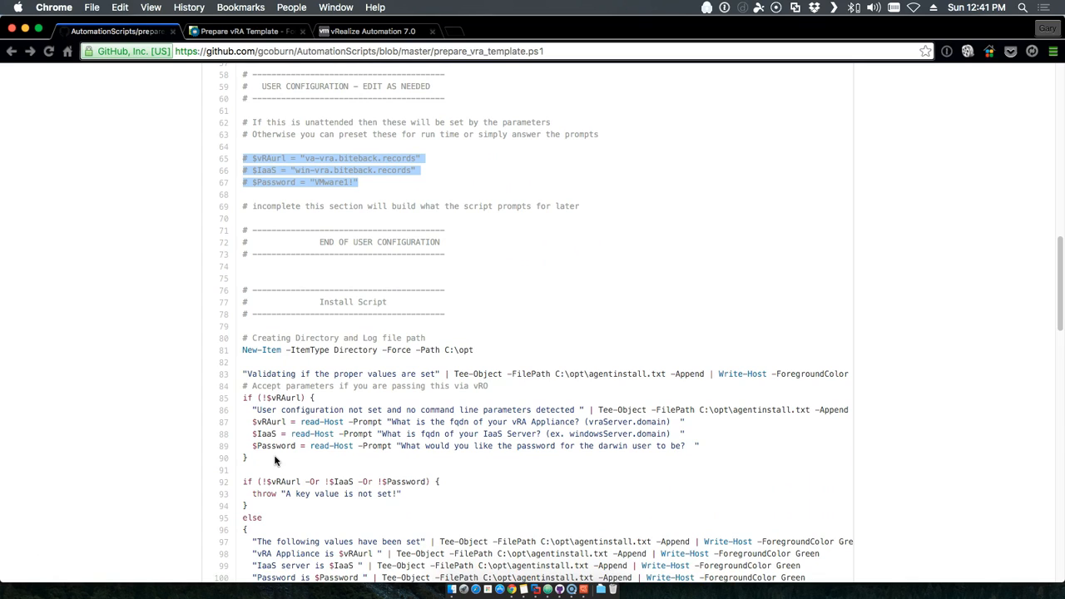
pyautogui.moveTo(309, 397)
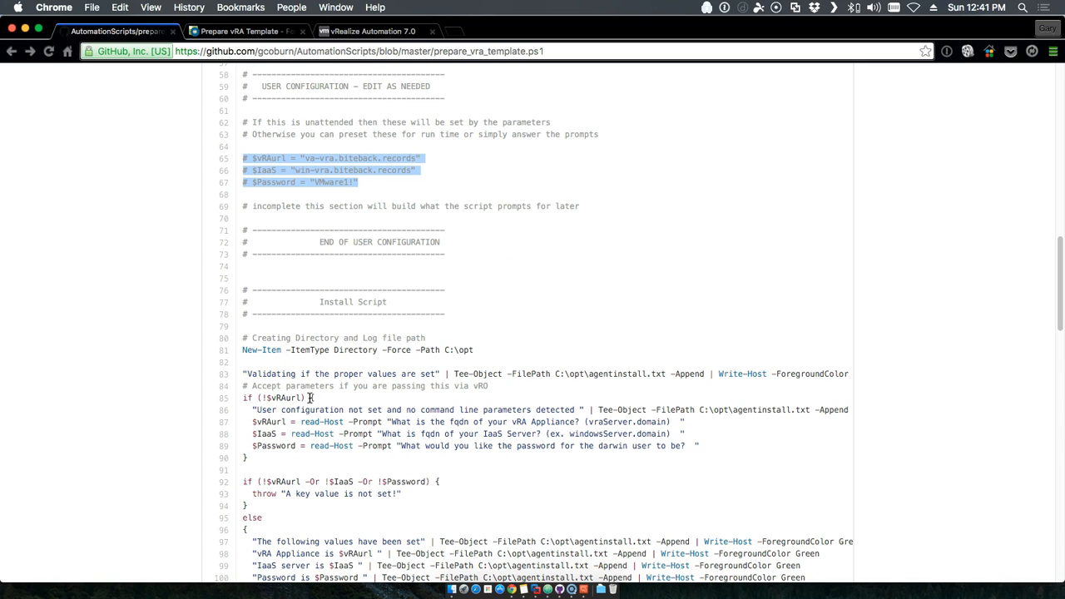
pyautogui.moveTo(312, 170)
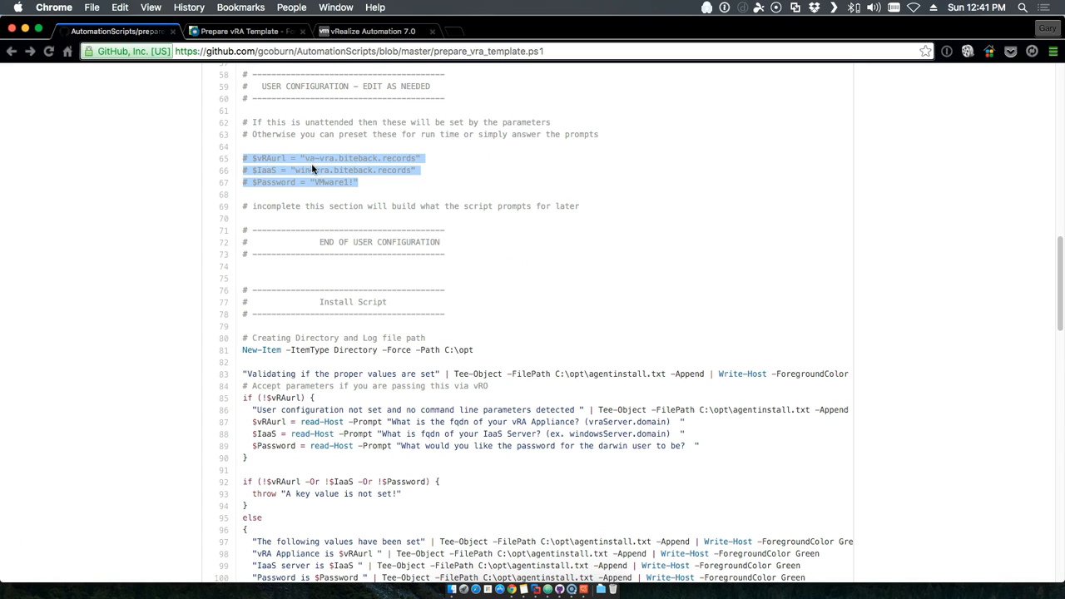
pyautogui.moveTo(268, 207)
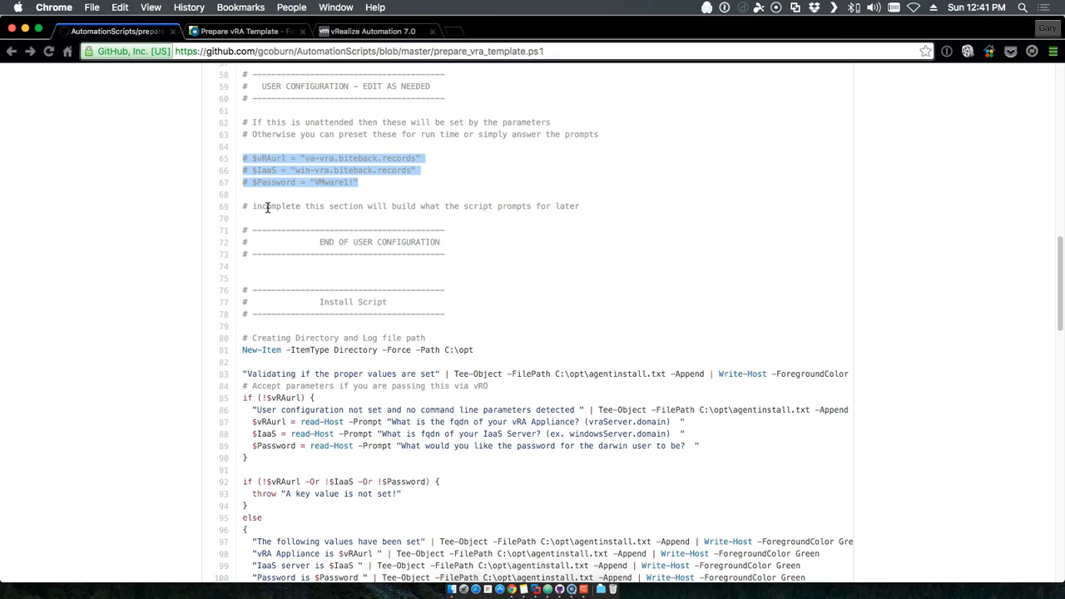
pyautogui.moveTo(258, 470)
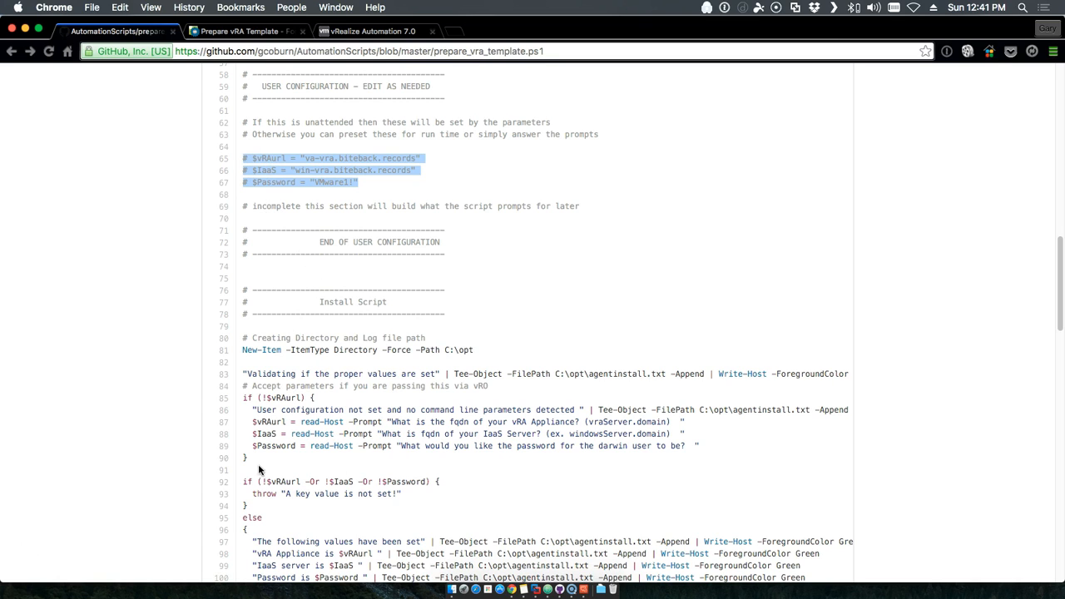
pyautogui.moveTo(272, 422)
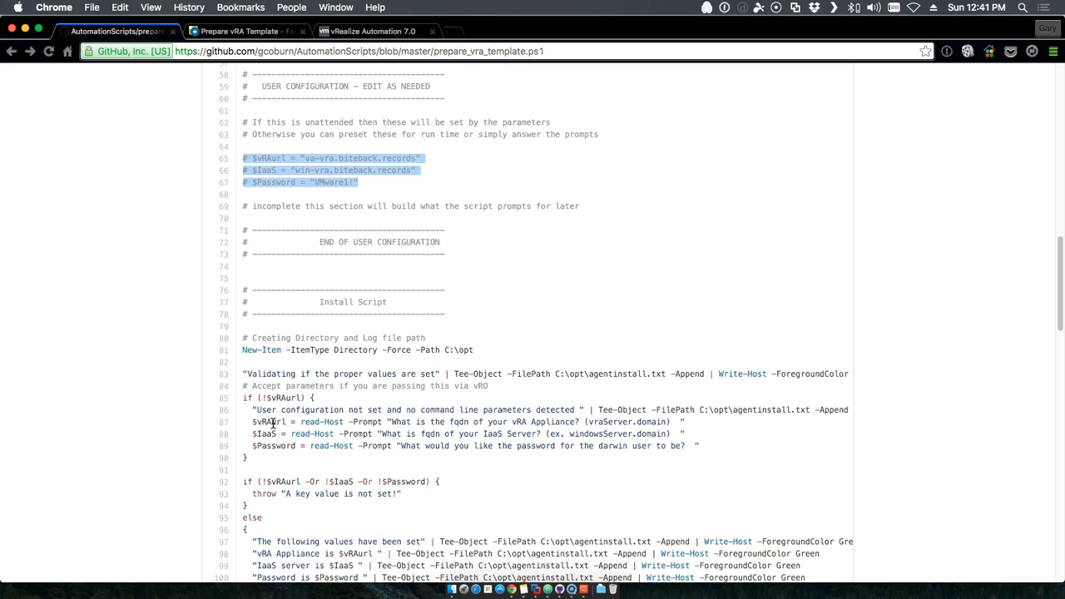
pyautogui.moveTo(465, 421)
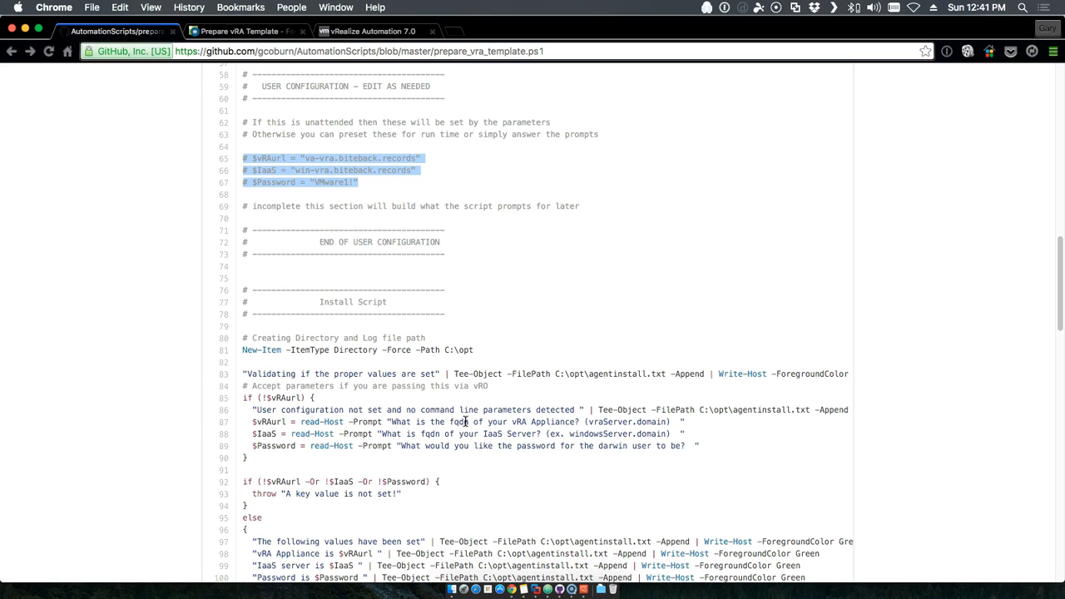
pyautogui.moveTo(416, 433)
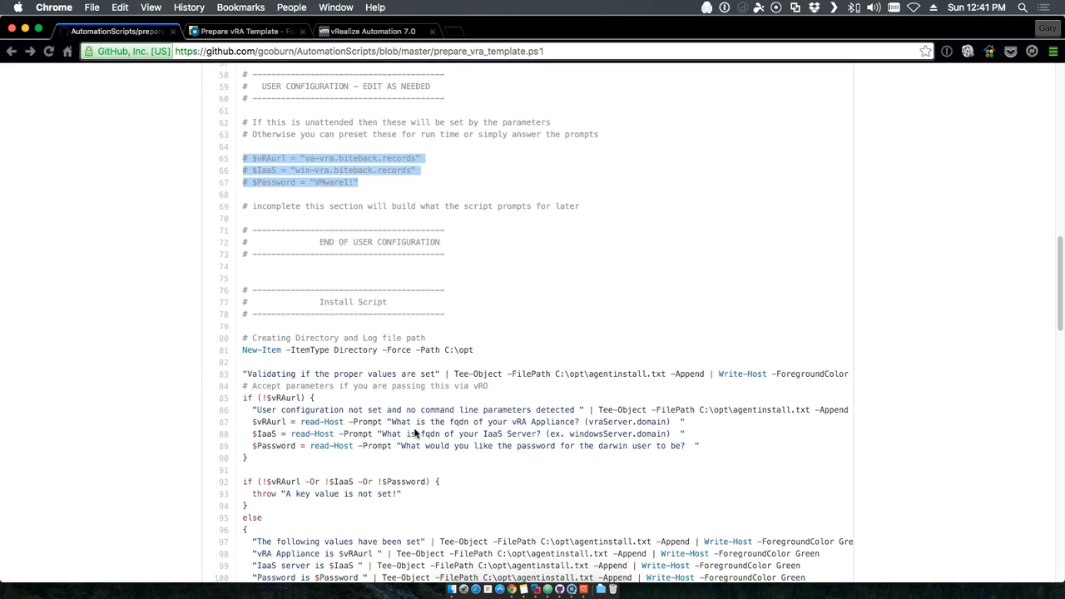
pyautogui.moveTo(457, 449)
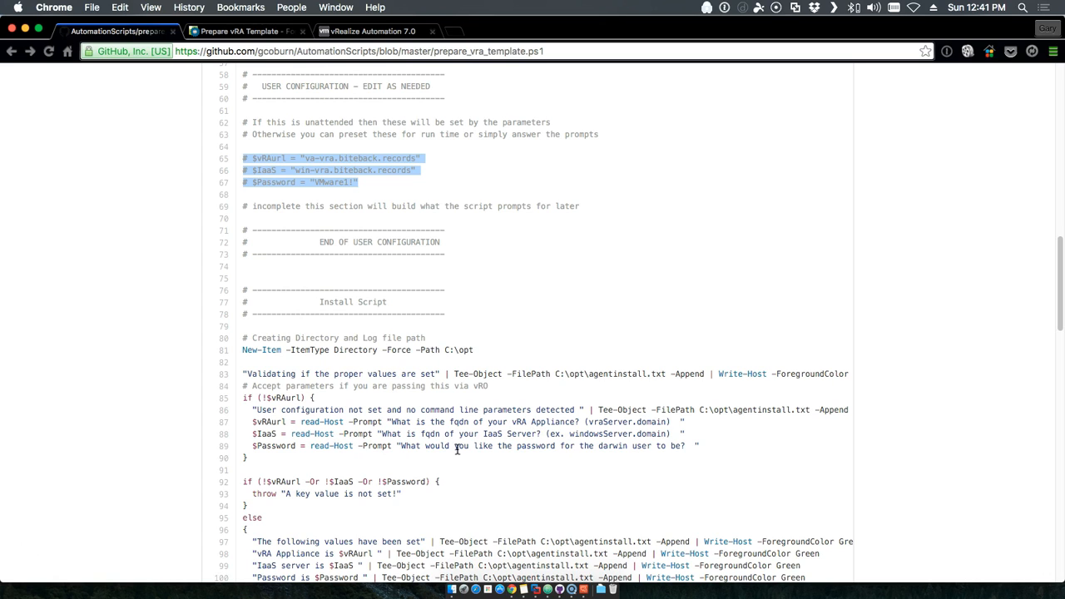
pyautogui.moveTo(617, 459)
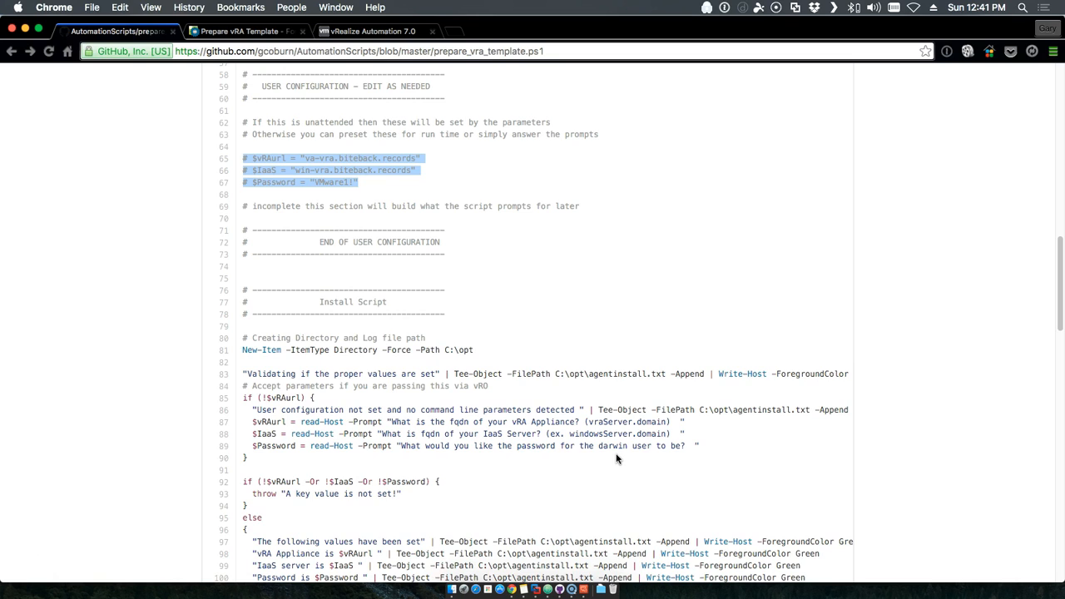
# Open the GitHub file page's Raw view of prepare_vra_template.ps1.
pyautogui.scroll(-3)
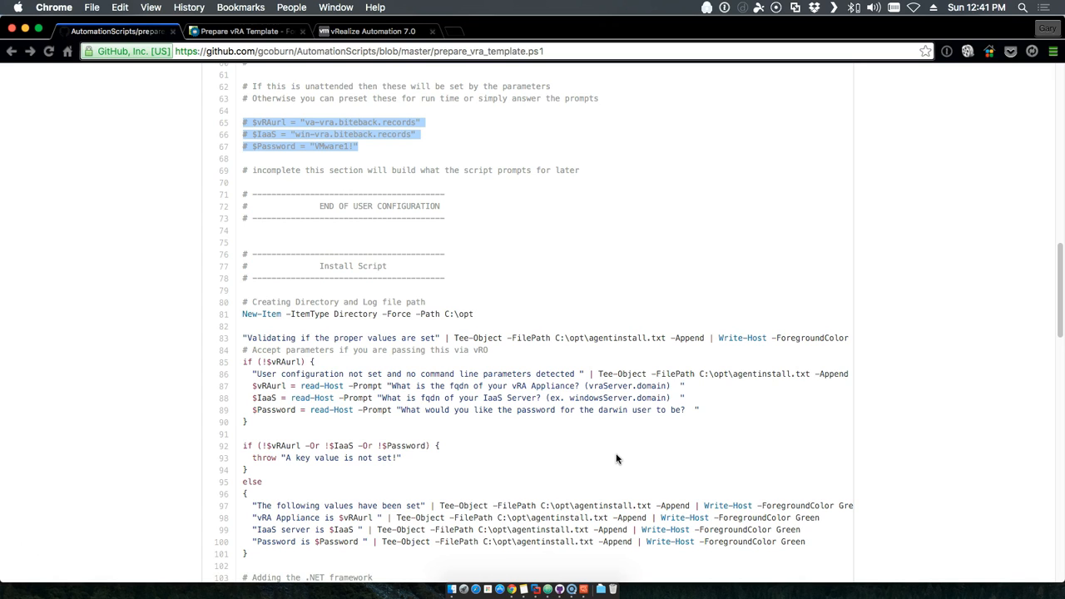
pyautogui.moveTo(541, 500)
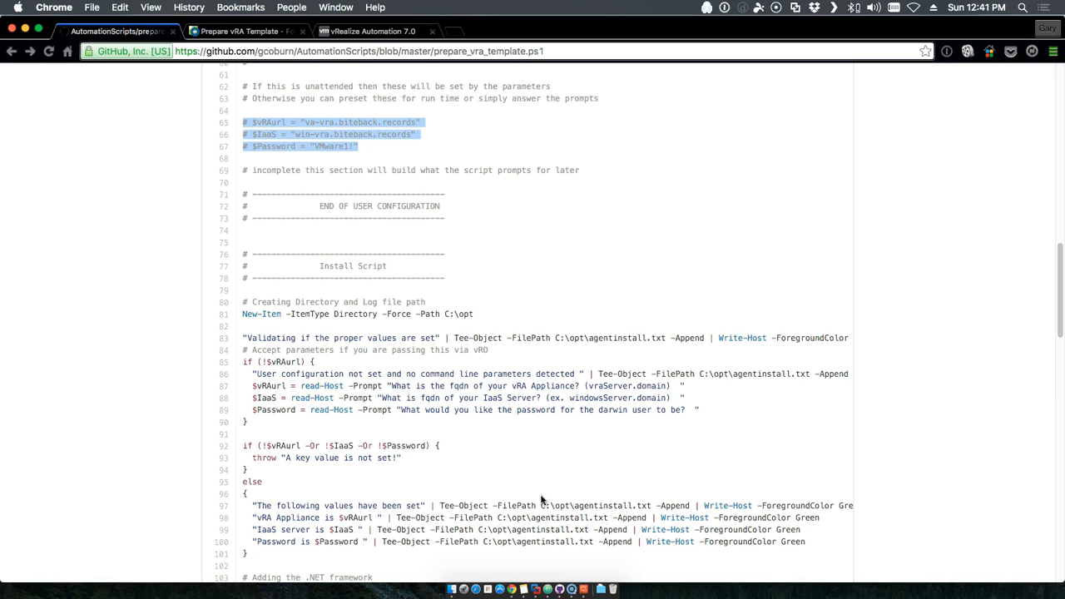
pyautogui.moveTo(406, 256)
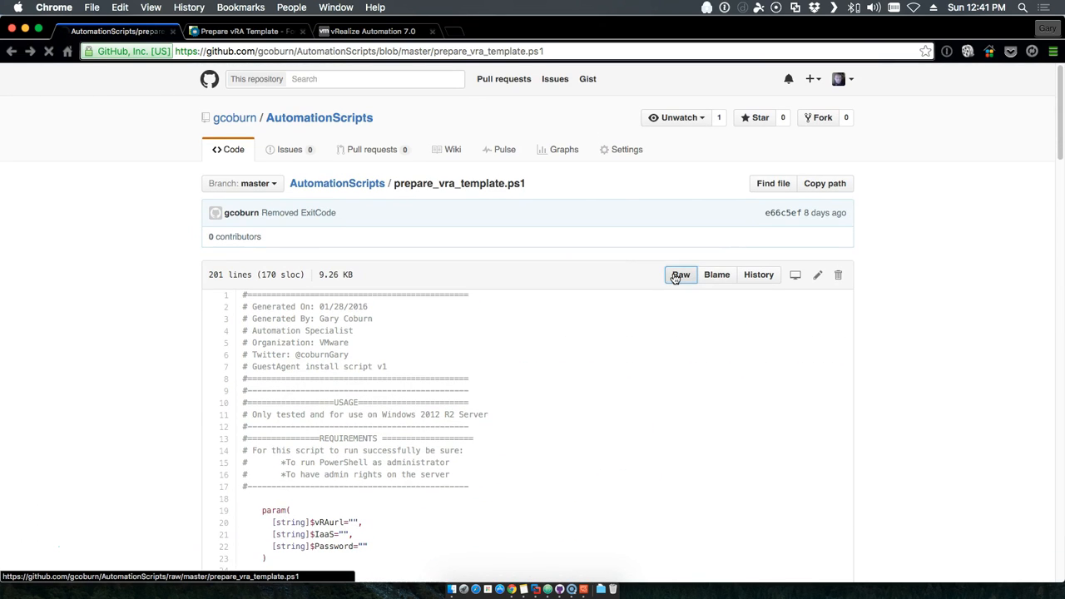
pyautogui.click(680, 274)
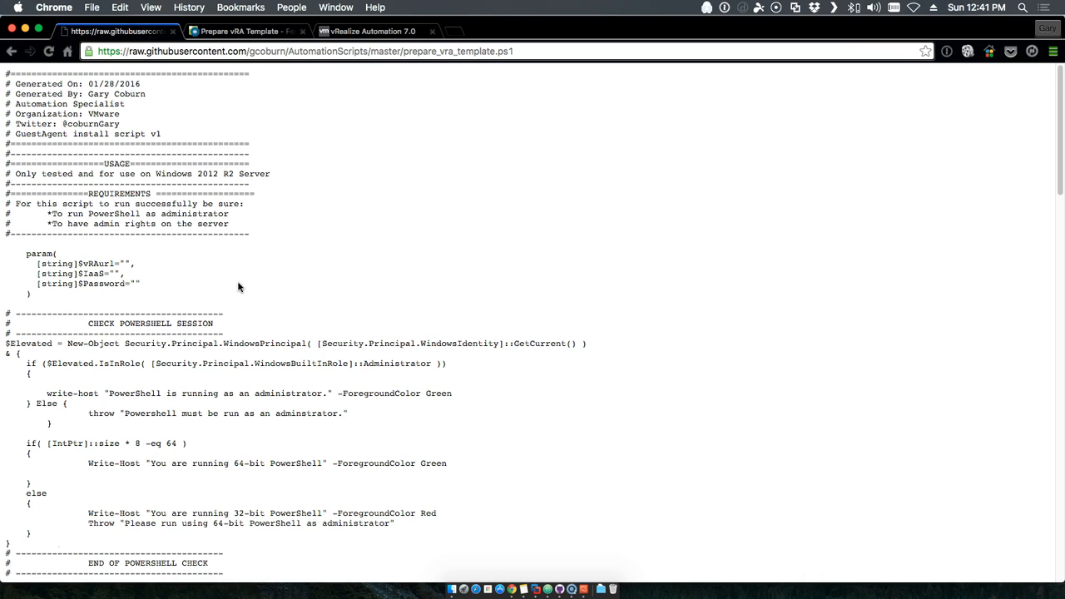
pyautogui.scroll(-3)
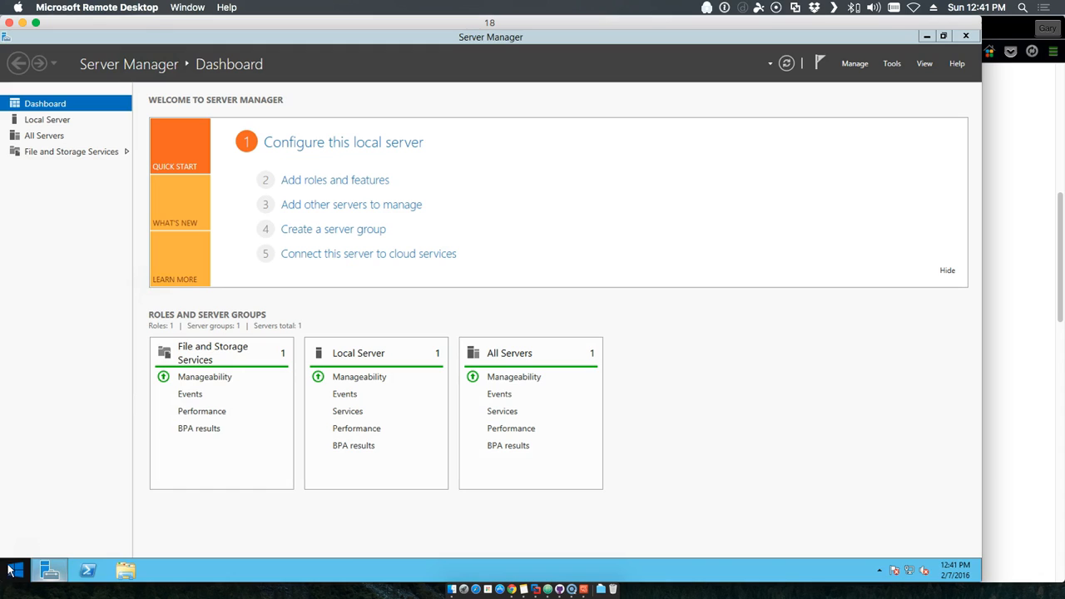
# Launch Windows PowerShell ISE from Start search and minimize Server Manager.
pyautogui.click(15, 569)
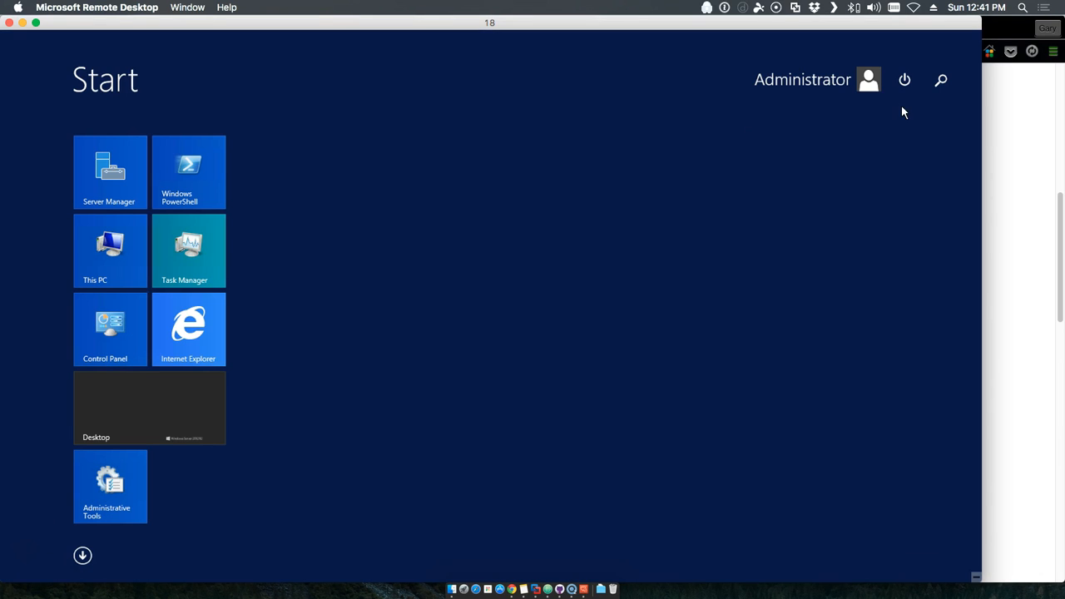
pyautogui.moveTo(285, 474)
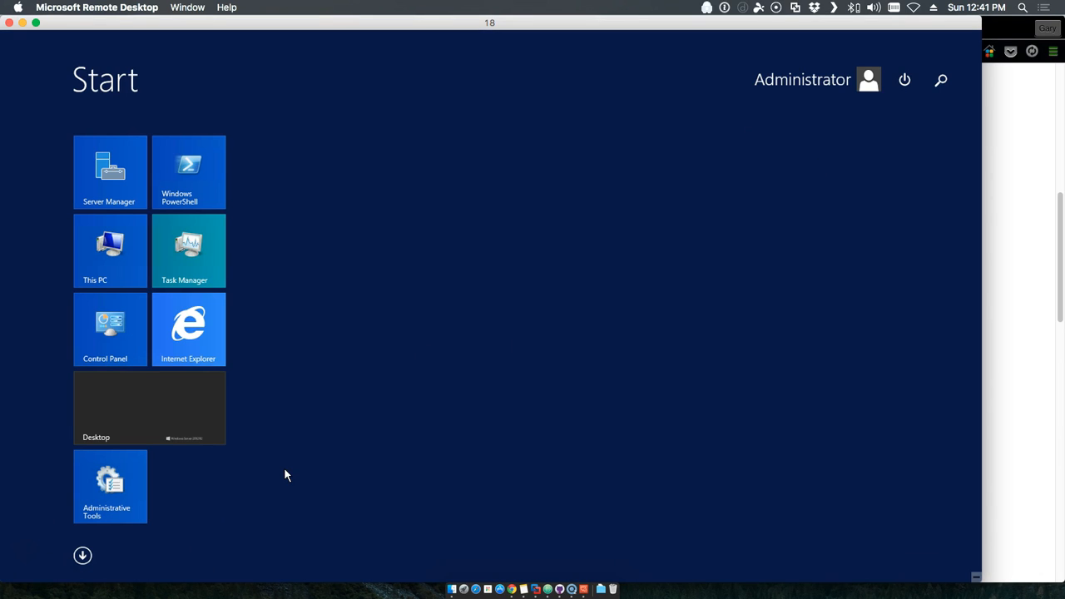
pyautogui.moveTo(303, 436)
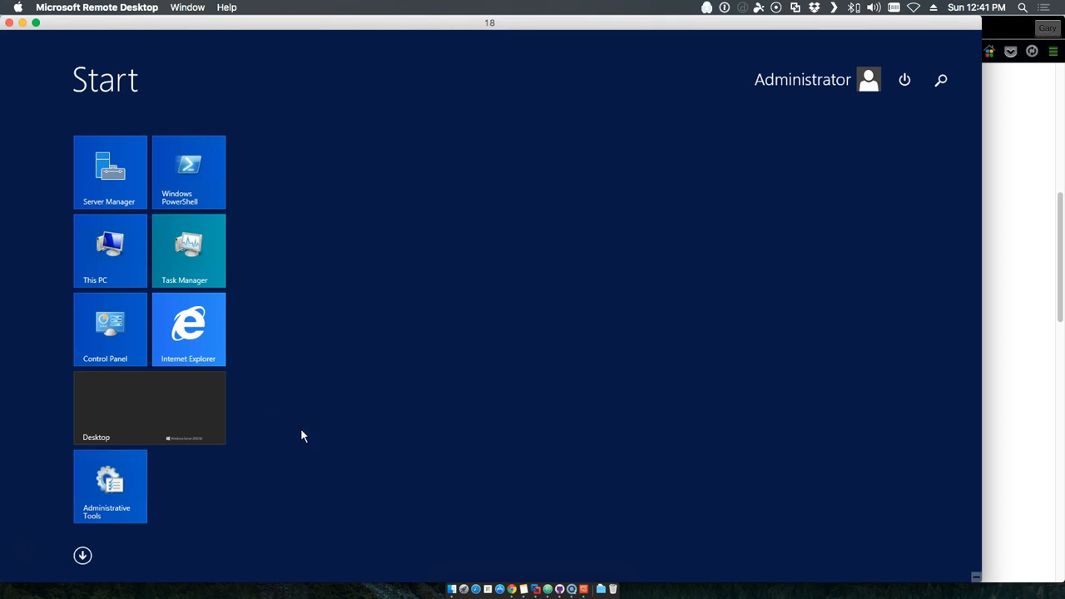
pyautogui.click(941, 79)
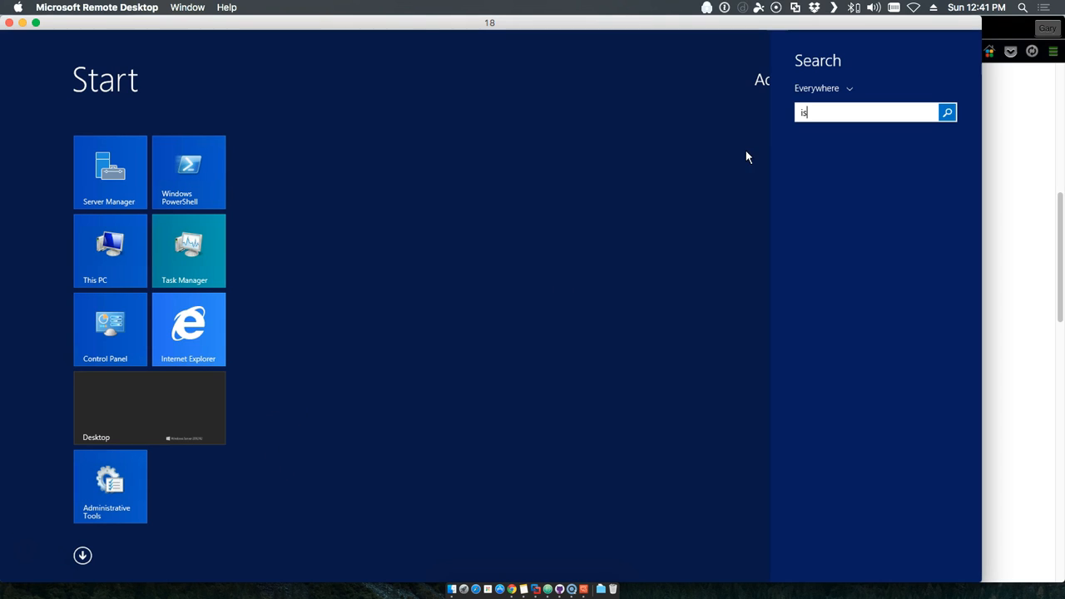
pyautogui.write('SCSI Initiator')
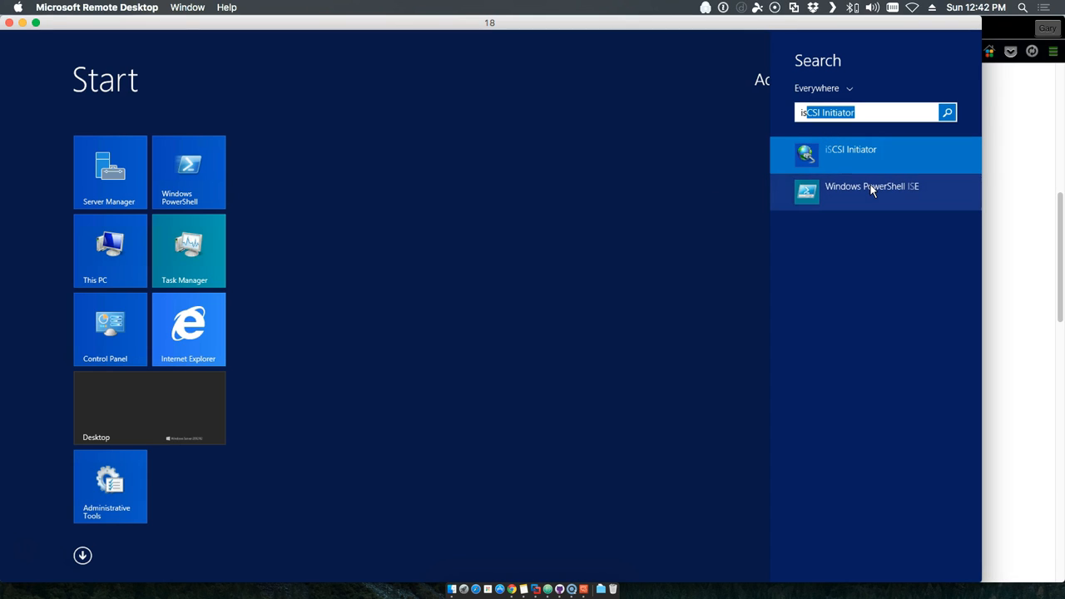
pyautogui.click(108, 172)
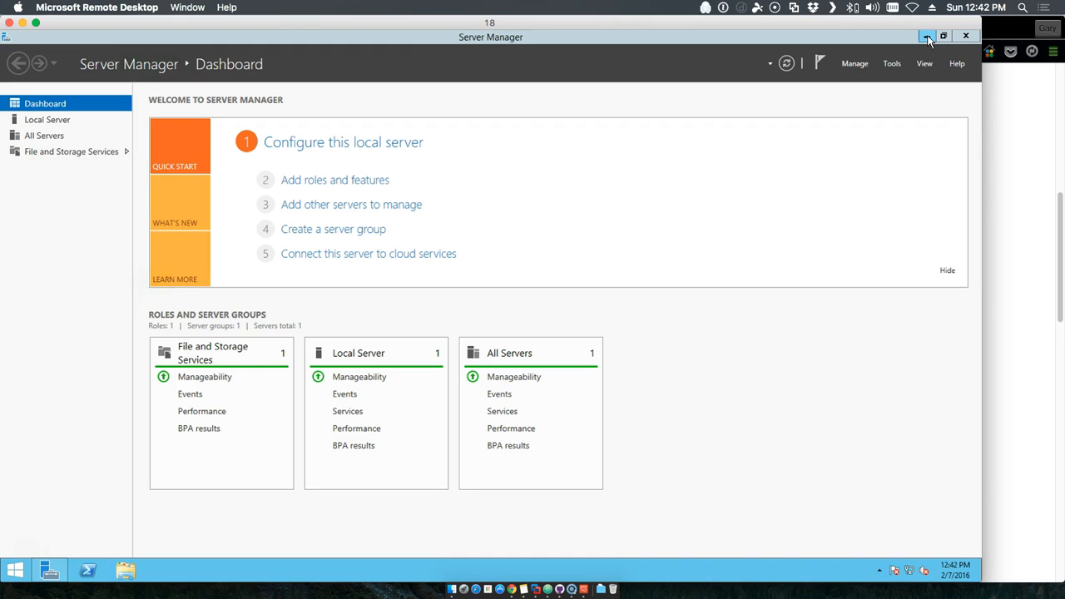
pyautogui.click(926, 37)
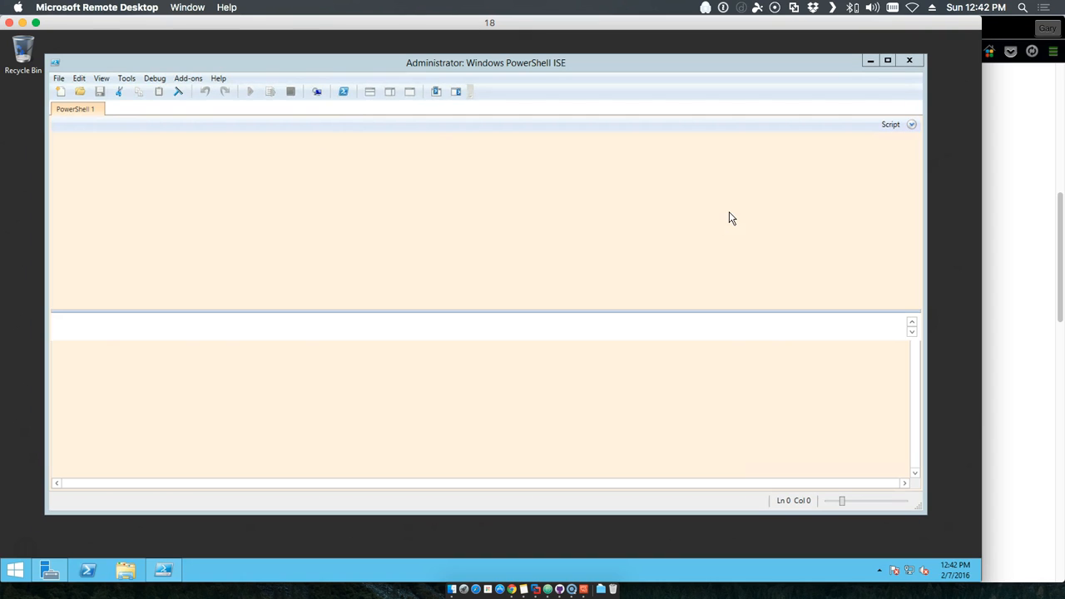
# Lay out the ISE with the script pane above the console and focus Untitled1.ps1.
pyautogui.click(250, 91)
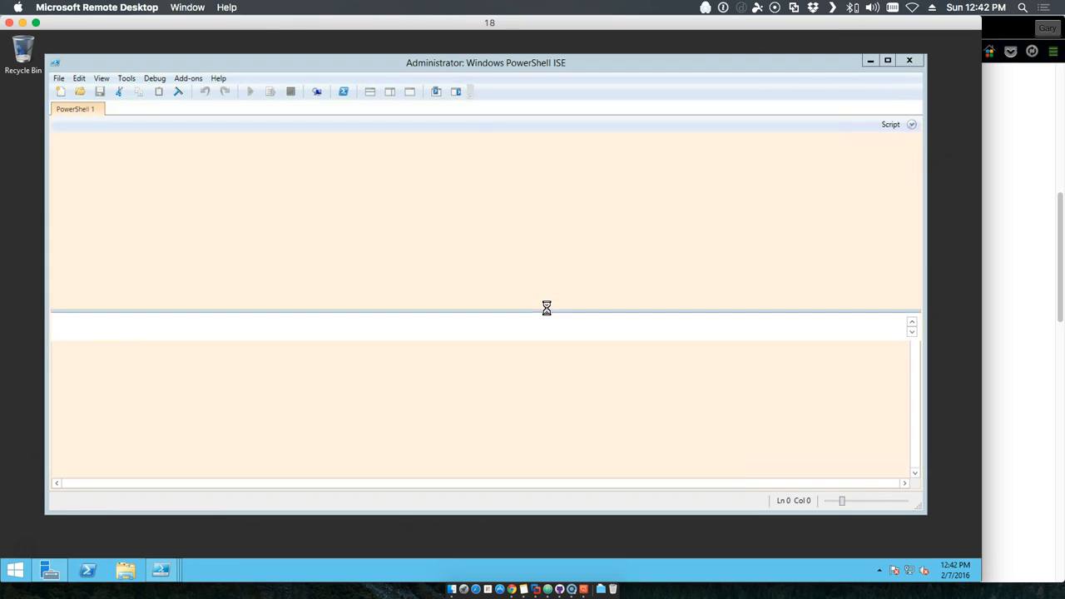
pyautogui.click(250, 92)
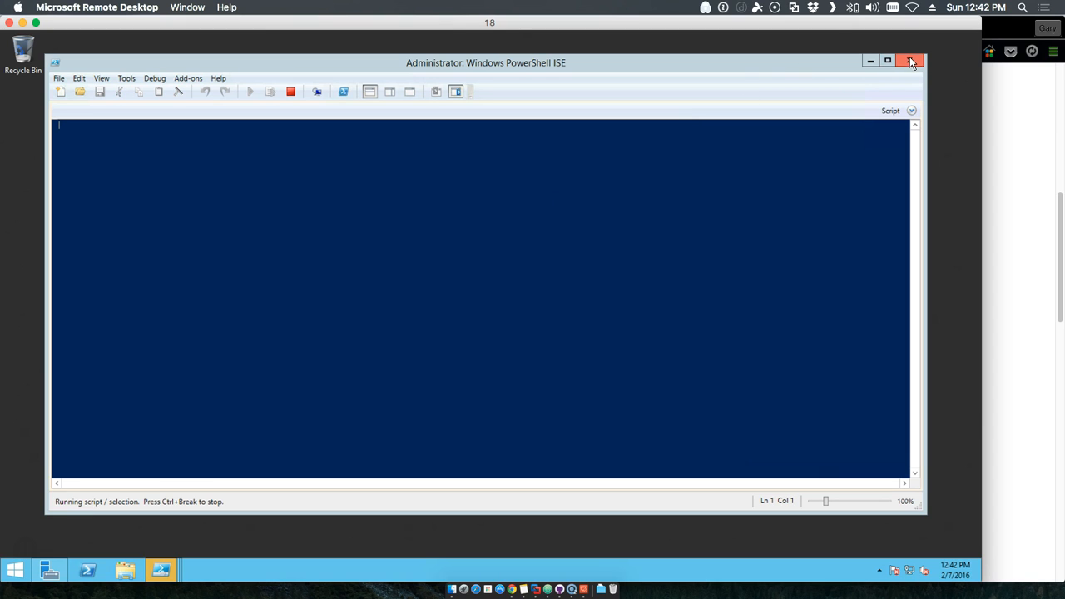
pyautogui.moveTo(192, 518)
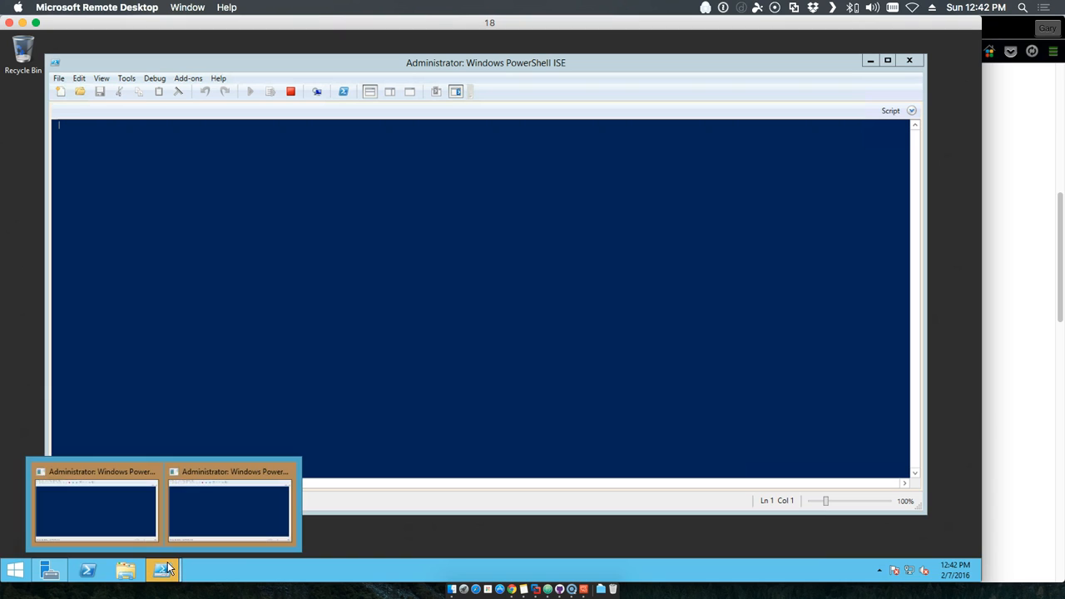
pyautogui.moveTo(287, 472)
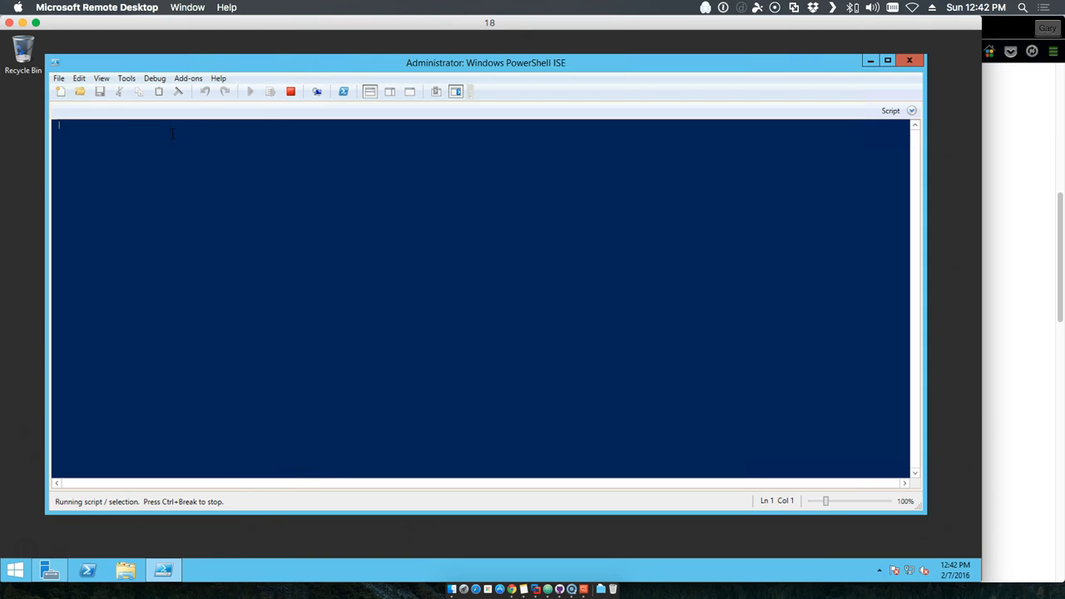
pyautogui.click(369, 92)
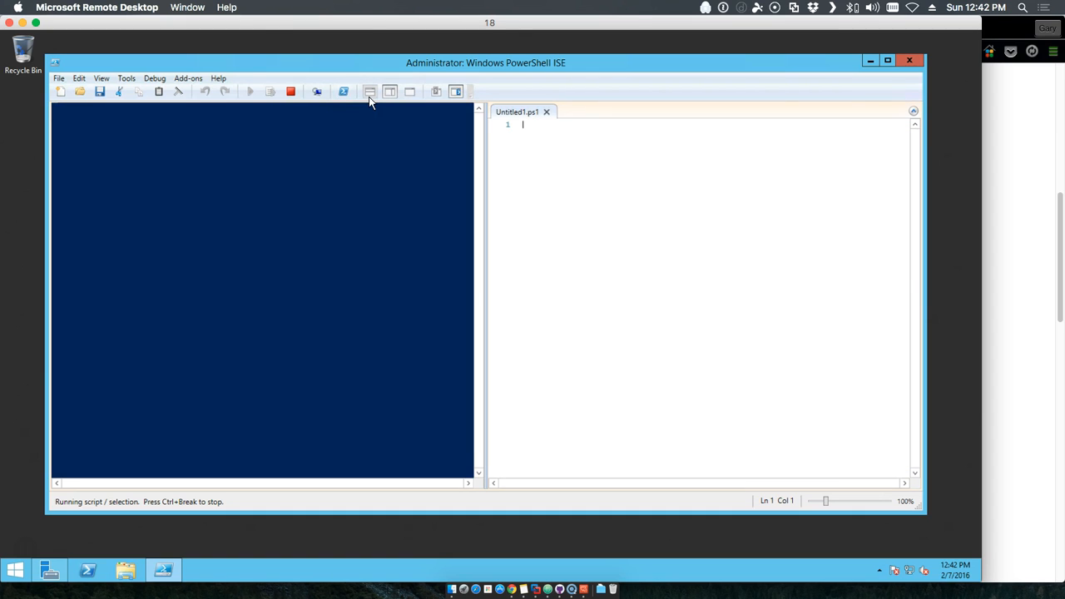
pyautogui.click(370, 92)
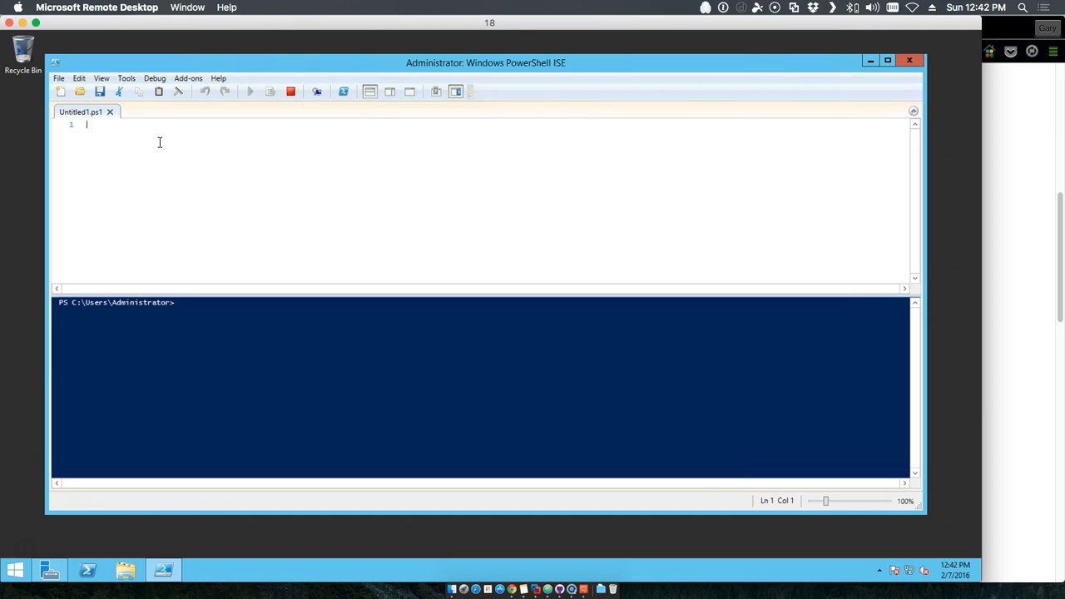
pyautogui.click(435, 91)
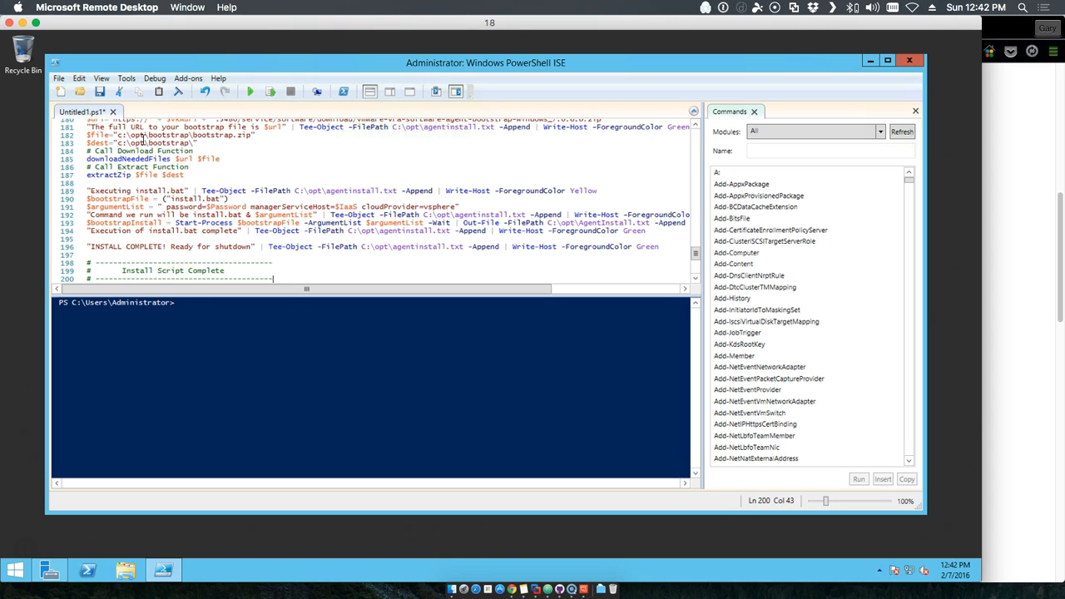
# Paste the script and save it to C:\ as prepare_vra_template.ps1.
pyautogui.click(59, 77)
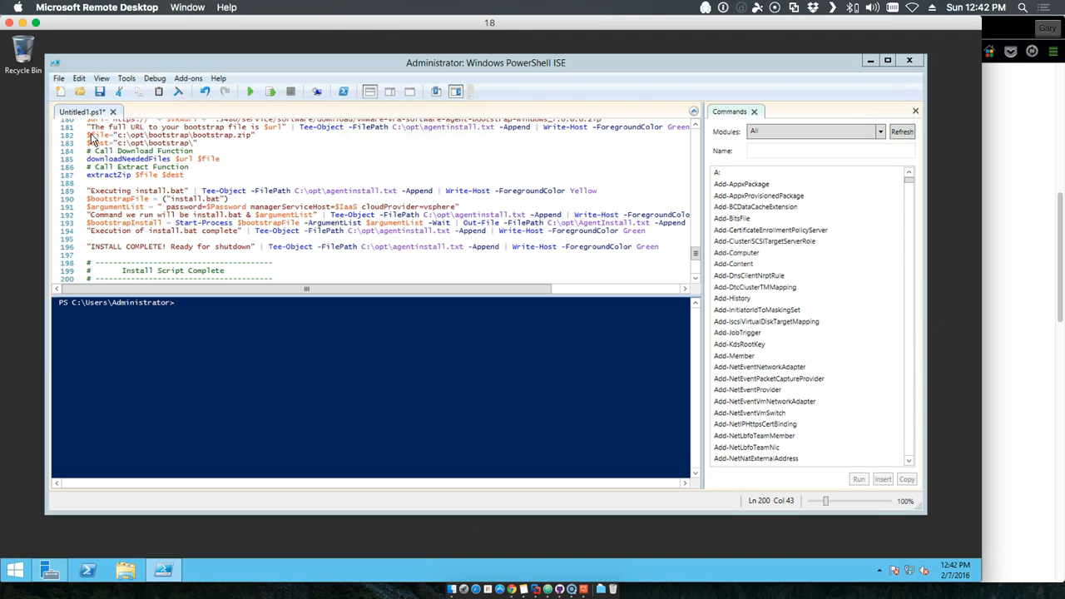
pyautogui.click(99, 92)
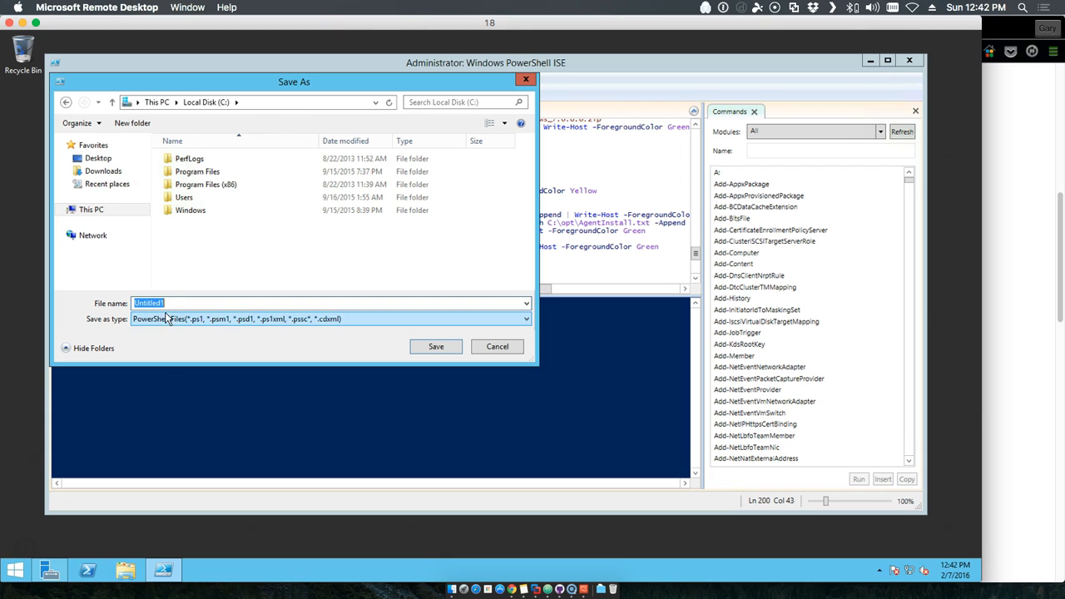
pyautogui.write('prepare_')
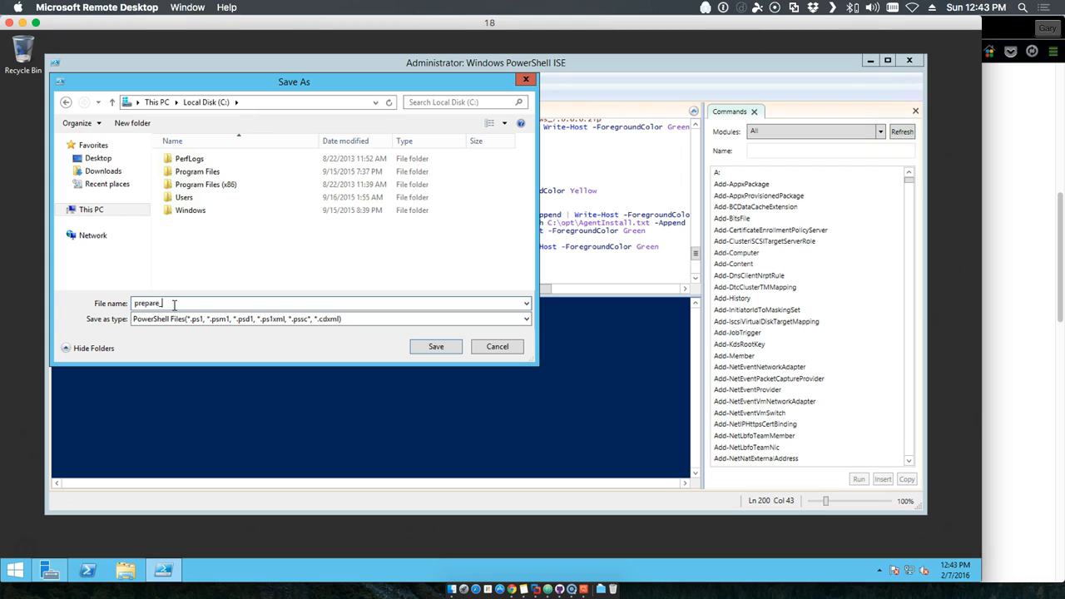
pyautogui.write('vra_templat')
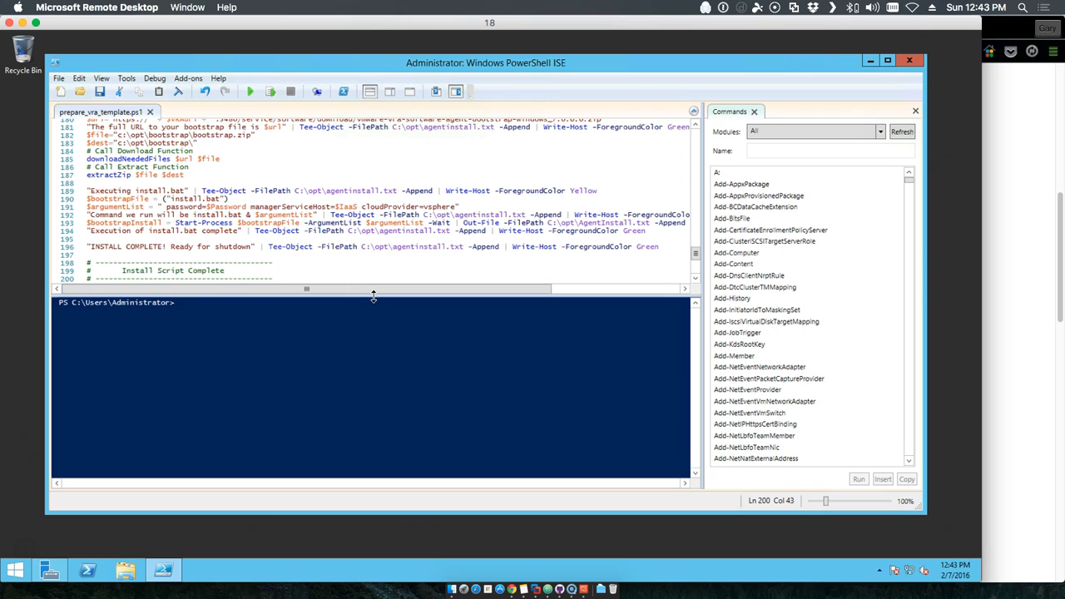
# Enlarge the console, list C:\ and run .\prepare_vra_template.ps1.
pyautogui.moveTo(373, 296); pyautogui.dragTo(372, 124)
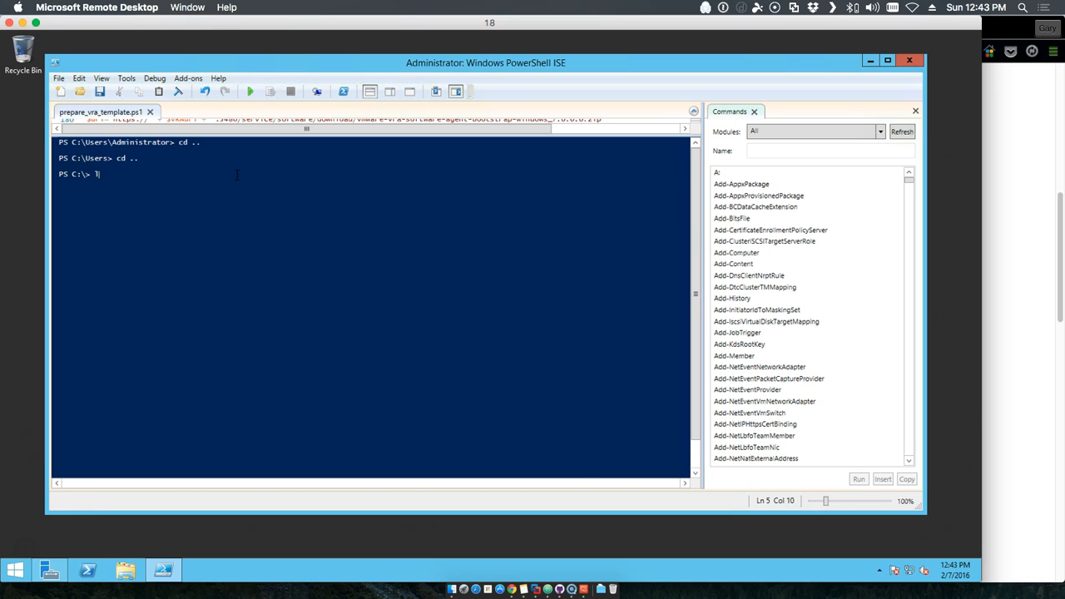
pyautogui.press('Return')
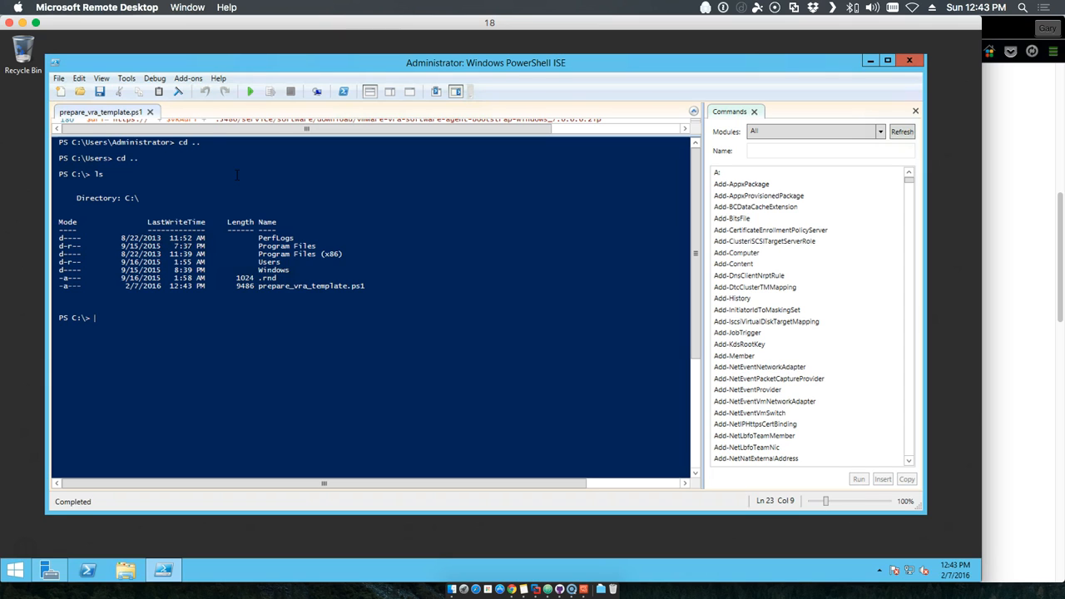
pyautogui.write('./')
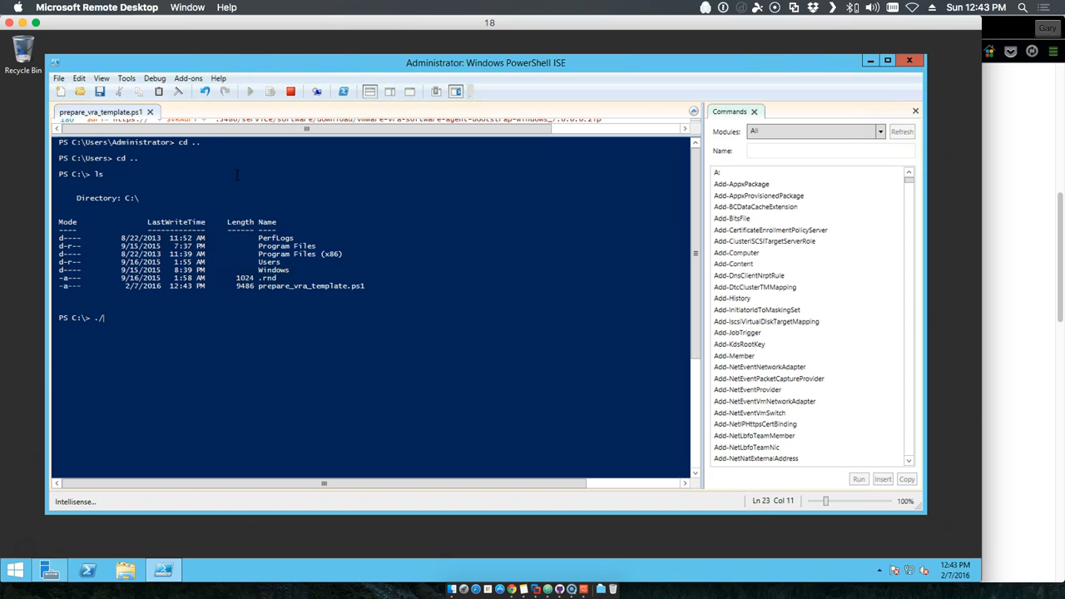
pyautogui.write('prepare_vra_template.ps1')
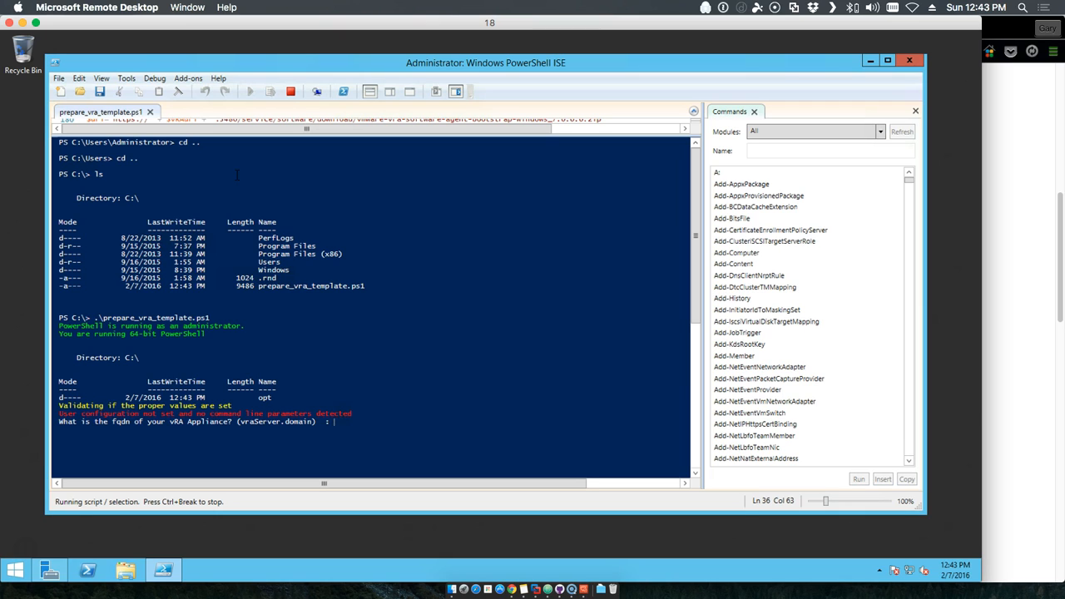
pyautogui.write('va-vra.bi')
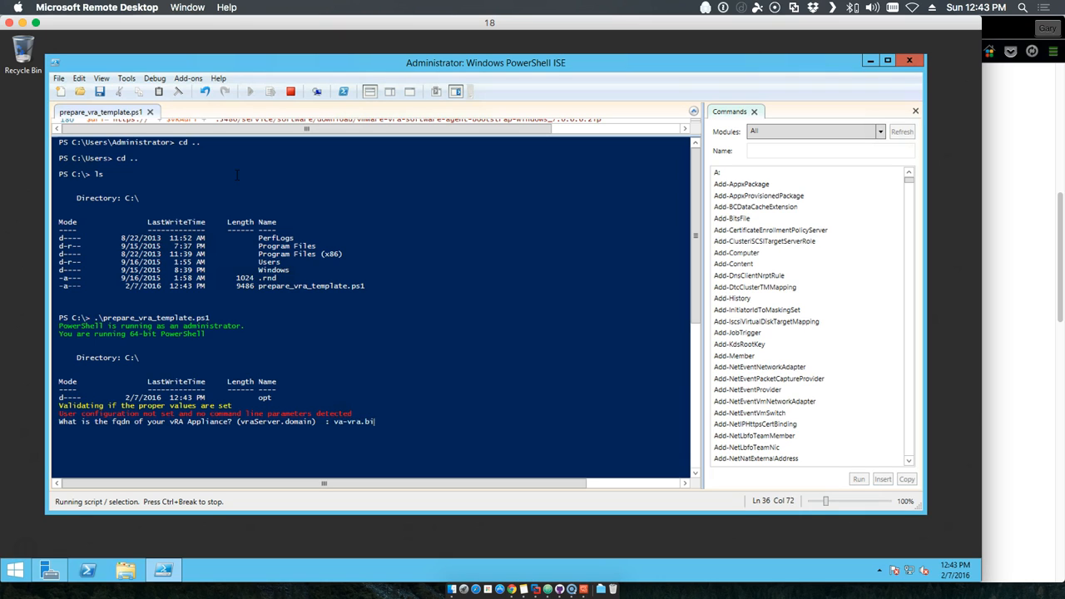
pyautogui.write('teback.records')
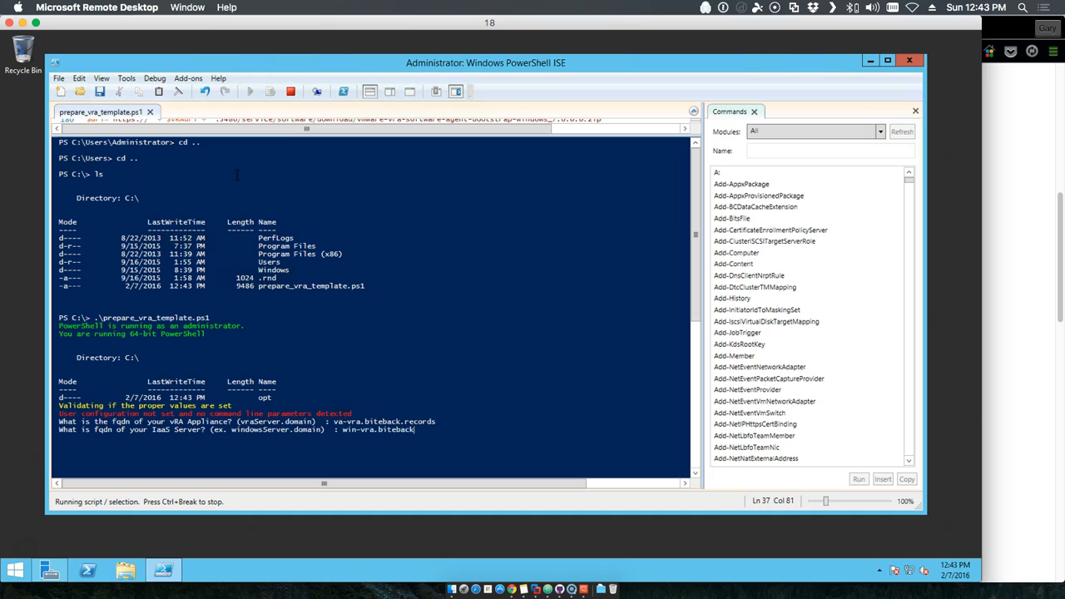
pyautogui.write('.records')
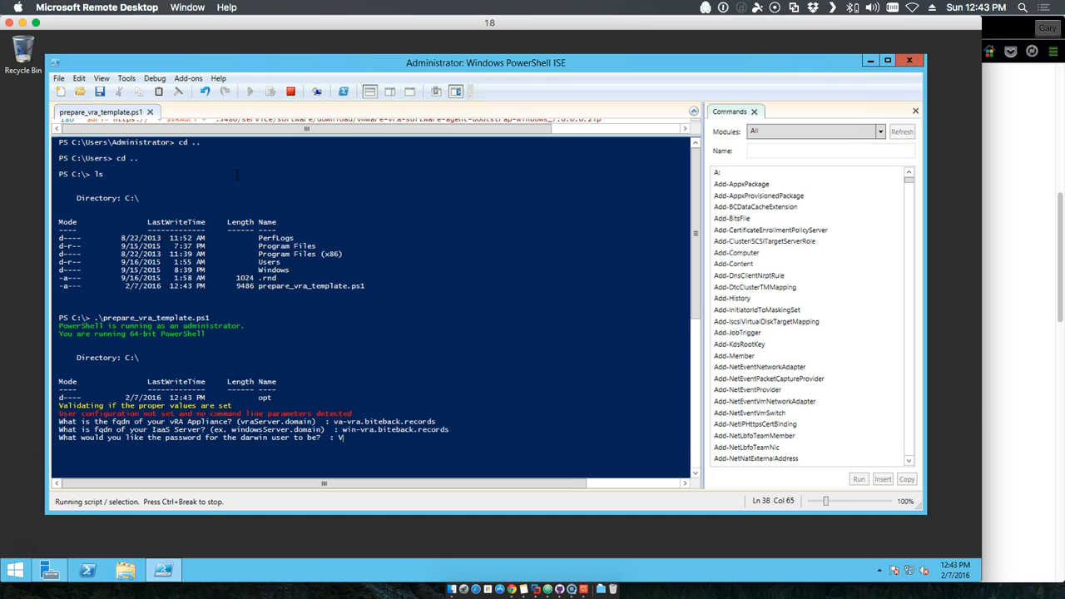
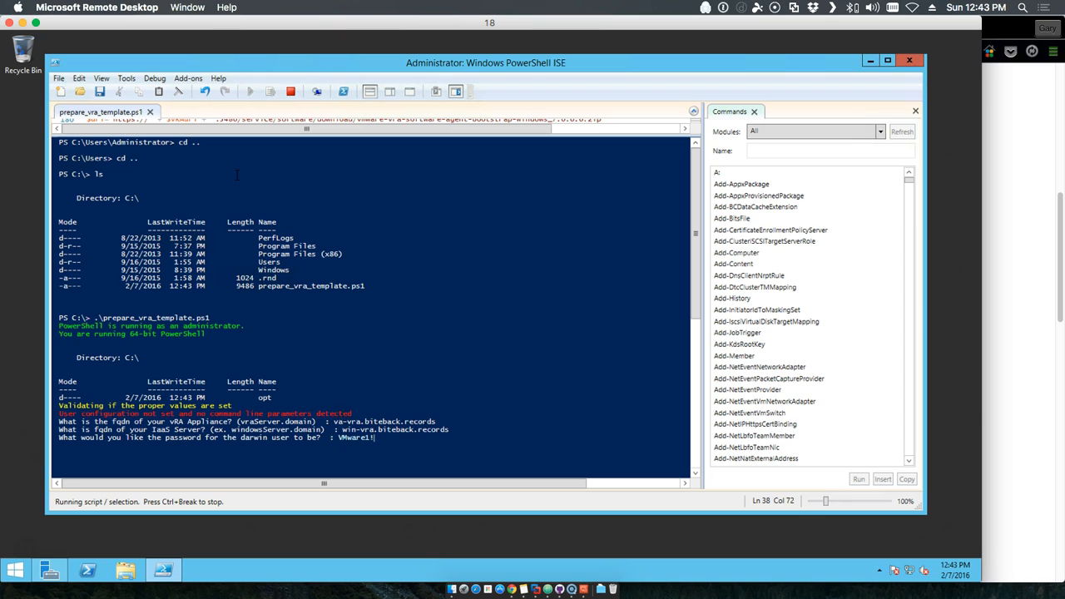
pyautogui.moveTo(333, 163)
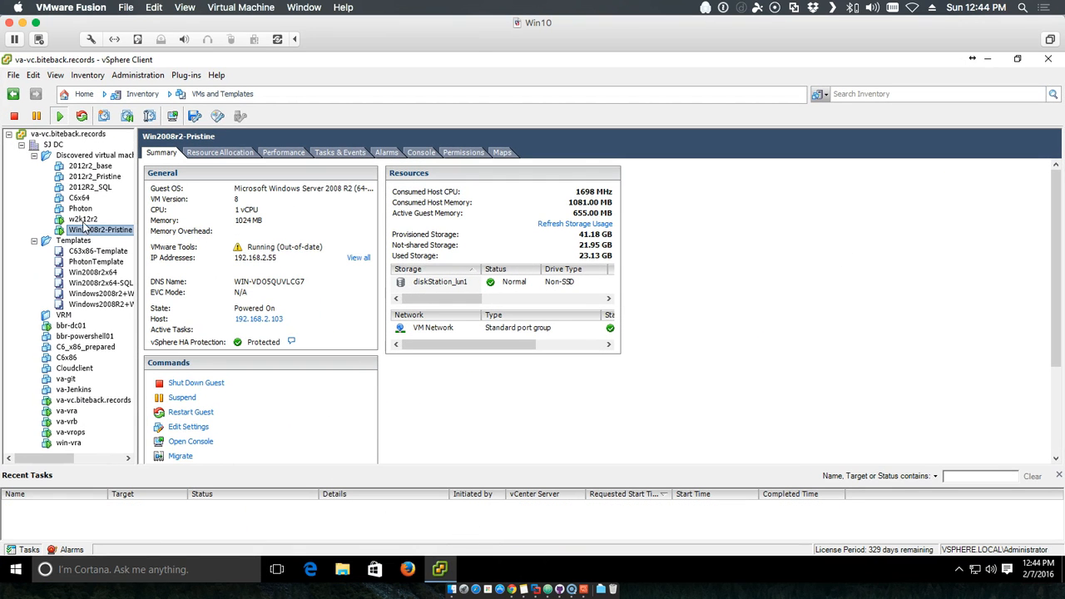
# Take a snapshot of the w2k12r2 virtual machine named 'pre'.
pyautogui.click(82, 219)
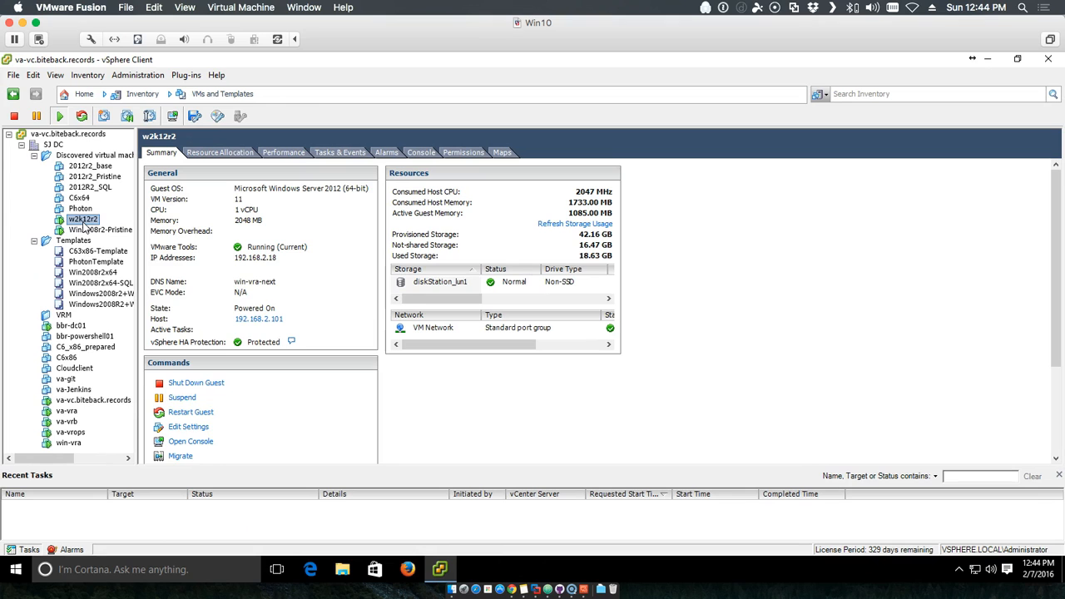
pyautogui.rightClick(83, 217)
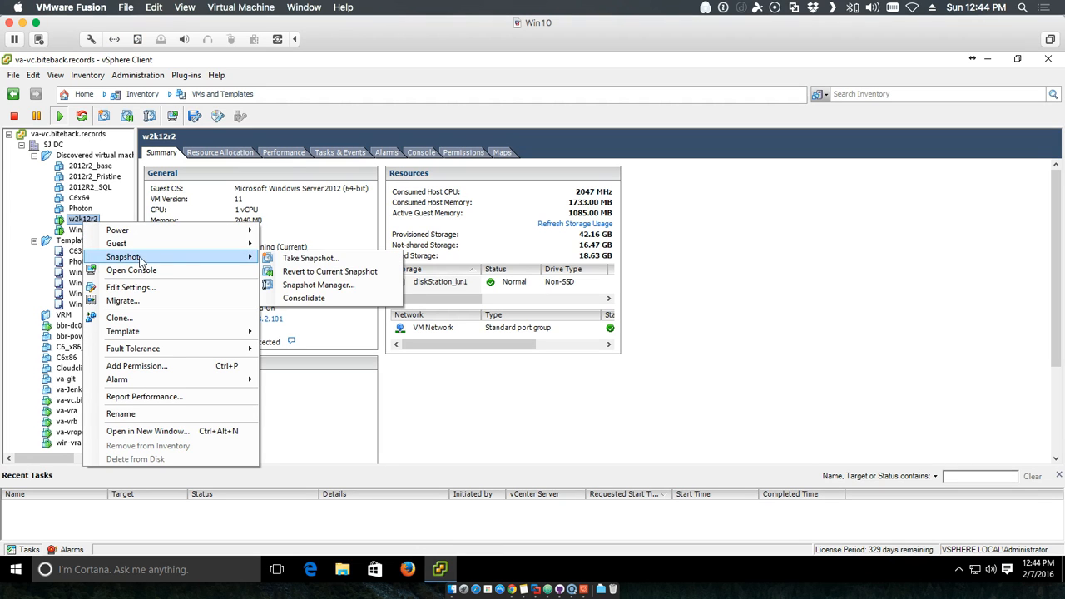
pyautogui.click(310, 258)
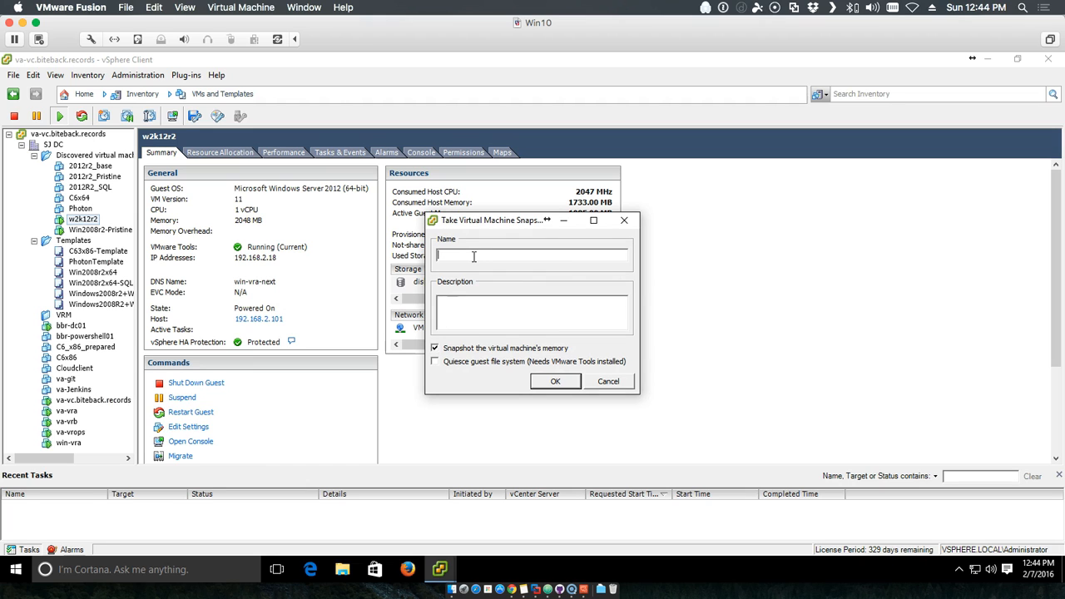
pyautogui.write('pre')
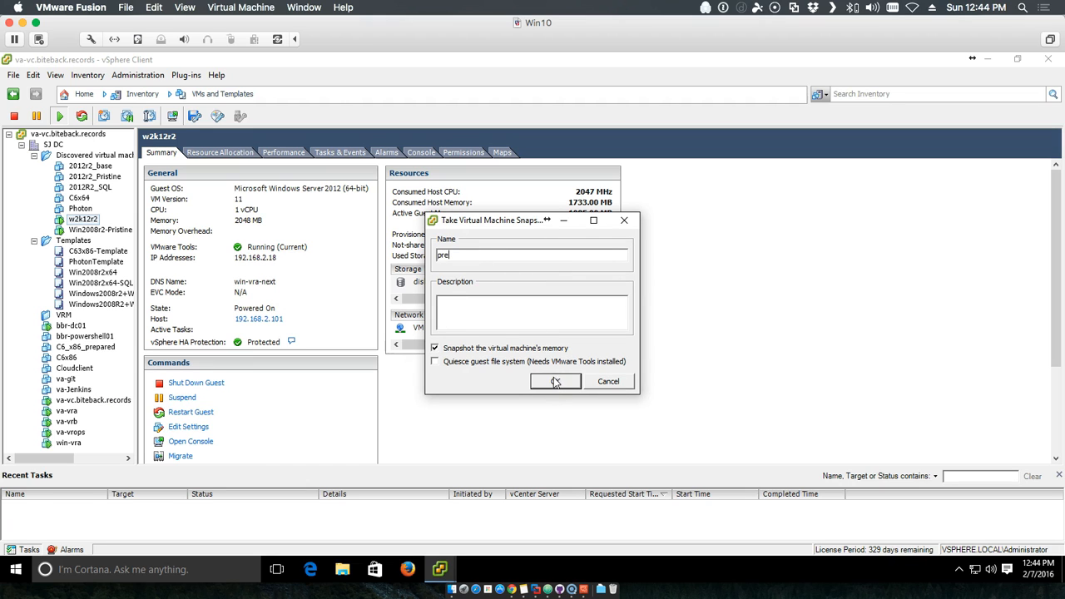
pyautogui.click(554, 381)
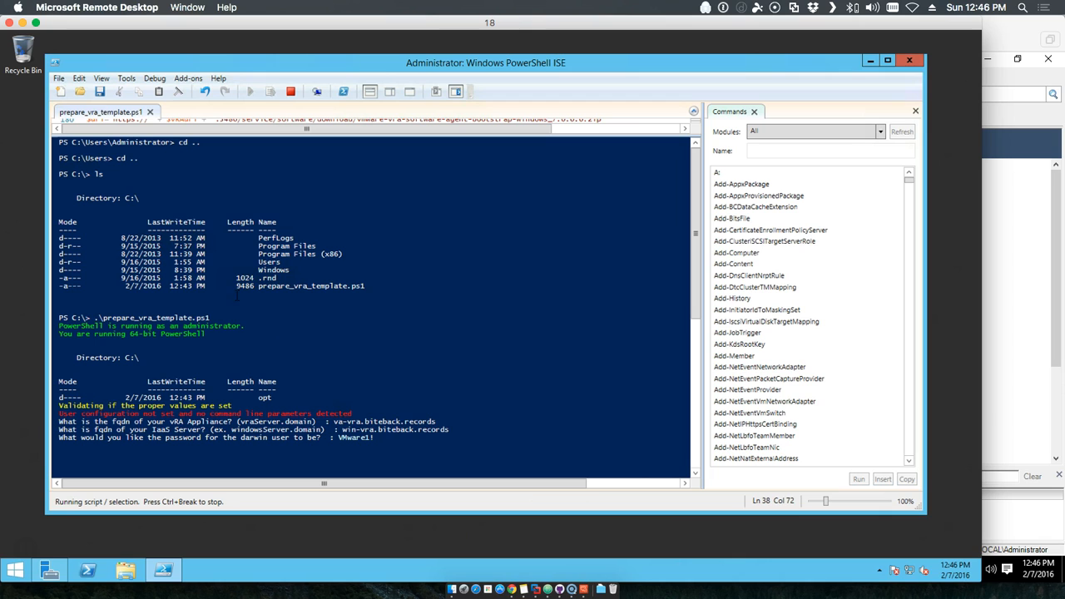
pyautogui.moveTo(323, 377)
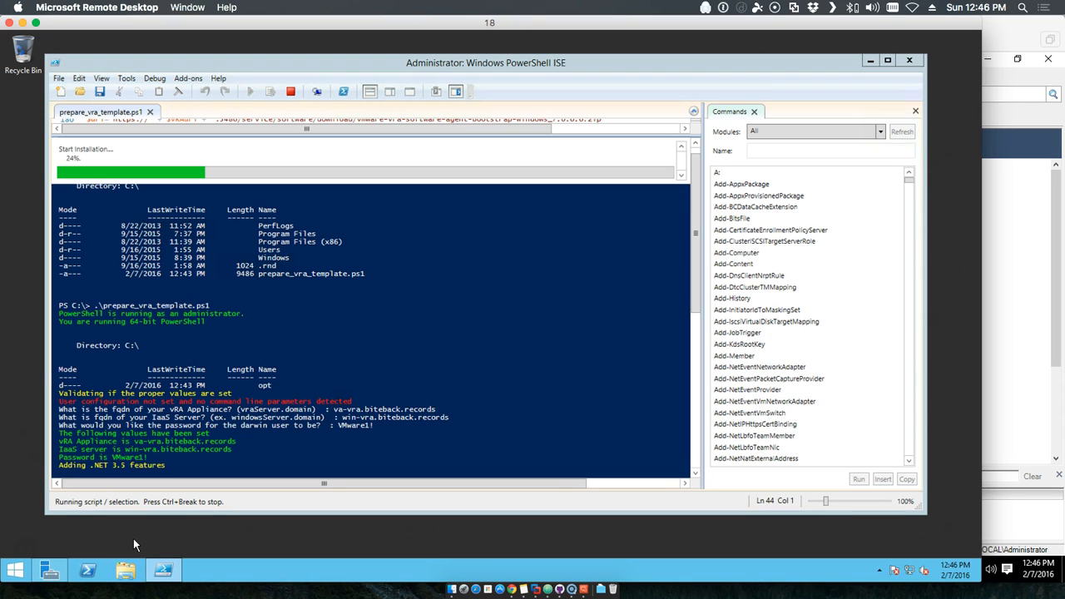
# Browse File Explorer to C:\opt and open the agentinstall log in Notepad.
pyautogui.click(125, 570)
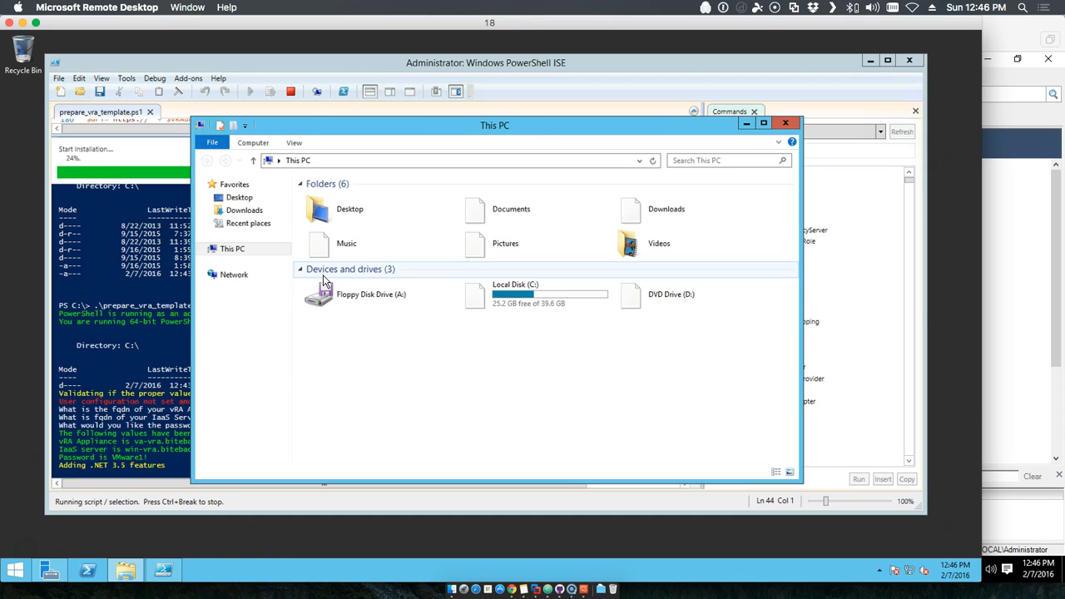
pyautogui.click(532, 294)
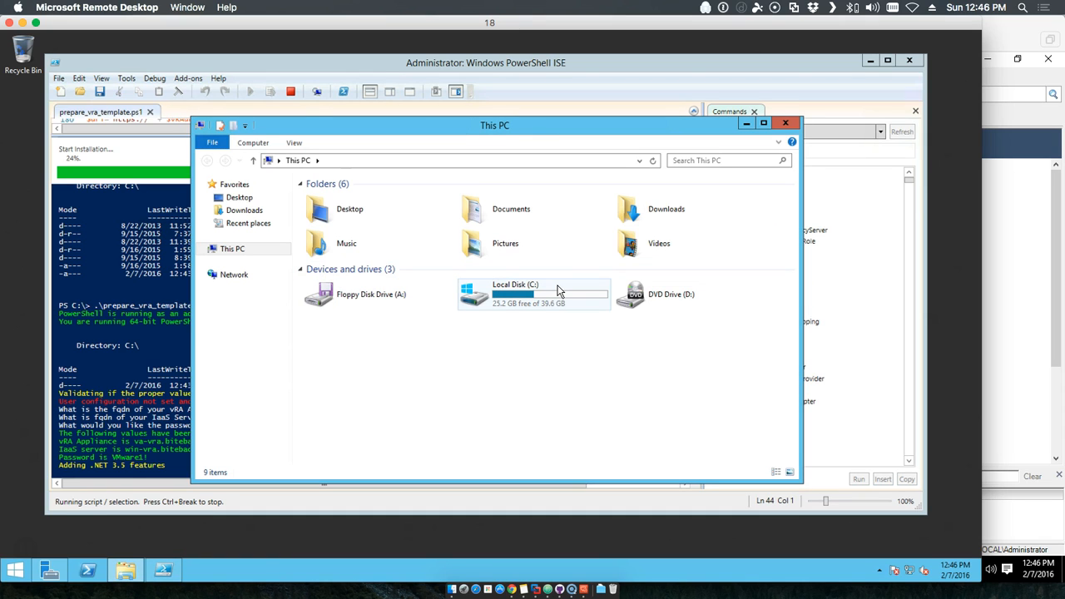
pyautogui.moveTo(377, 131)
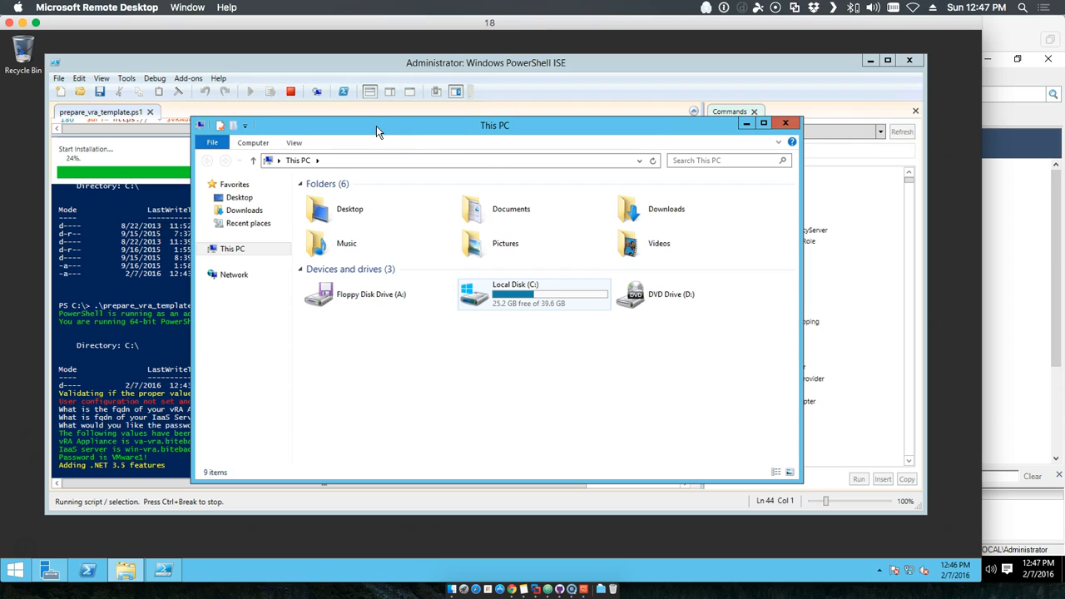
pyautogui.moveTo(611, 81)
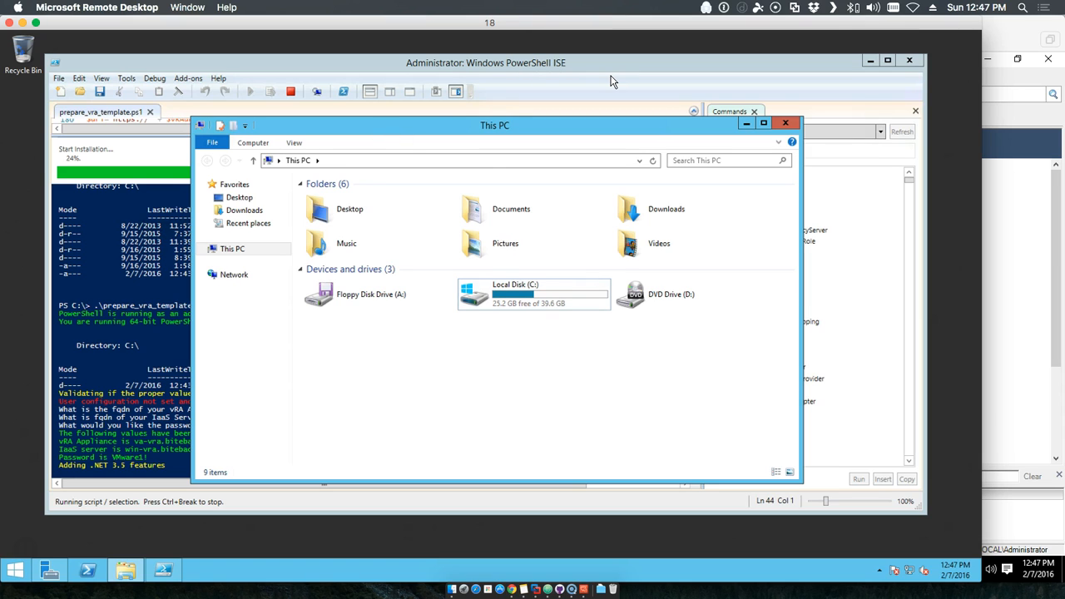
pyautogui.moveTo(505, 299)
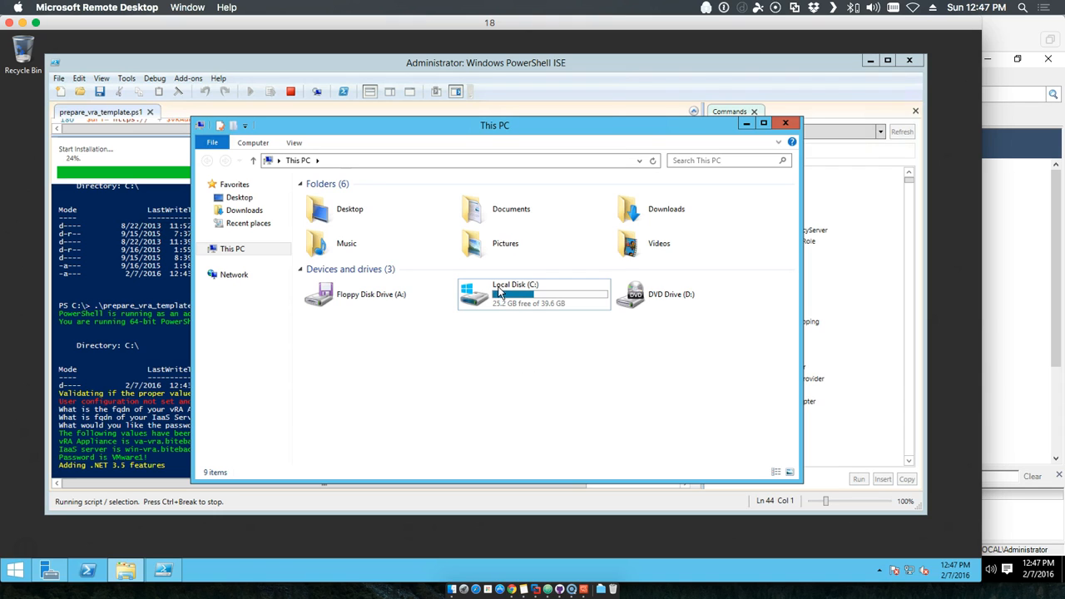
pyautogui.click(516, 294)
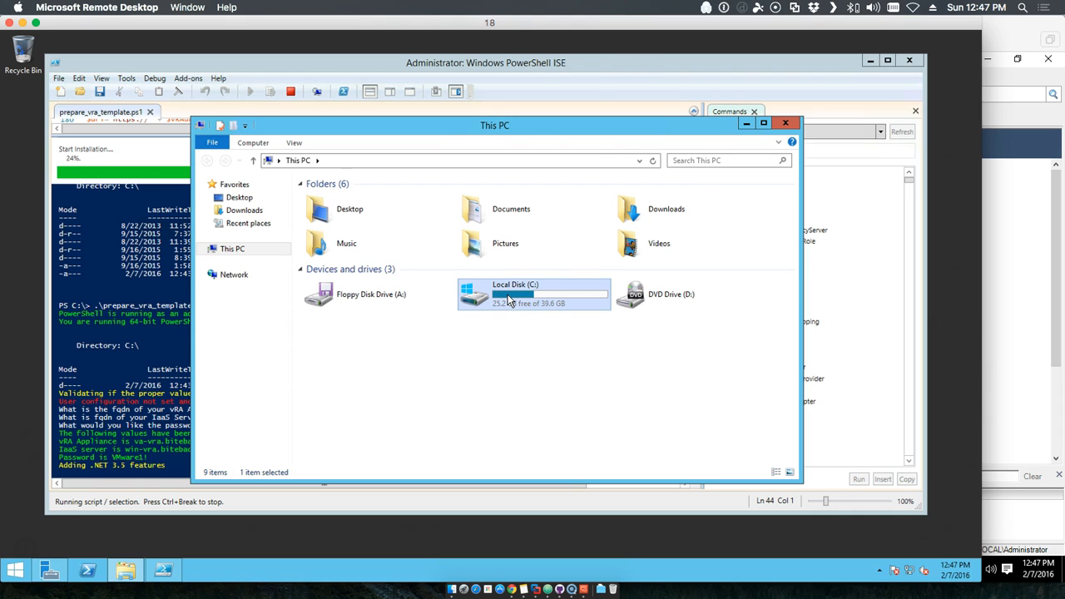
pyautogui.doubleClick(515, 294)
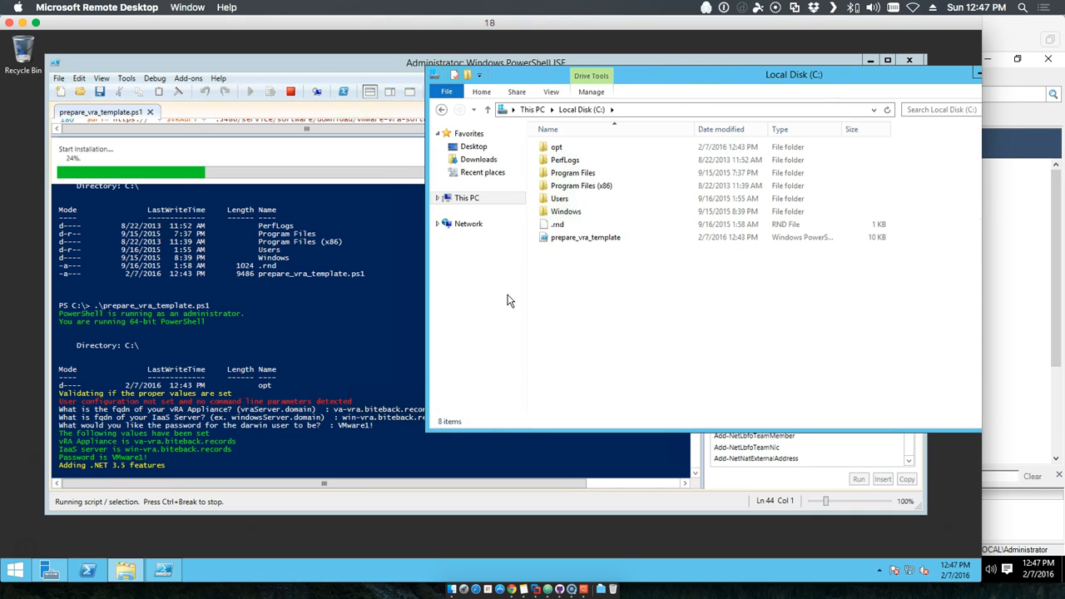
pyautogui.click(556, 146)
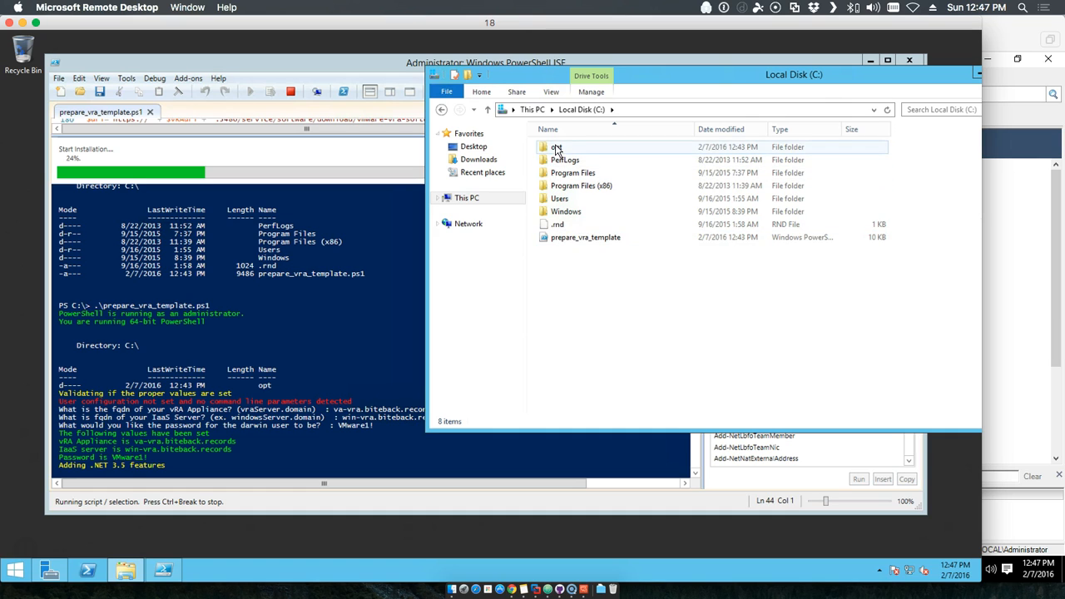
pyautogui.doubleClick(556, 147)
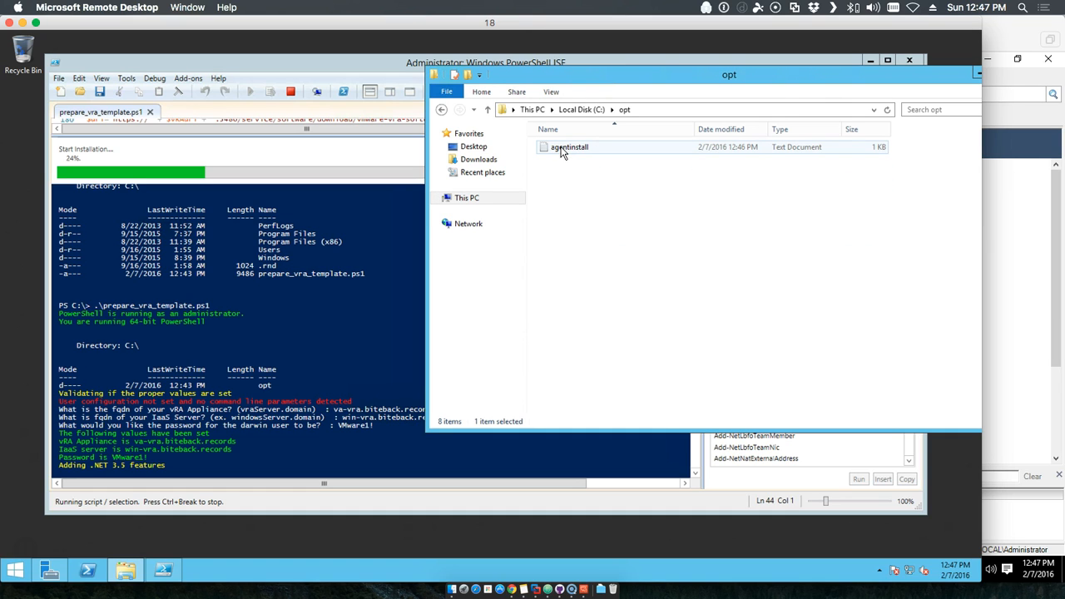
pyautogui.moveTo(571, 152)
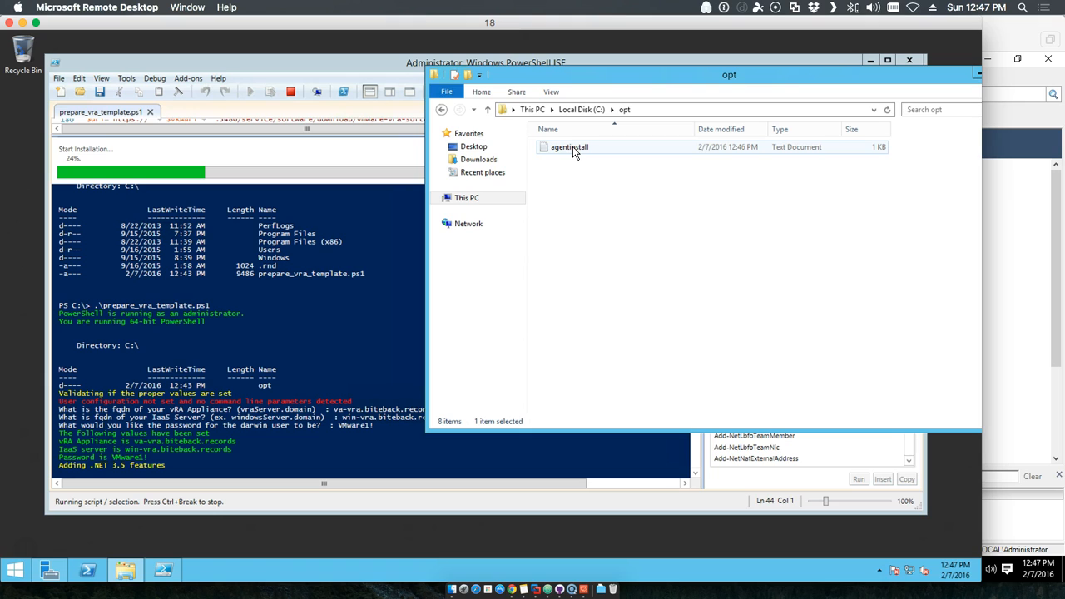
pyautogui.moveTo(549, 159)
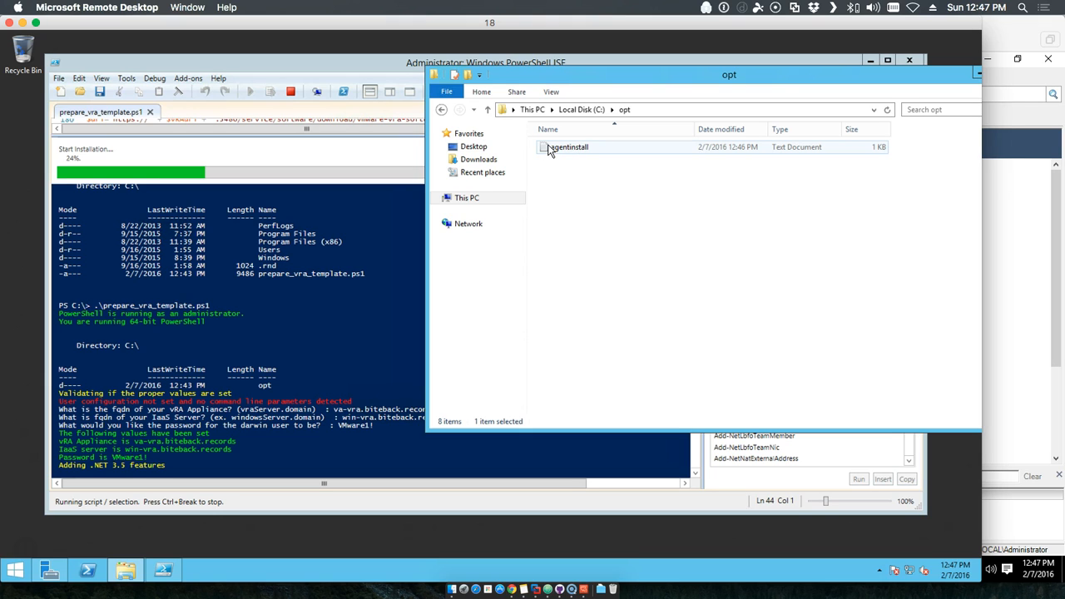
pyautogui.moveTo(601, 250)
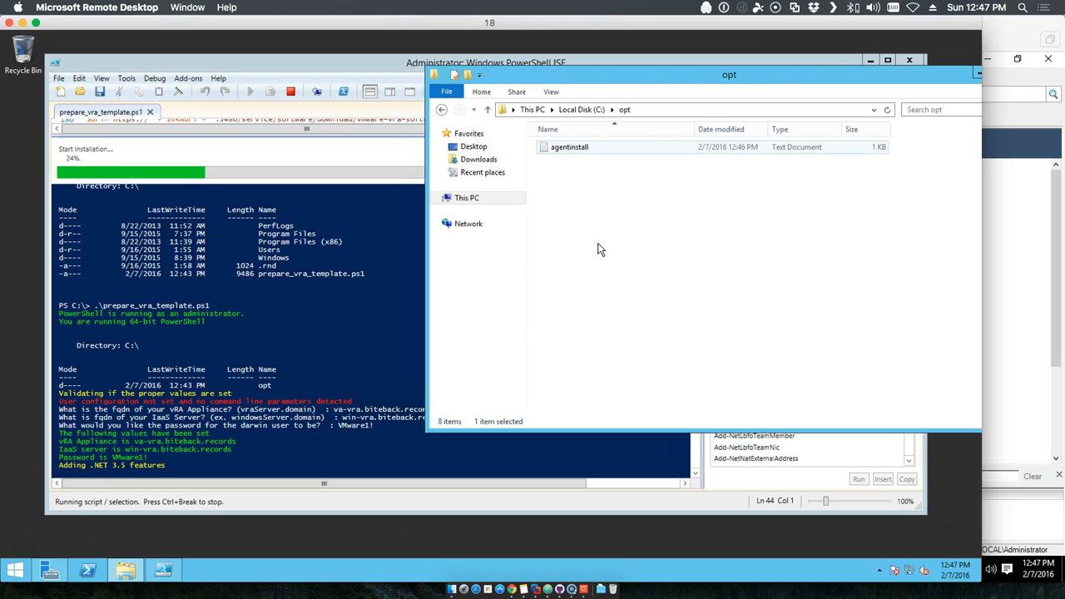
pyautogui.moveTo(556, 149)
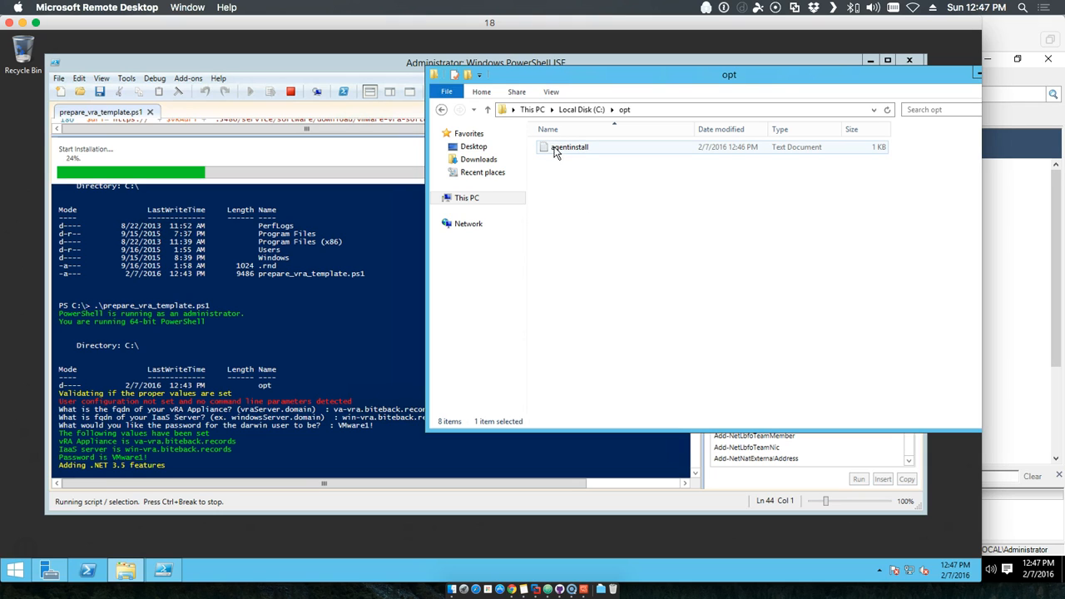
pyautogui.moveTo(564, 153)
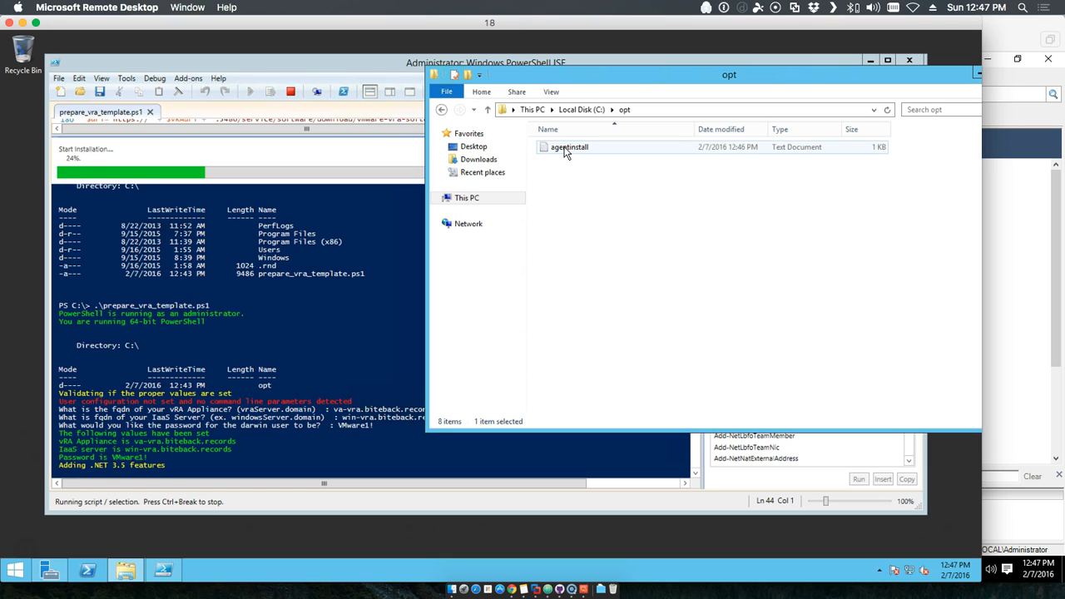
pyautogui.click(569, 146)
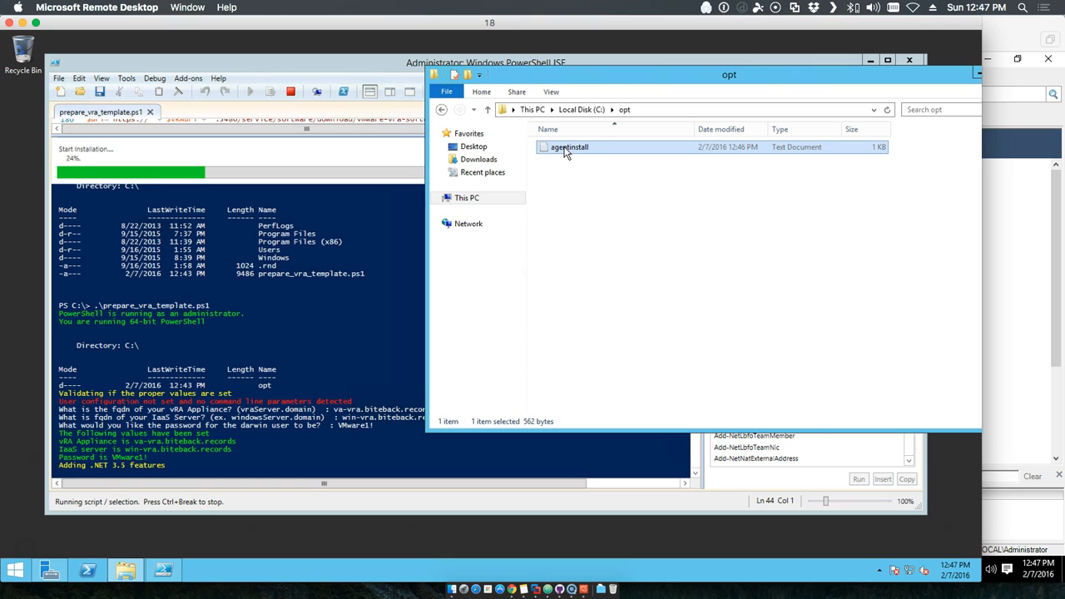
pyautogui.doubleClick(569, 146)
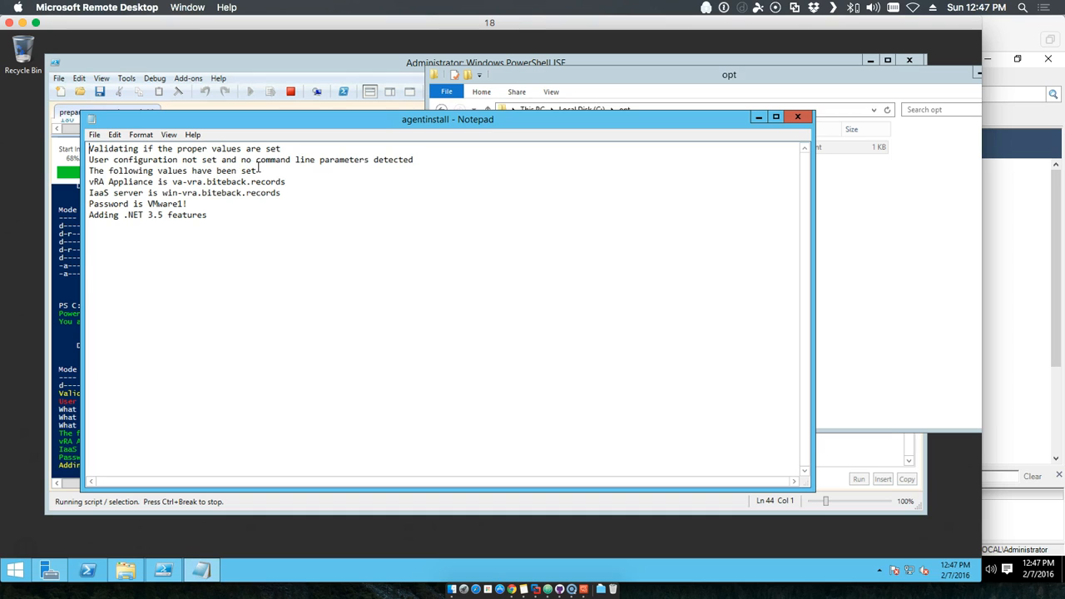
pyautogui.moveTo(247, 214)
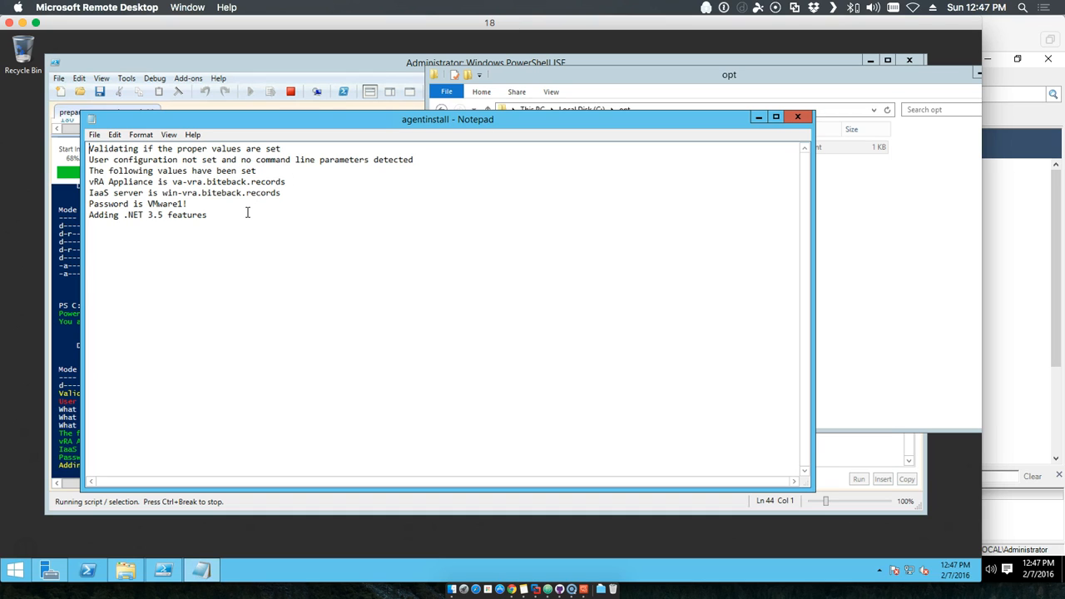
pyautogui.moveTo(793, 123)
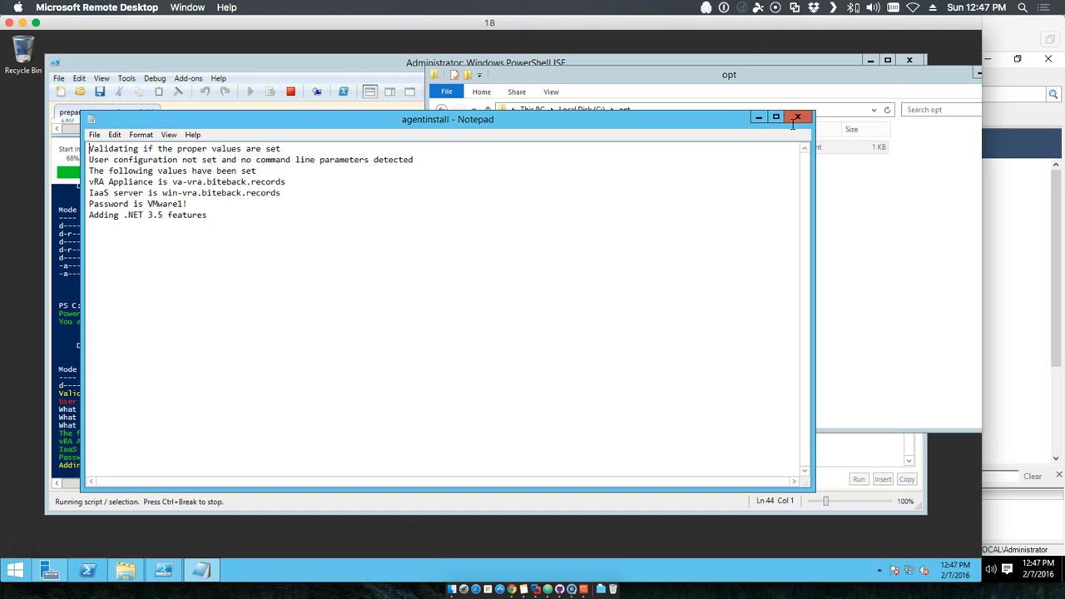
# Close the agentinstall log in Notepad and deselect it in Explorer.
pyautogui.click(795, 116)
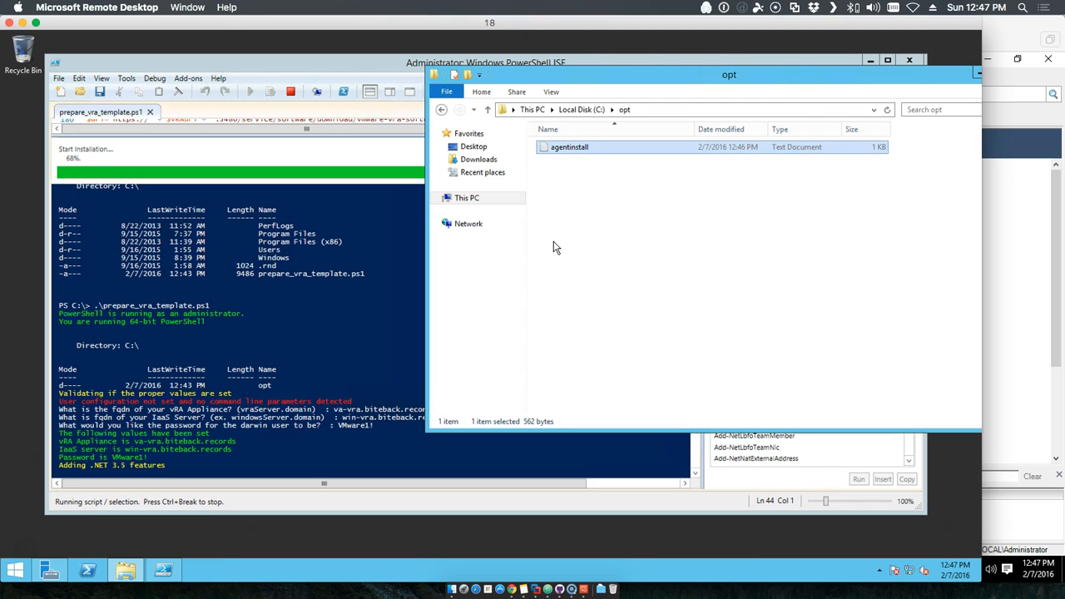
pyautogui.click(582, 275)
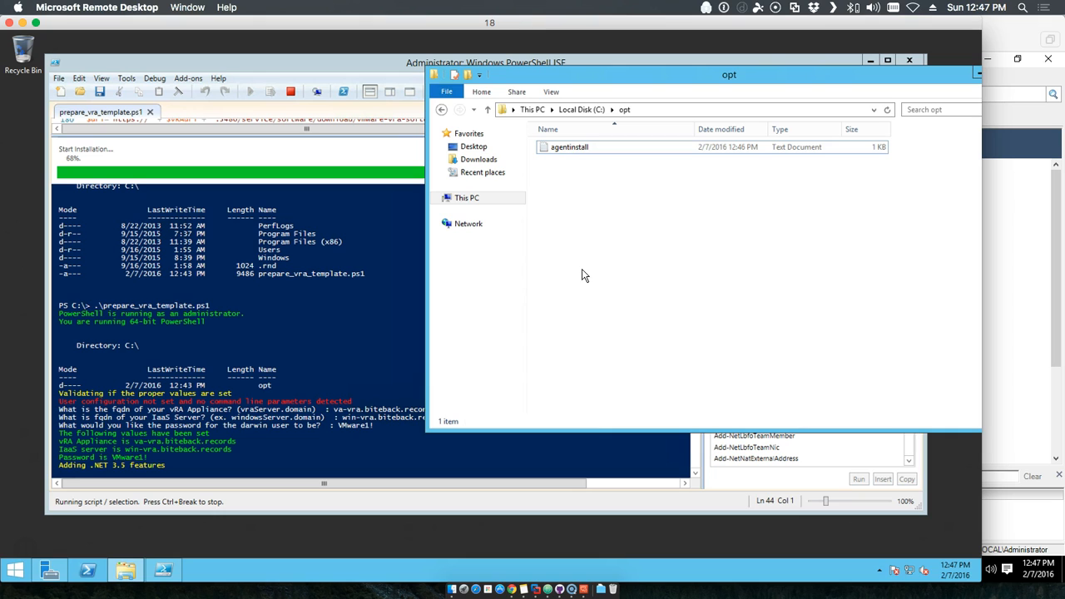
pyautogui.moveTo(643, 432)
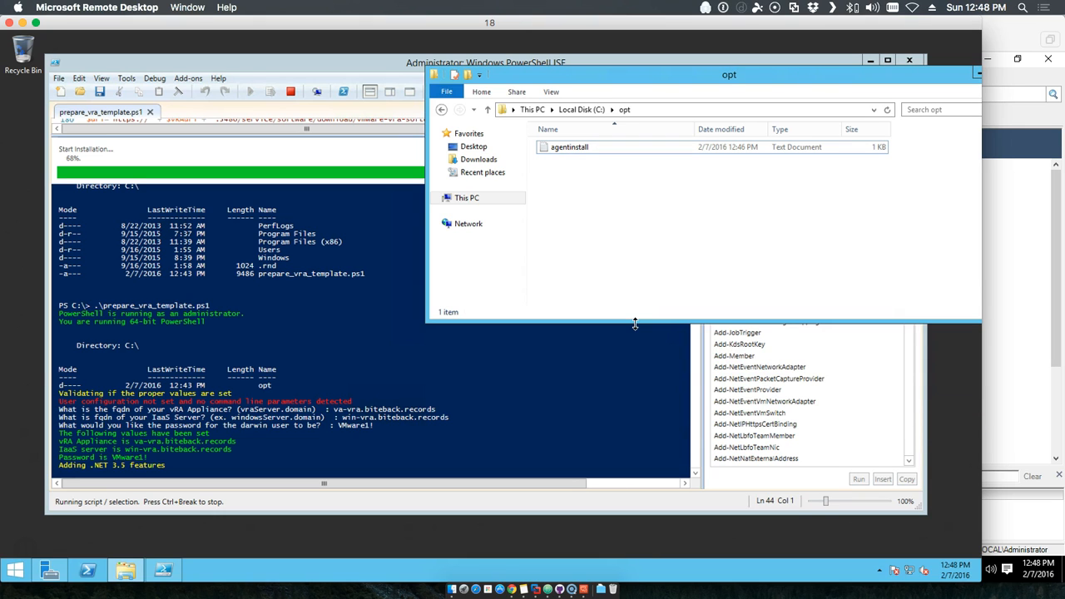
pyautogui.moveTo(649, 275)
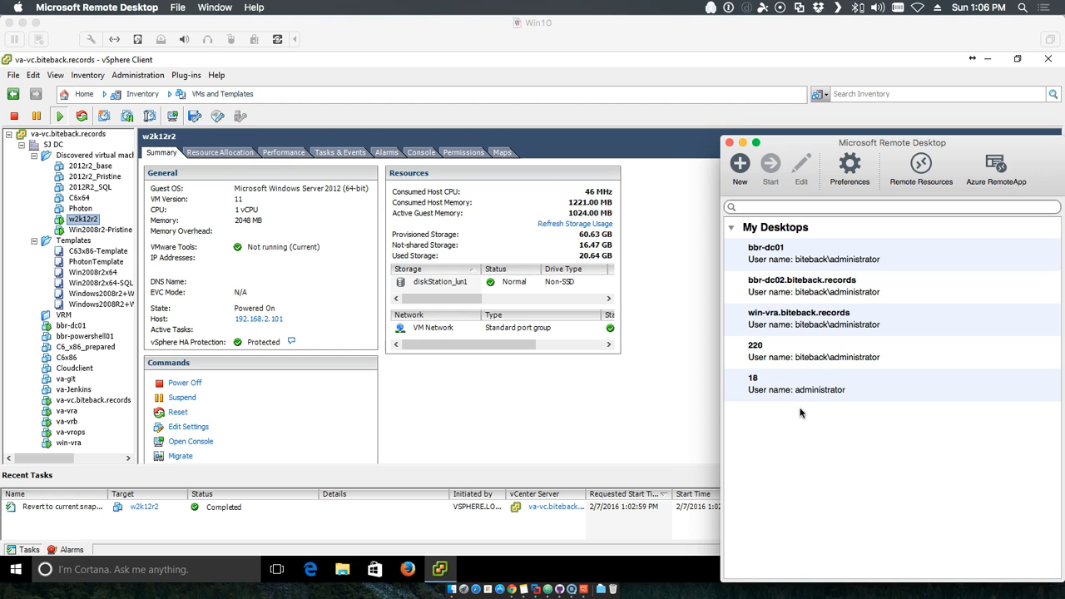
# Reconnect to desktop 18, accepting the unverified certificate warning.
pyautogui.doubleClick(796, 383)
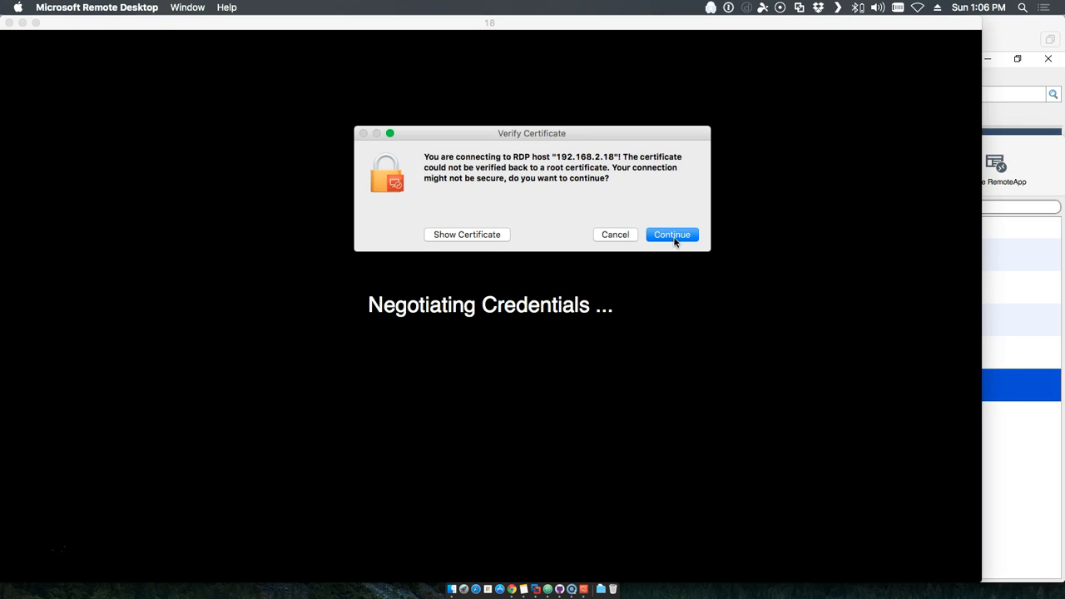
pyautogui.click(671, 234)
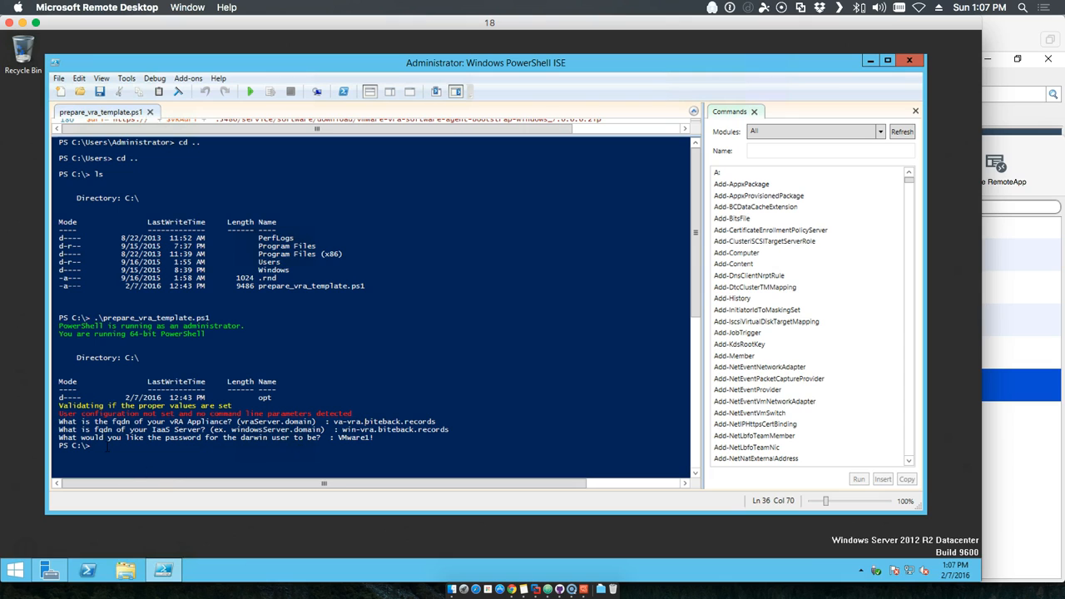
pyautogui.write('cl')
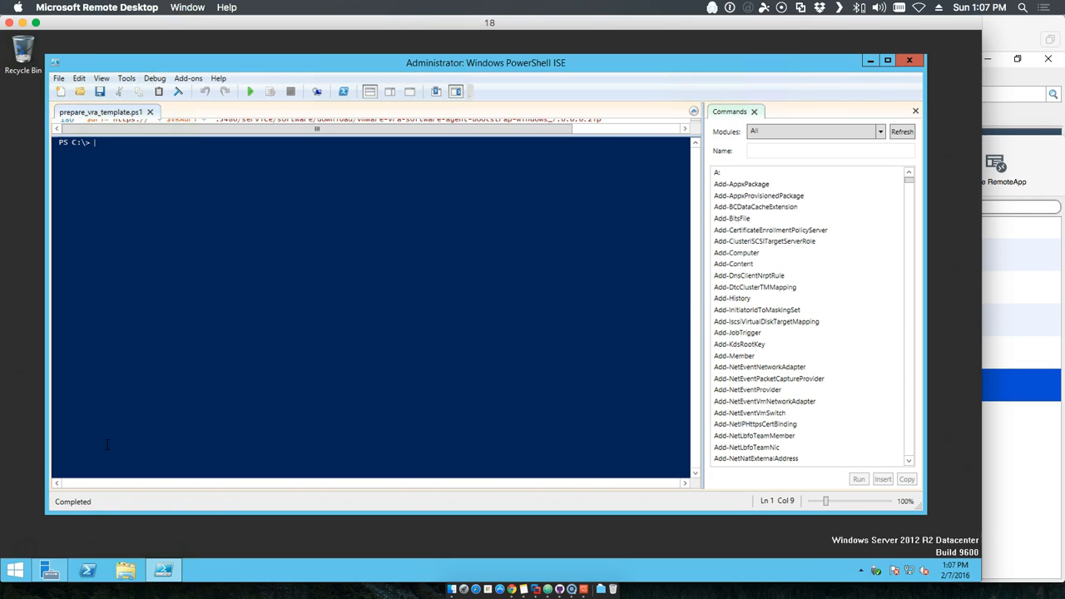
pyautogui.write('.\\prepare_vra_template.ps1')
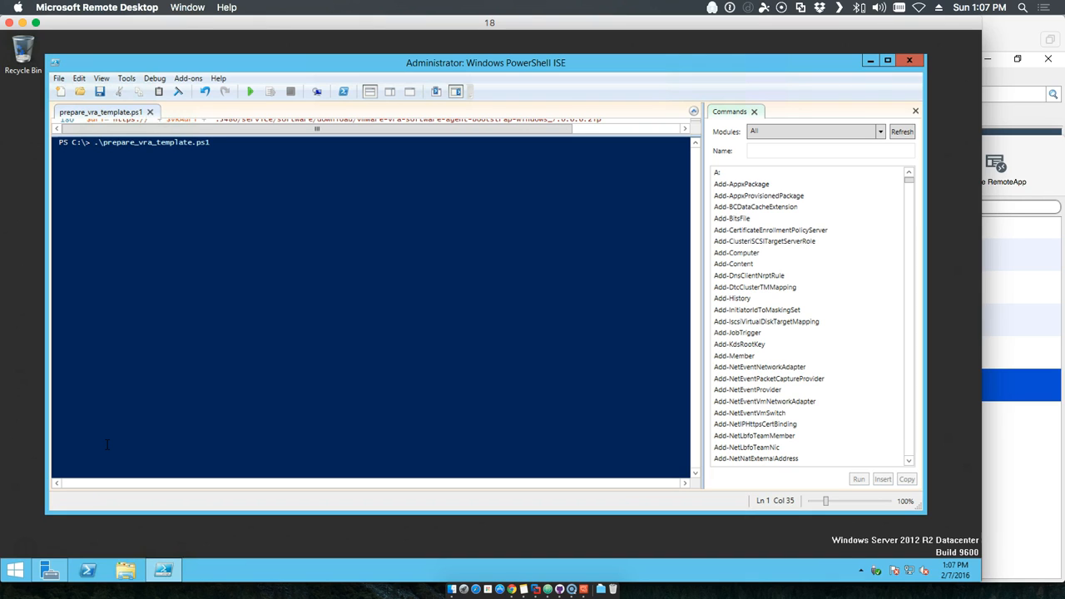
pyautogui.write('va')
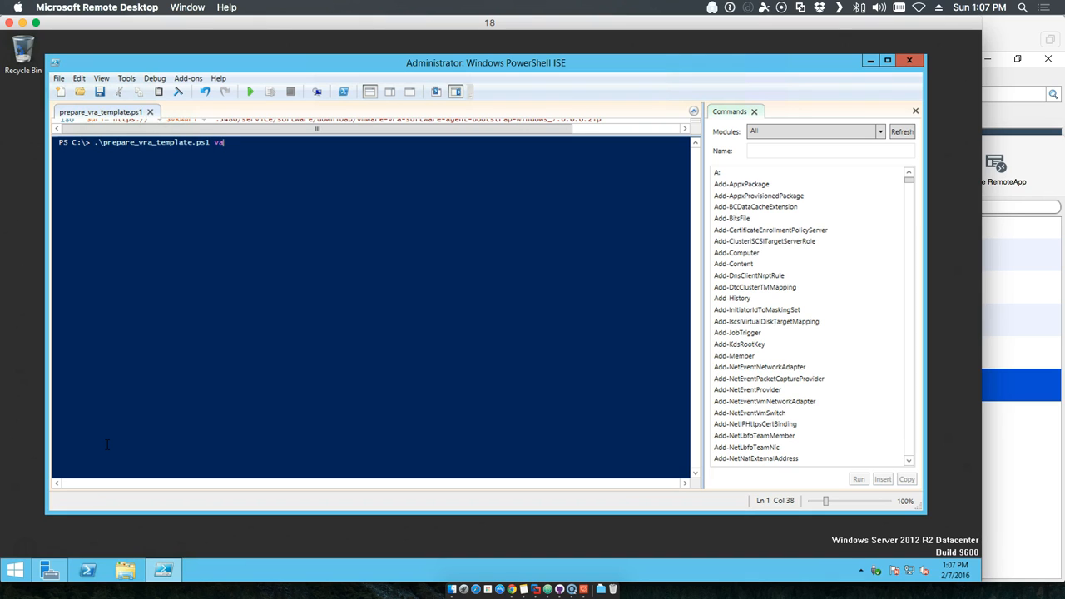
pyautogui.write('-vra')
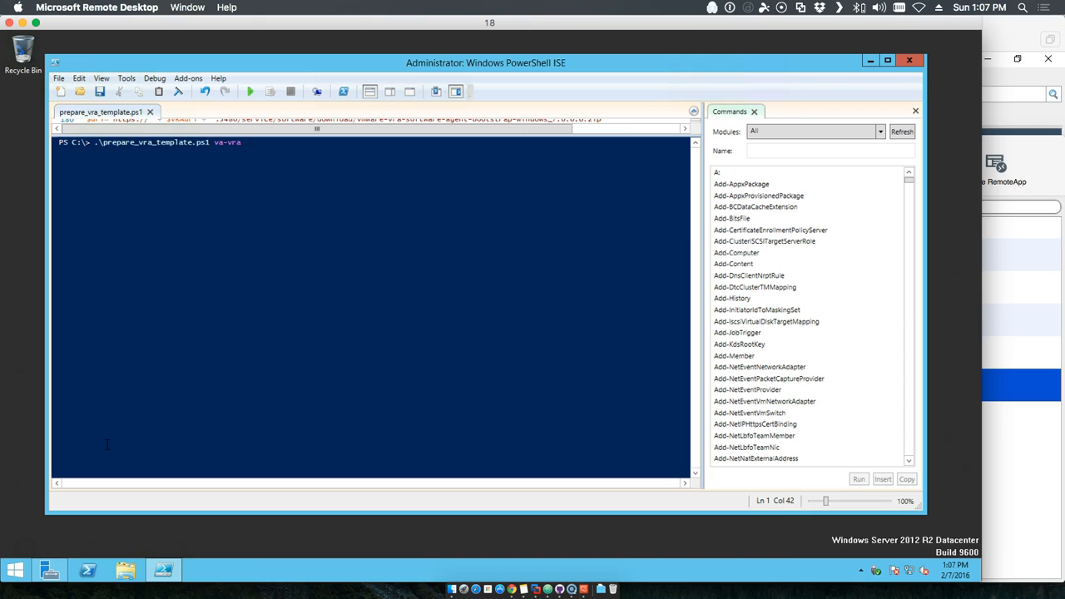
pyautogui.write('.bit')
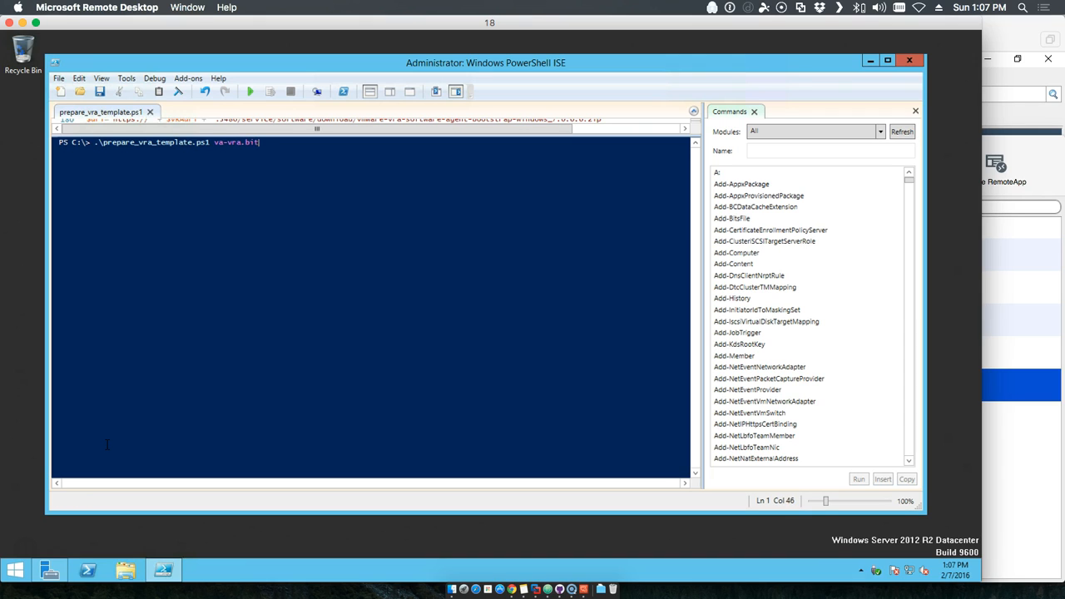
pyautogui.write('eback')
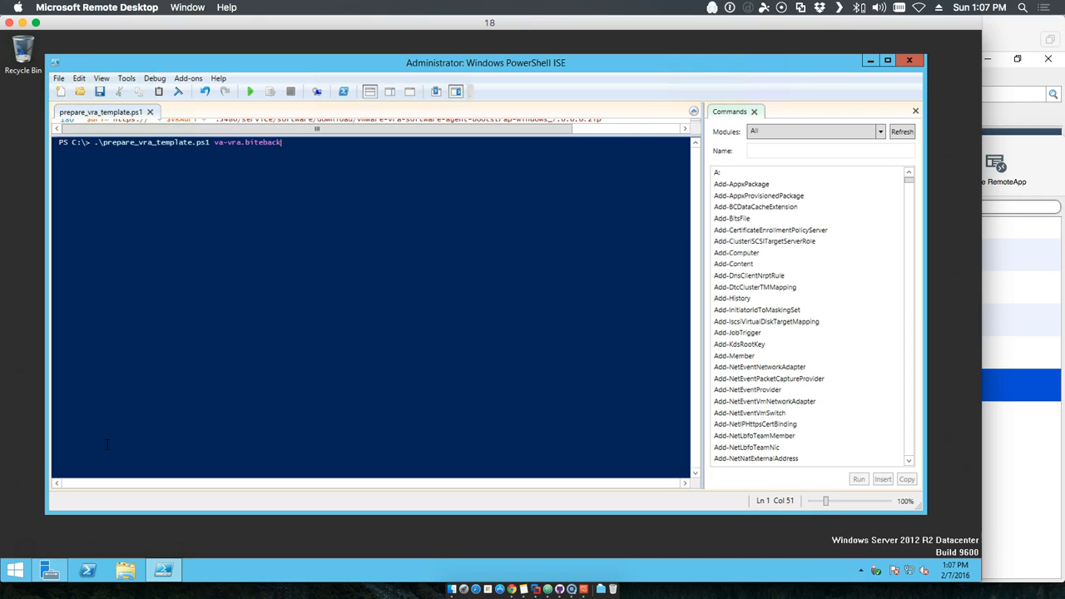
pyautogui.write('.')
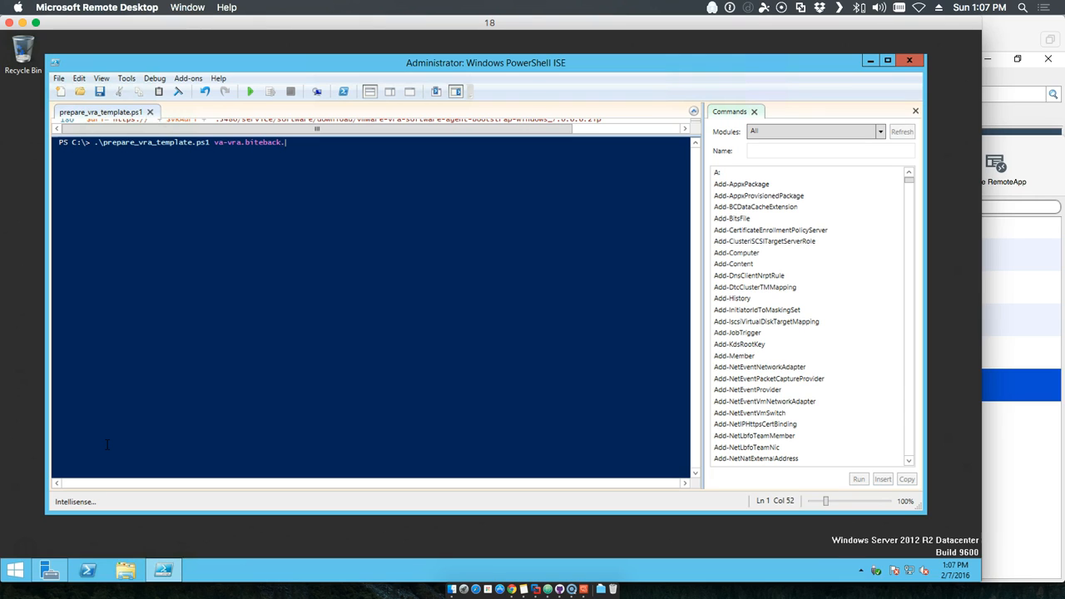
pyautogui.write('records w')
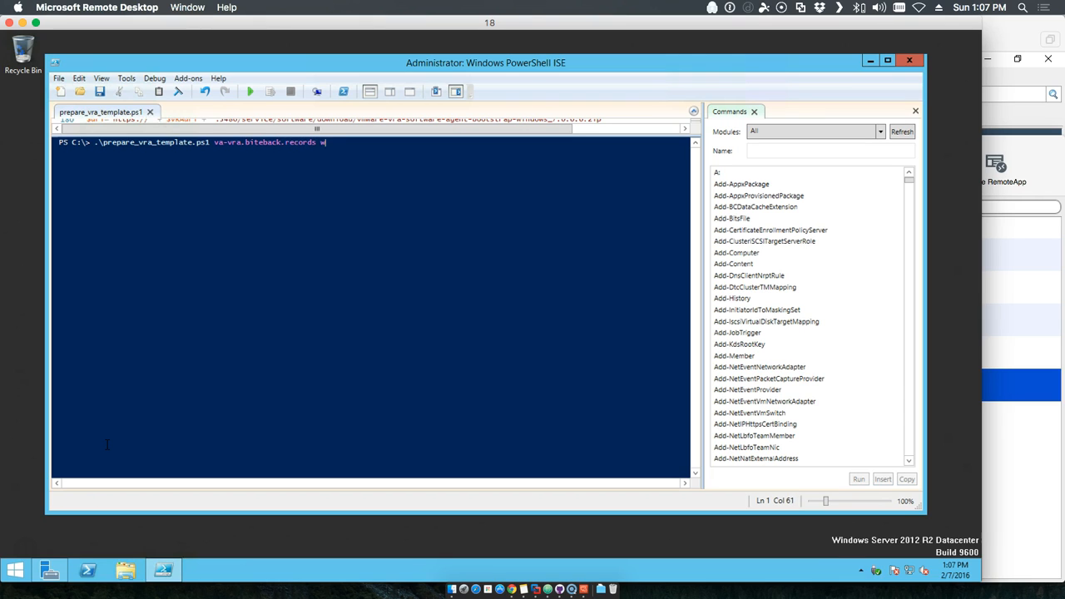
pyautogui.write('in-vra.')
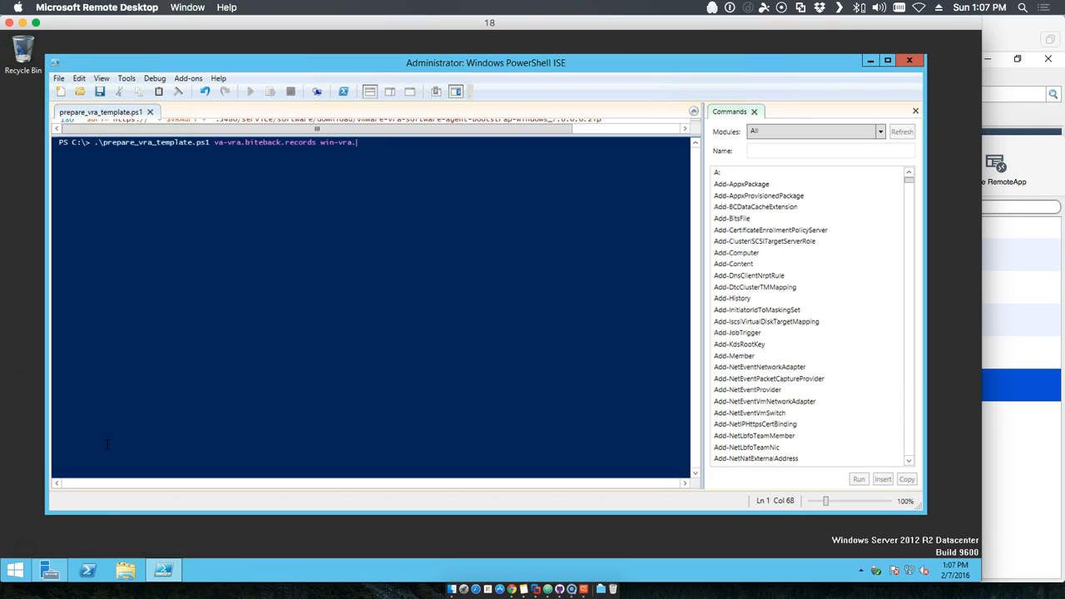
pyautogui.write('biteback.records')
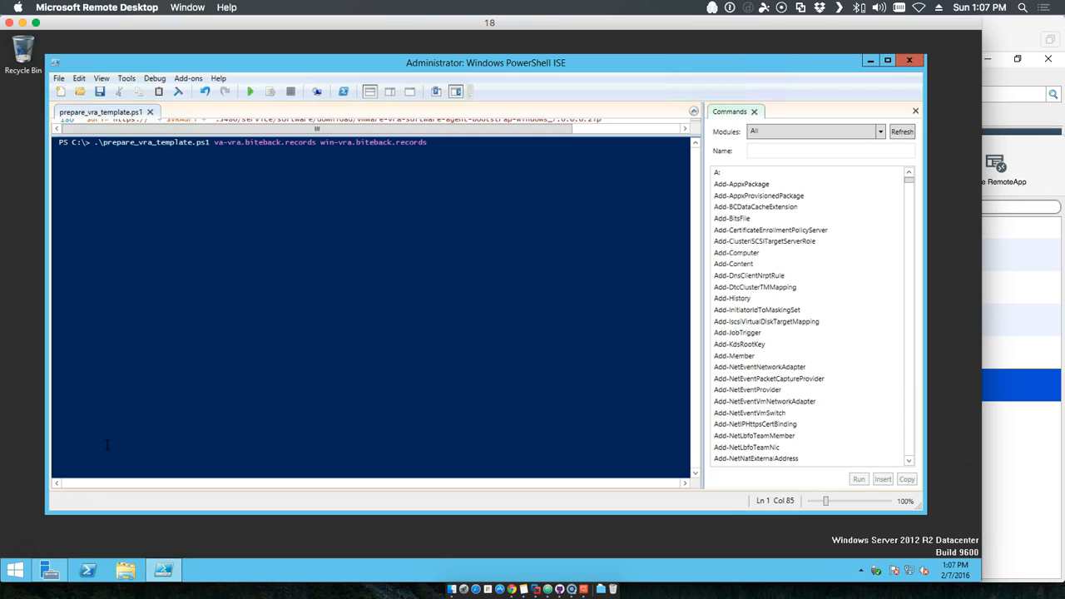
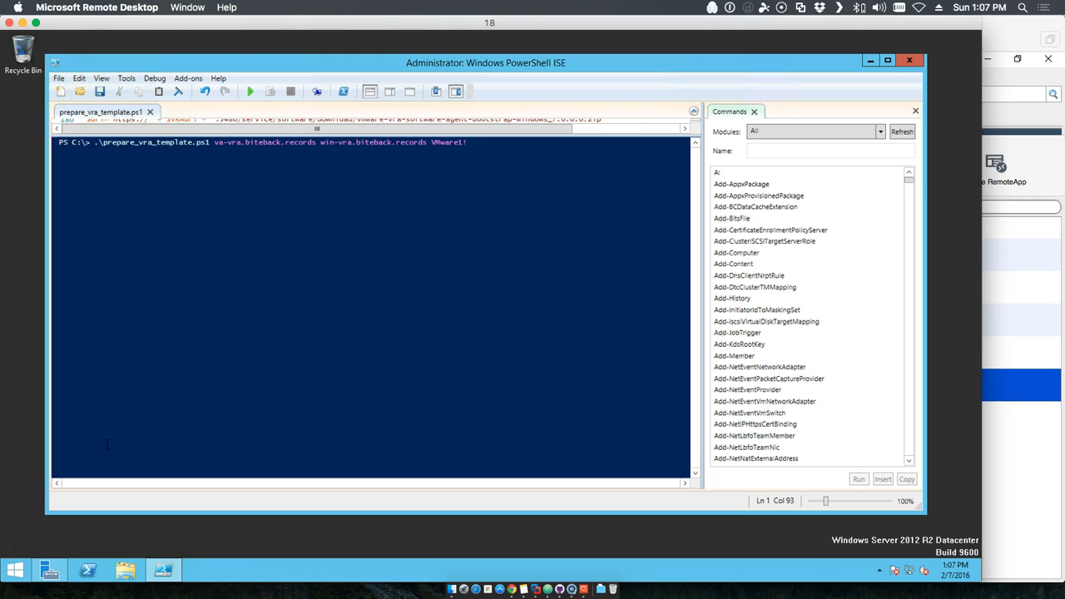
pyautogui.click(250, 91)
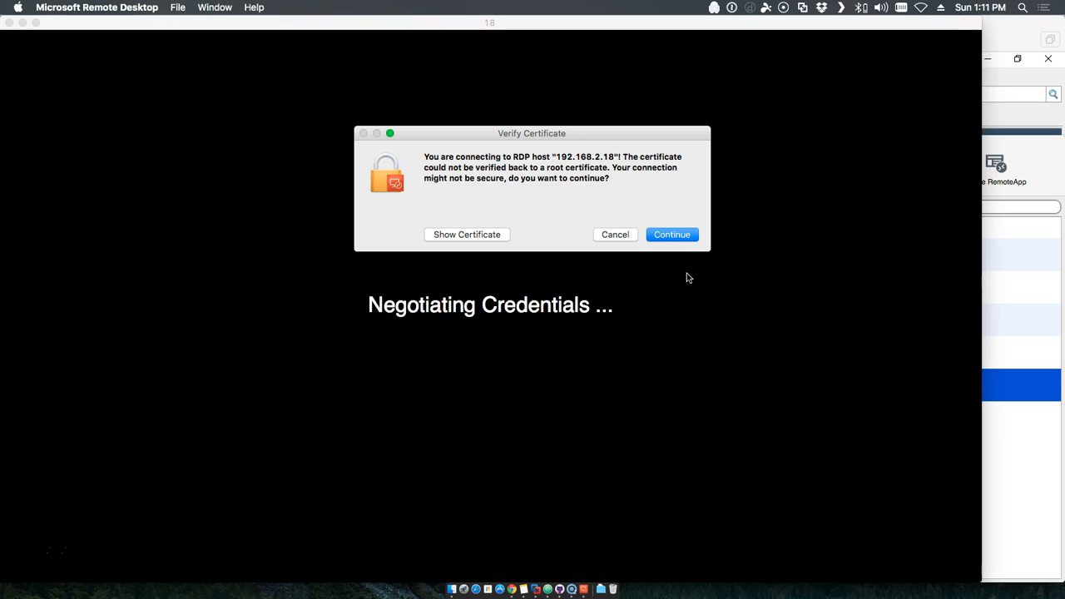
# Accept the certificate warning to reconnect, then clear the PowerShell console.
pyautogui.click(672, 234)
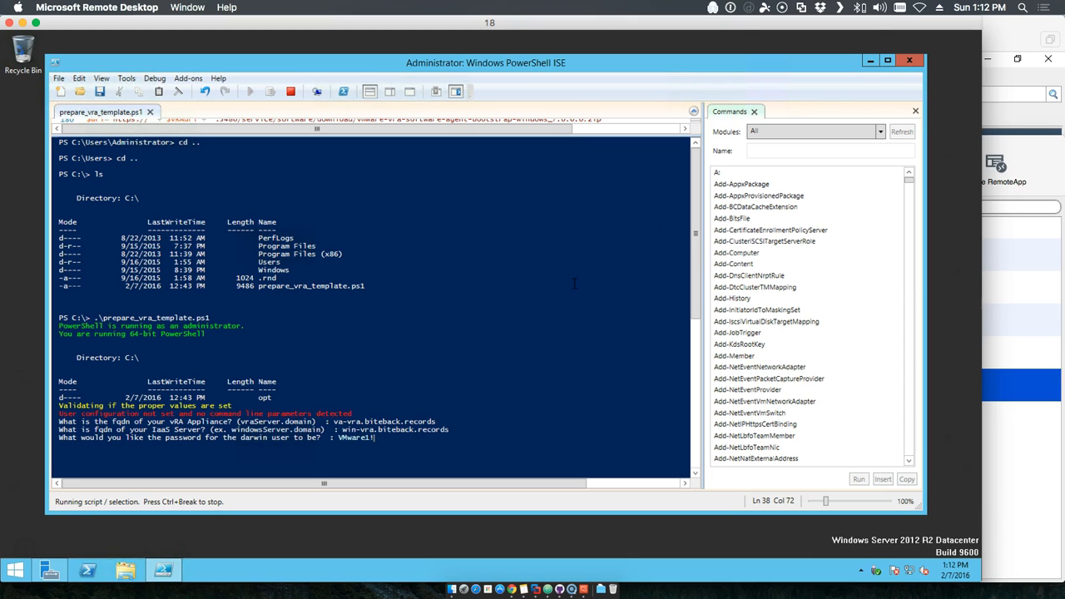
pyautogui.moveTo(308, 69)
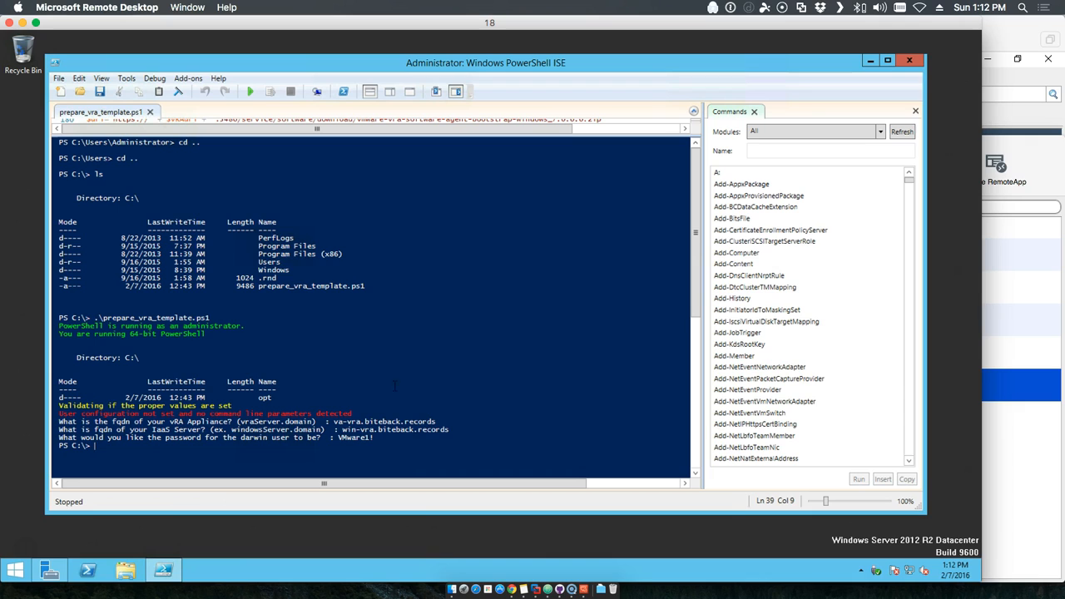
pyautogui.write('c')
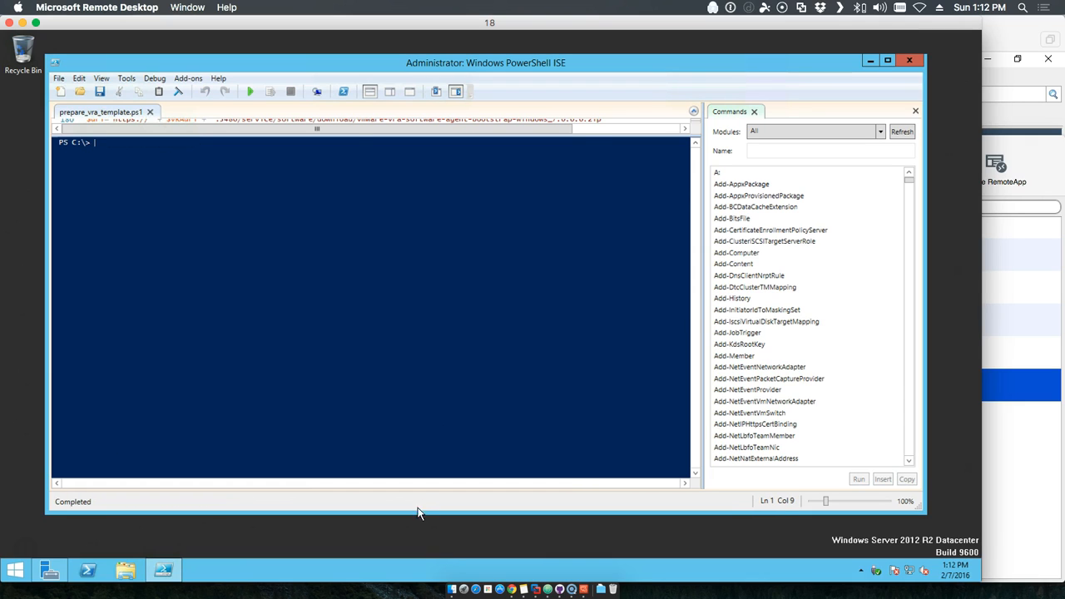
pyautogui.moveTo(239, 134)
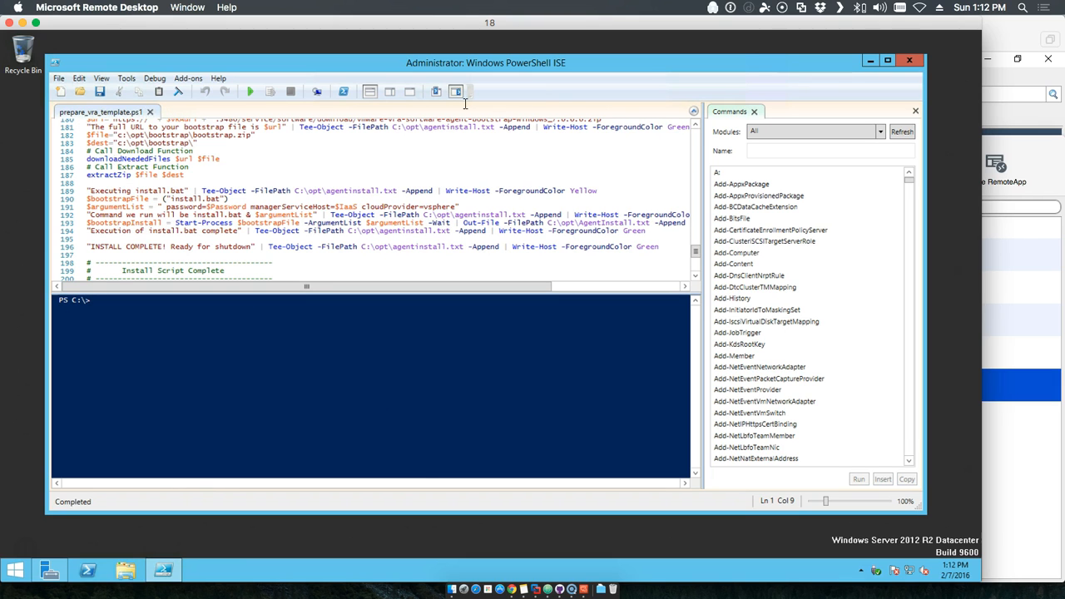
# Uncomment the $vRAurl, $IaaS and $Password lines under USER CONFIGURATION.
pyautogui.click(695, 148)
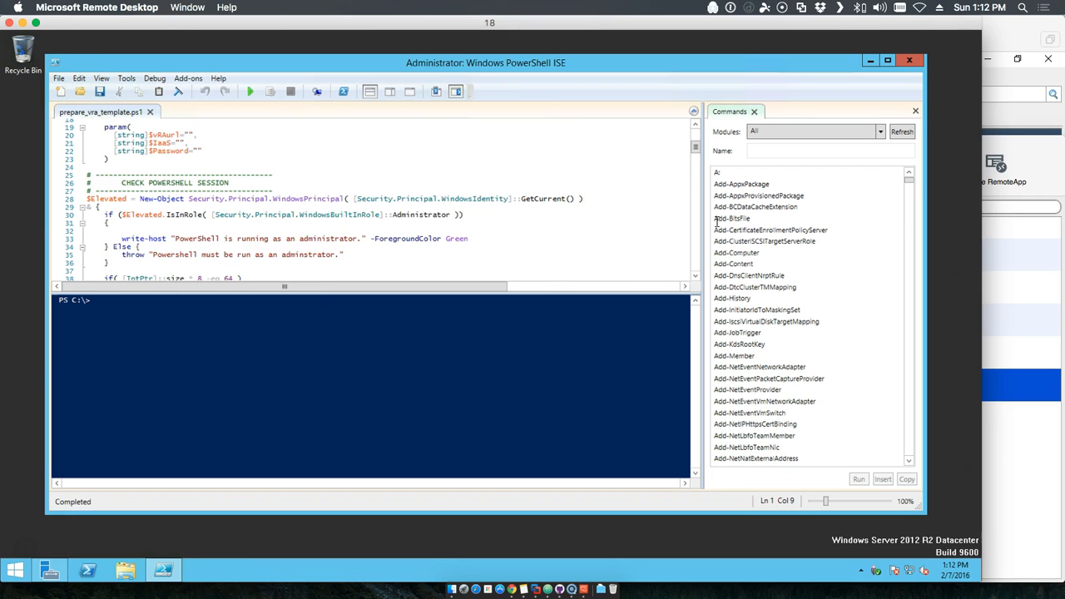
pyautogui.scroll(-3)
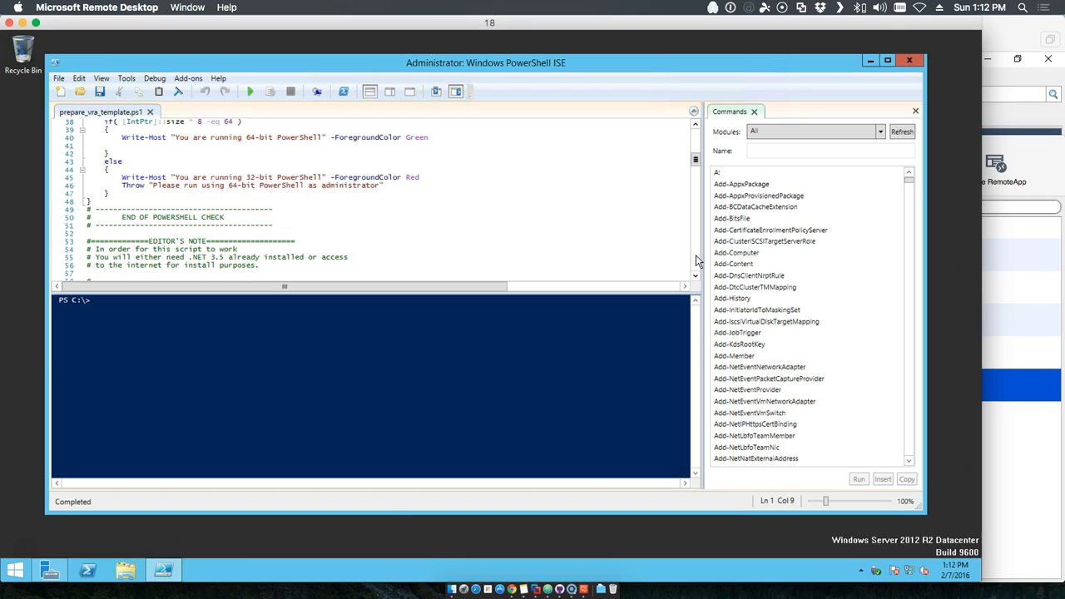
pyautogui.scroll(-3)
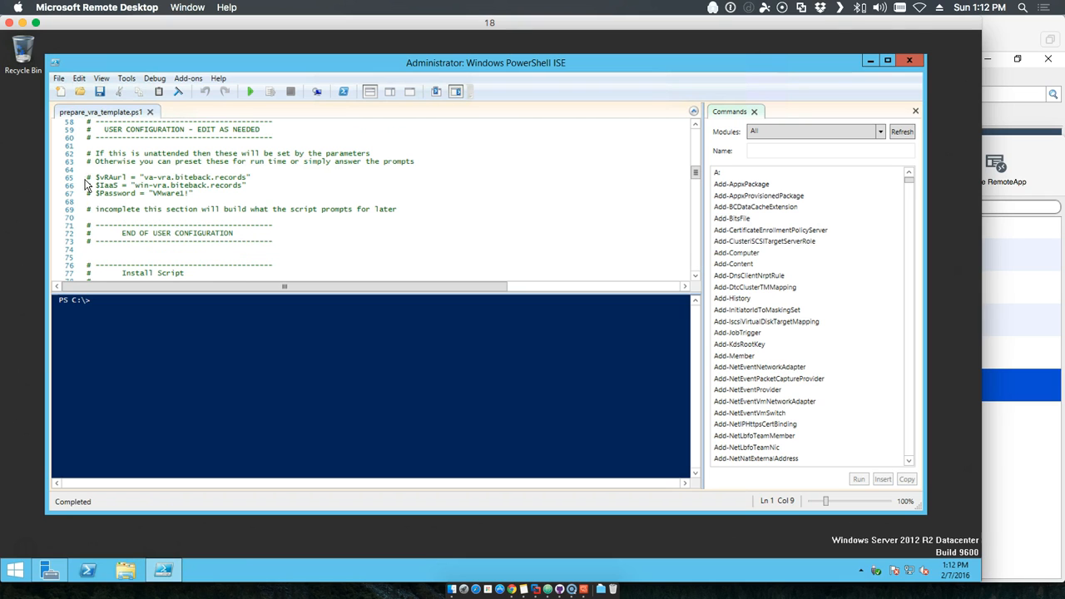
pyautogui.click(90, 177)
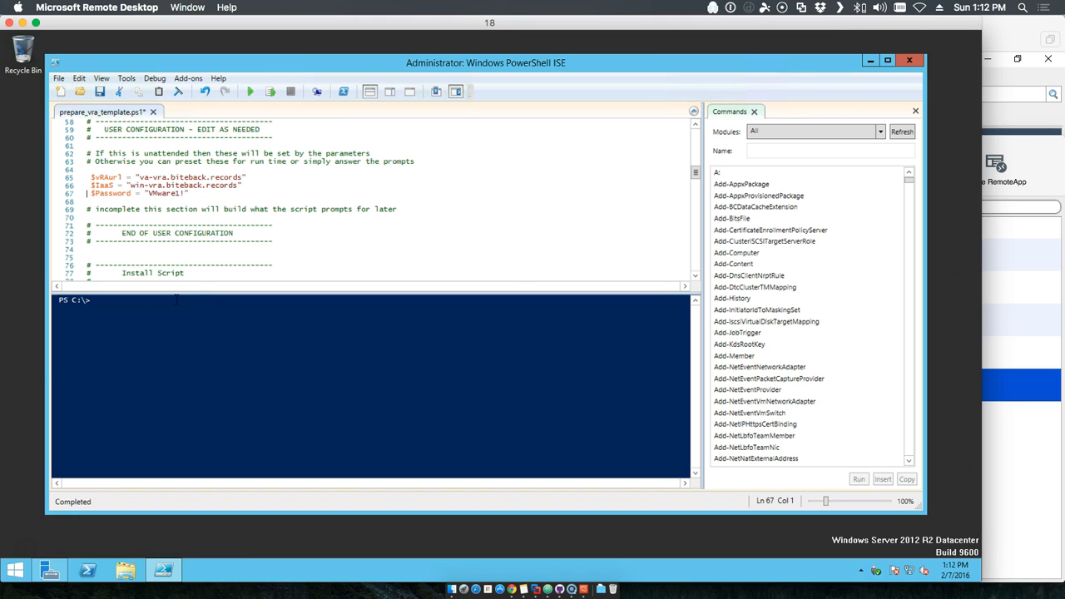
pyautogui.click(129, 303)
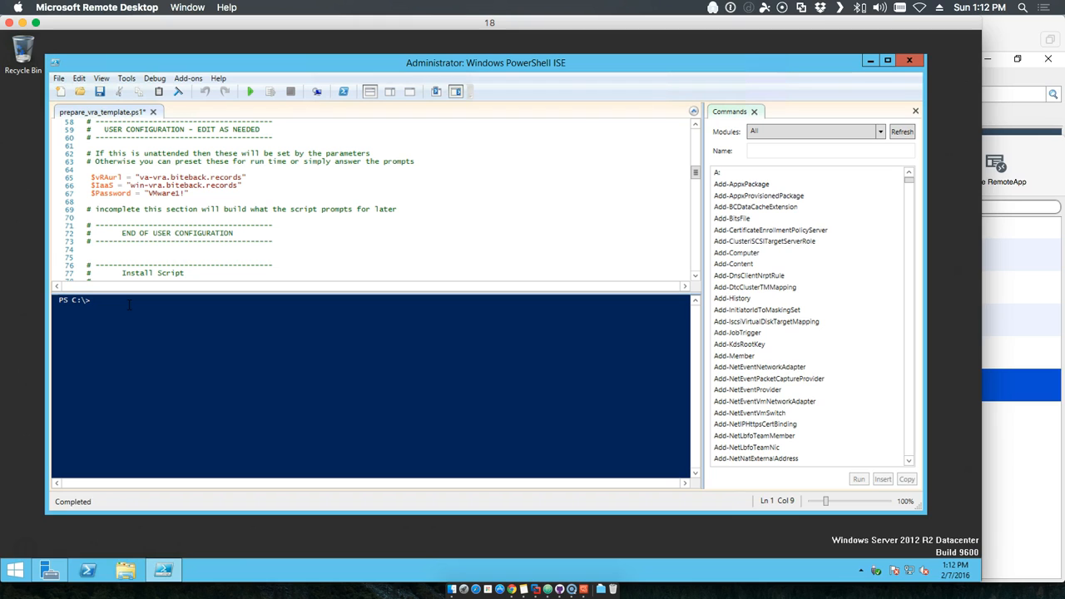
# Enter the parameter-free .\prepare_vra_template.ps1 command and save the edited script.
pyautogui.write('.')
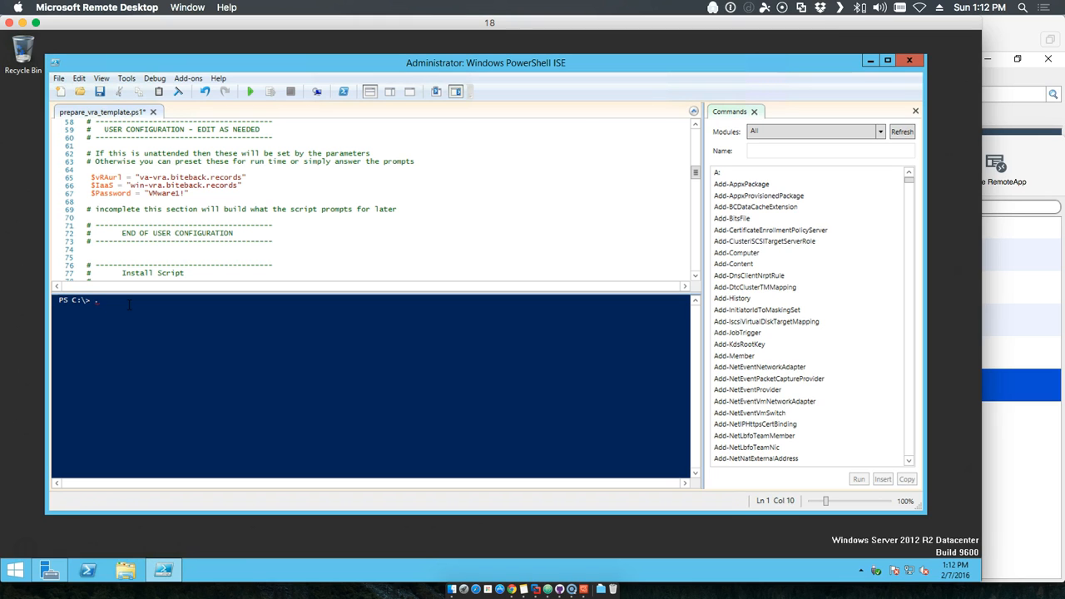
pyautogui.write('/\\')
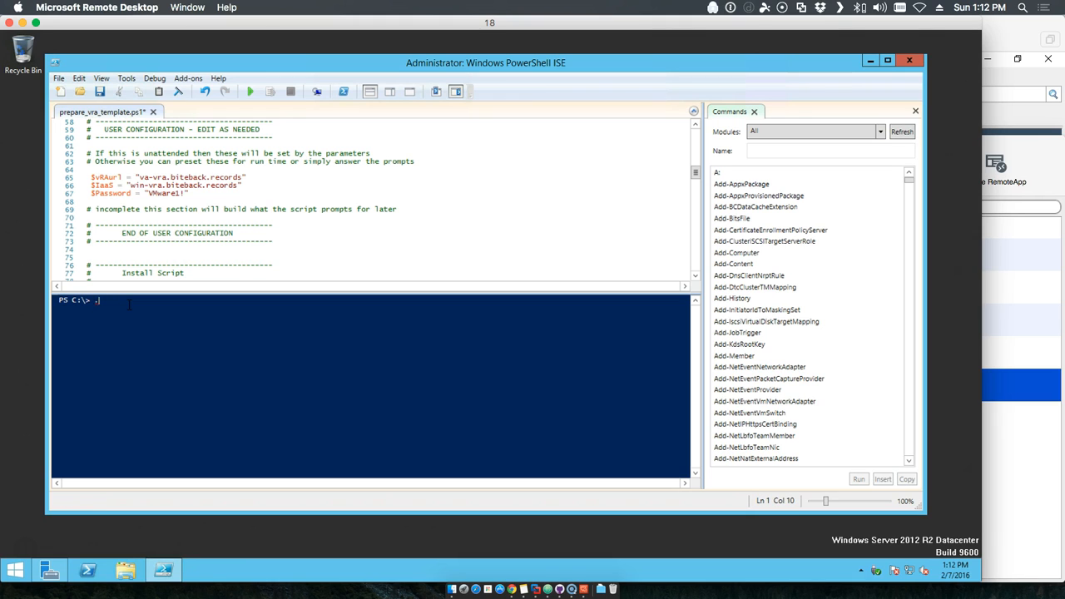
pyautogui.write('\\')
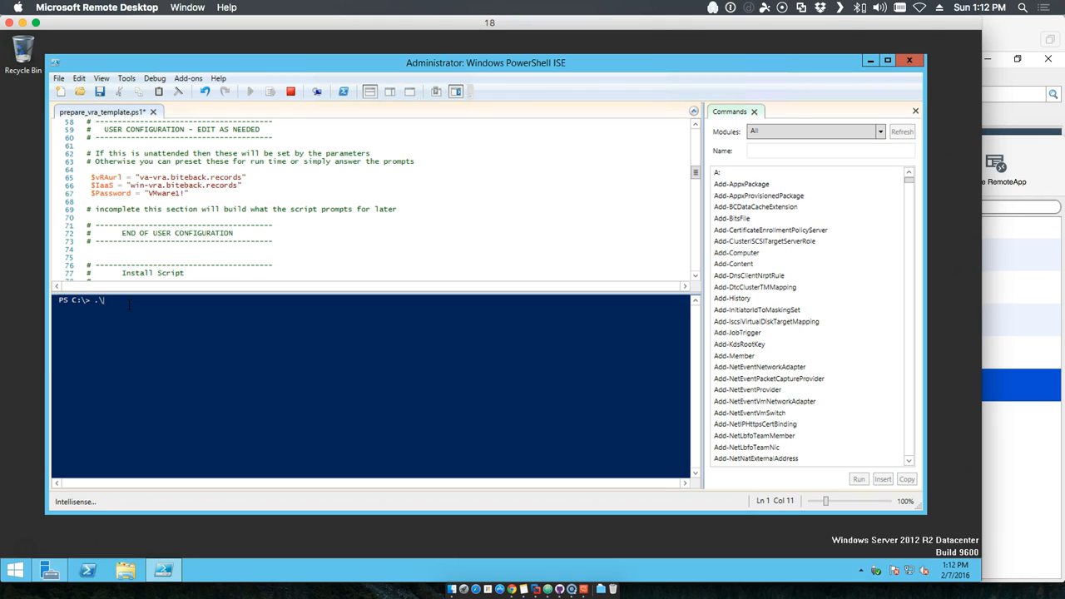
pyautogui.write('pre')
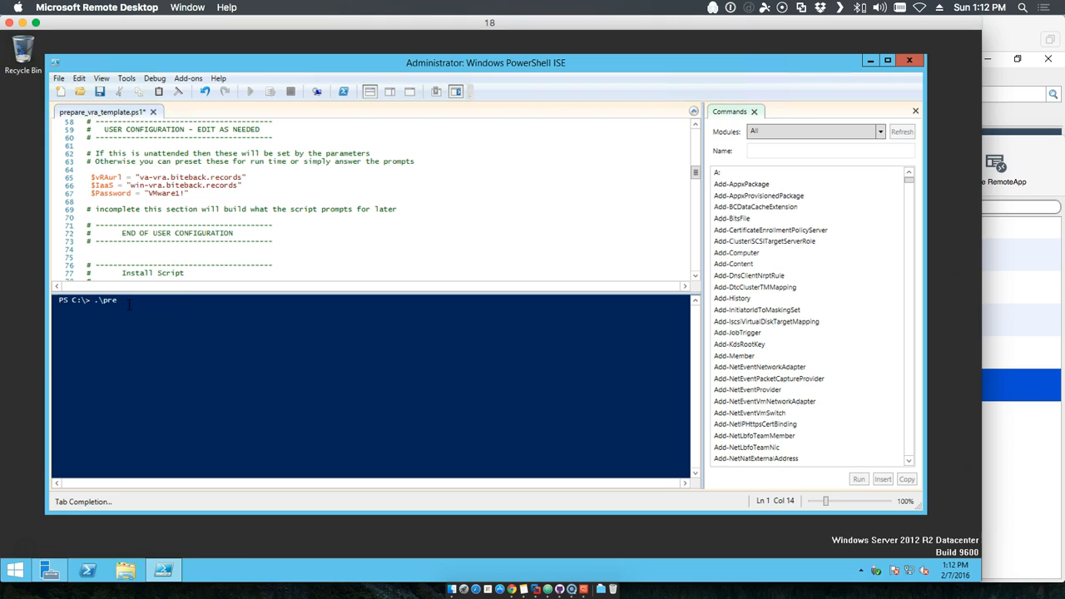
pyautogui.press('Tab')
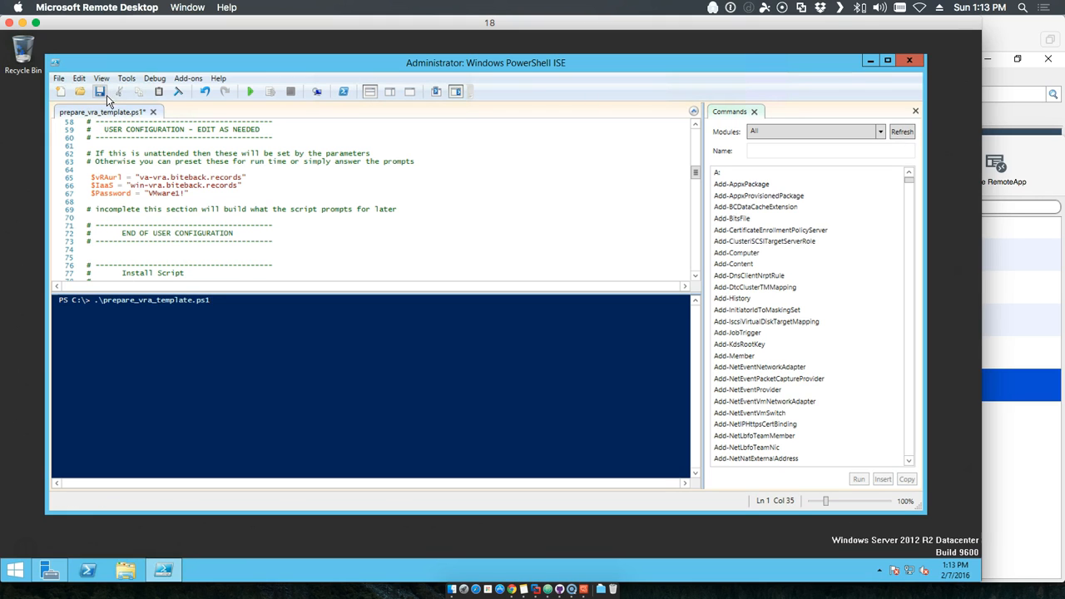
pyautogui.click(87, 192)
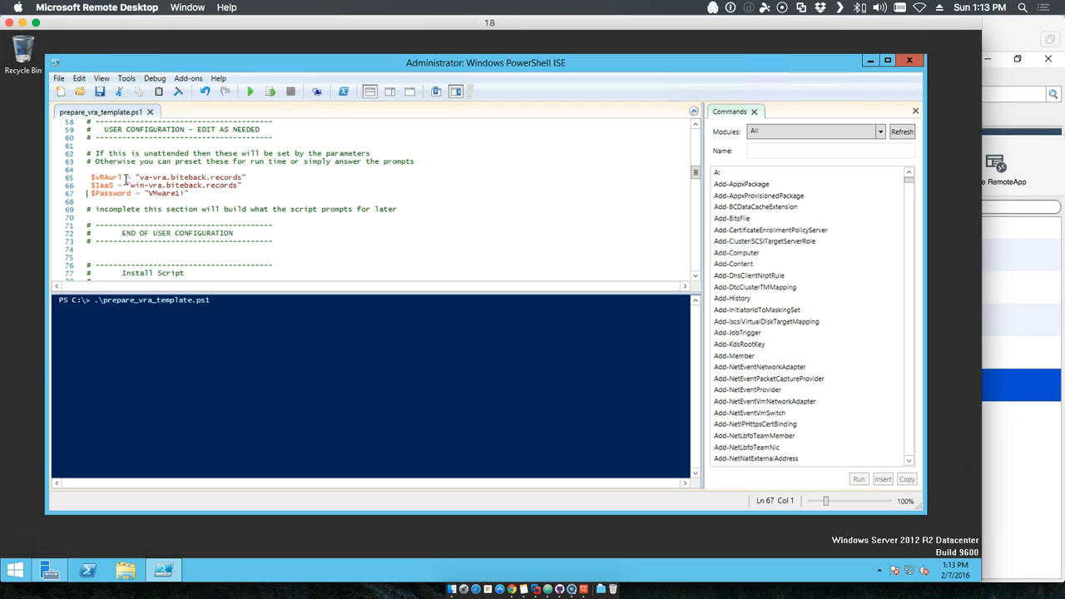
pyautogui.click(250, 91)
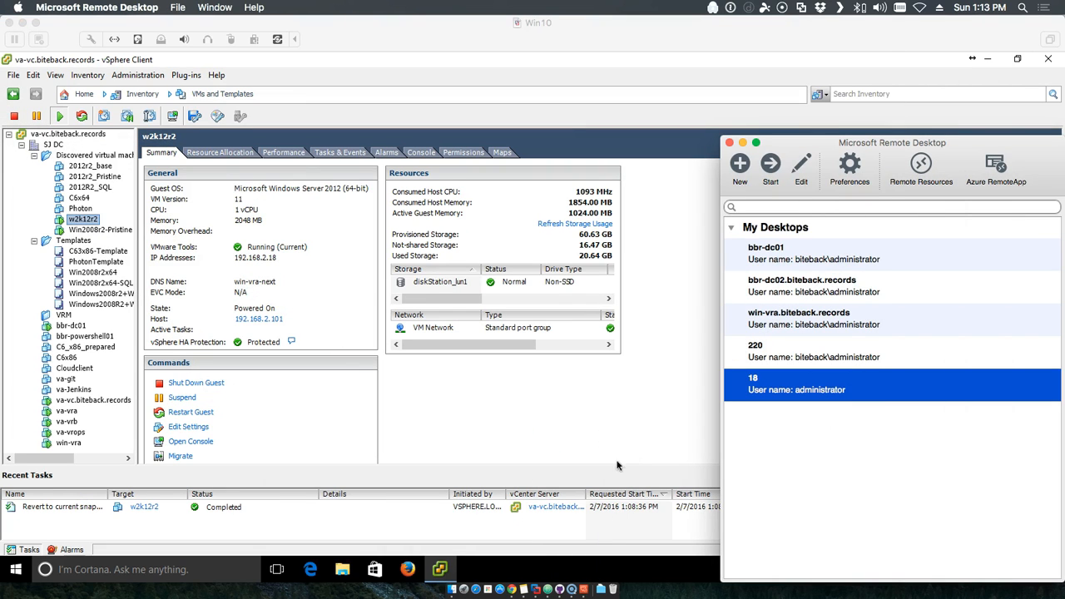
pyautogui.moveTo(796, 470)
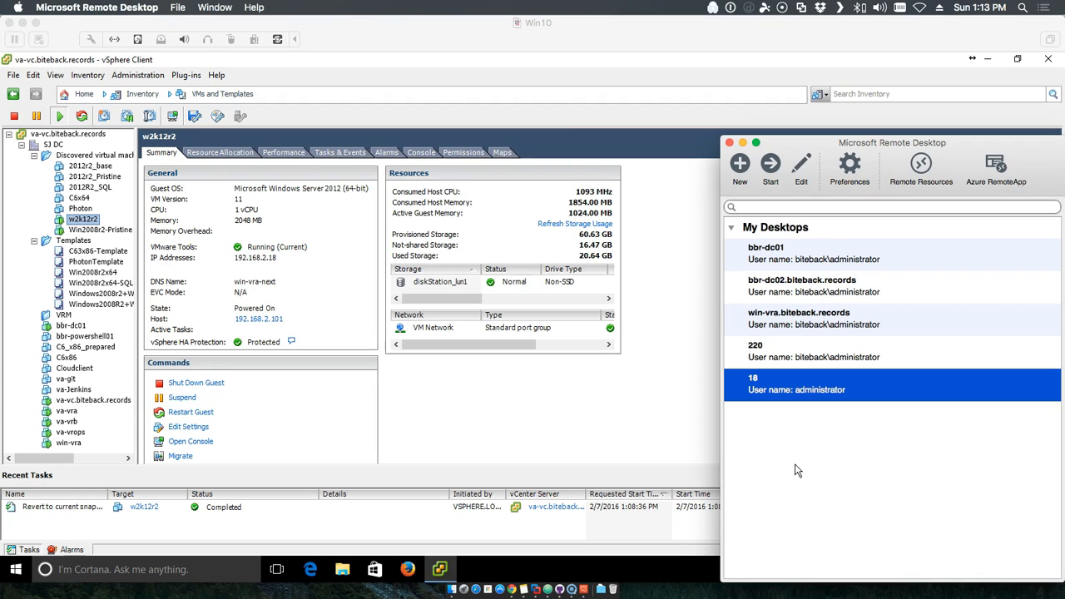
pyautogui.moveTo(607, 445)
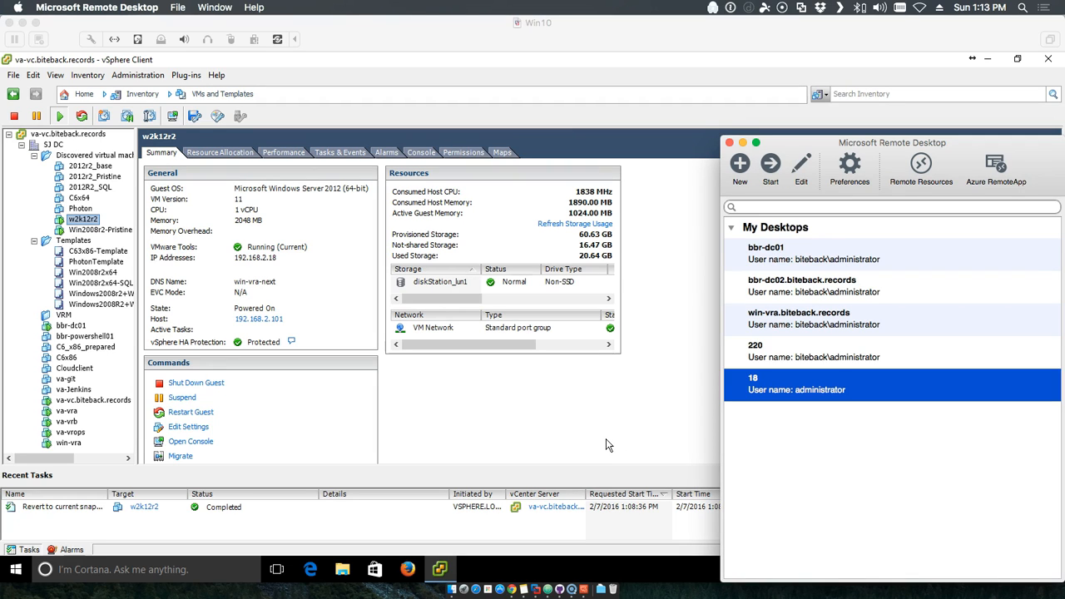